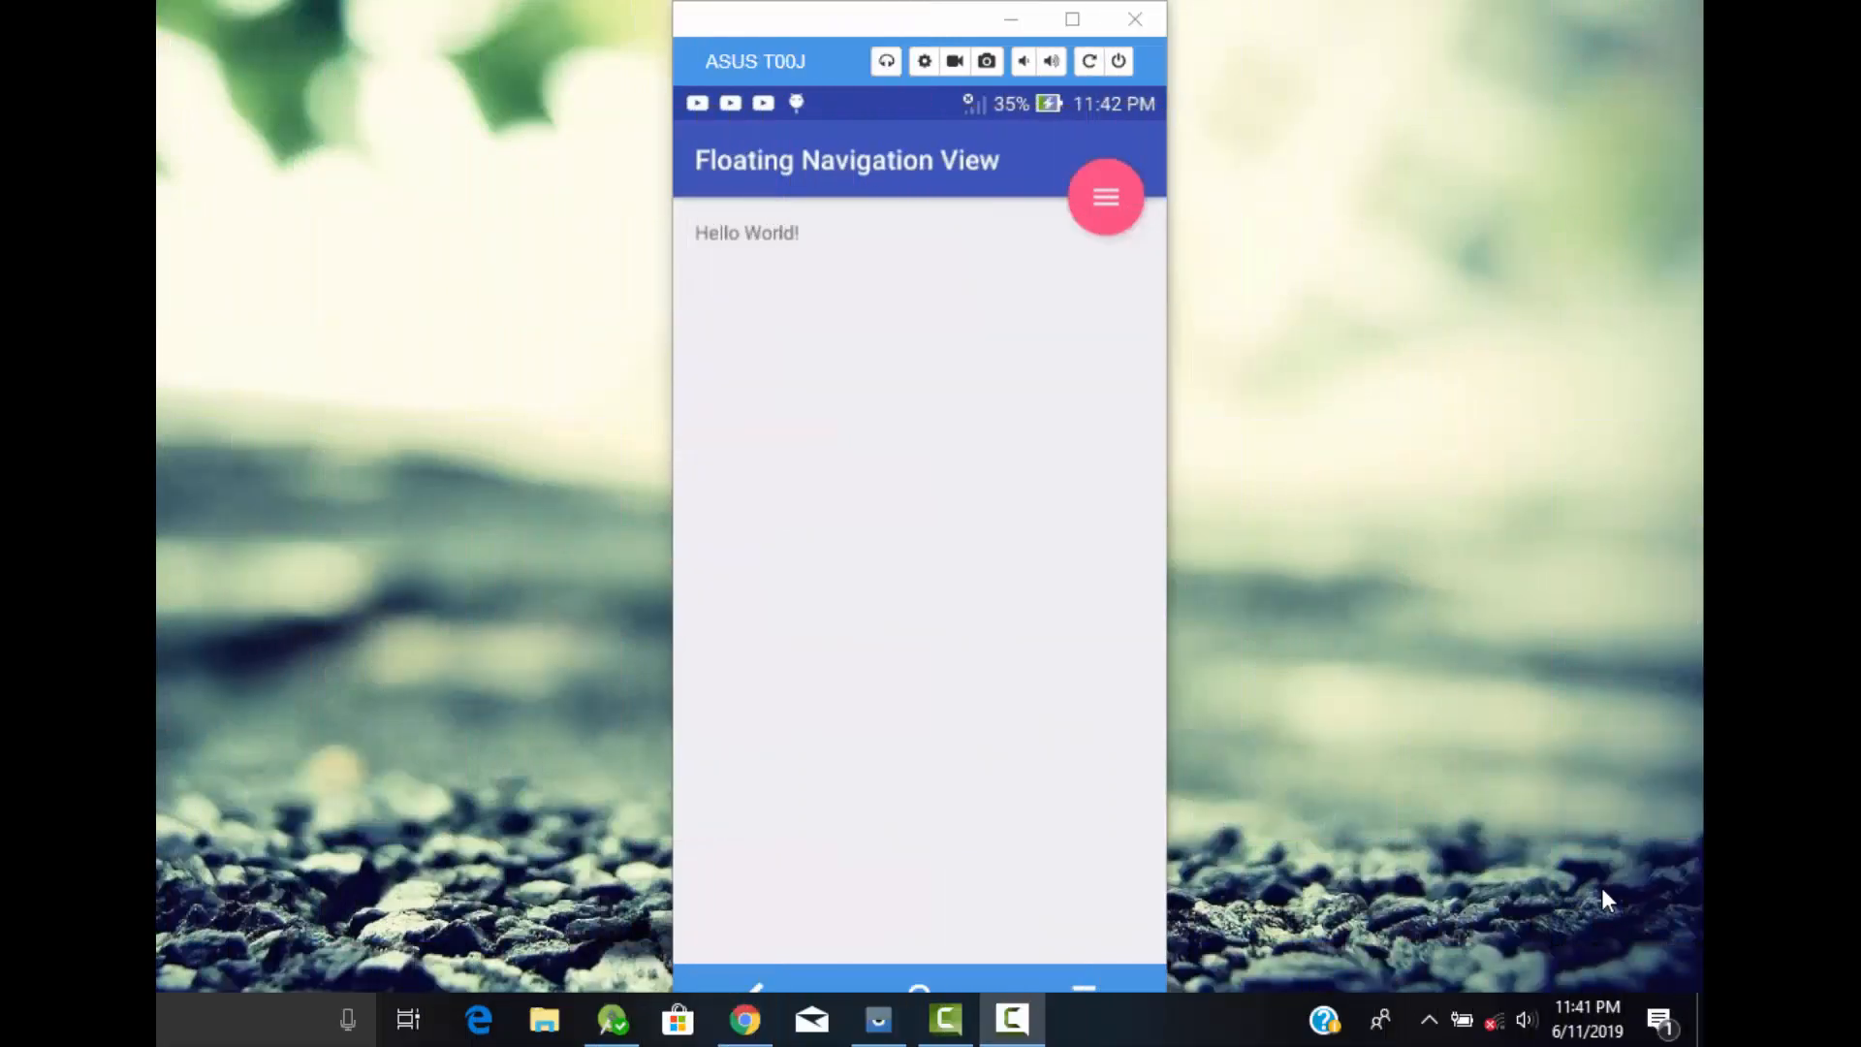
# Toggle the mirrored app's floating navigation drawer open and closed from its FAB, then close the Vysor window
pyautogui.click(1105, 198)
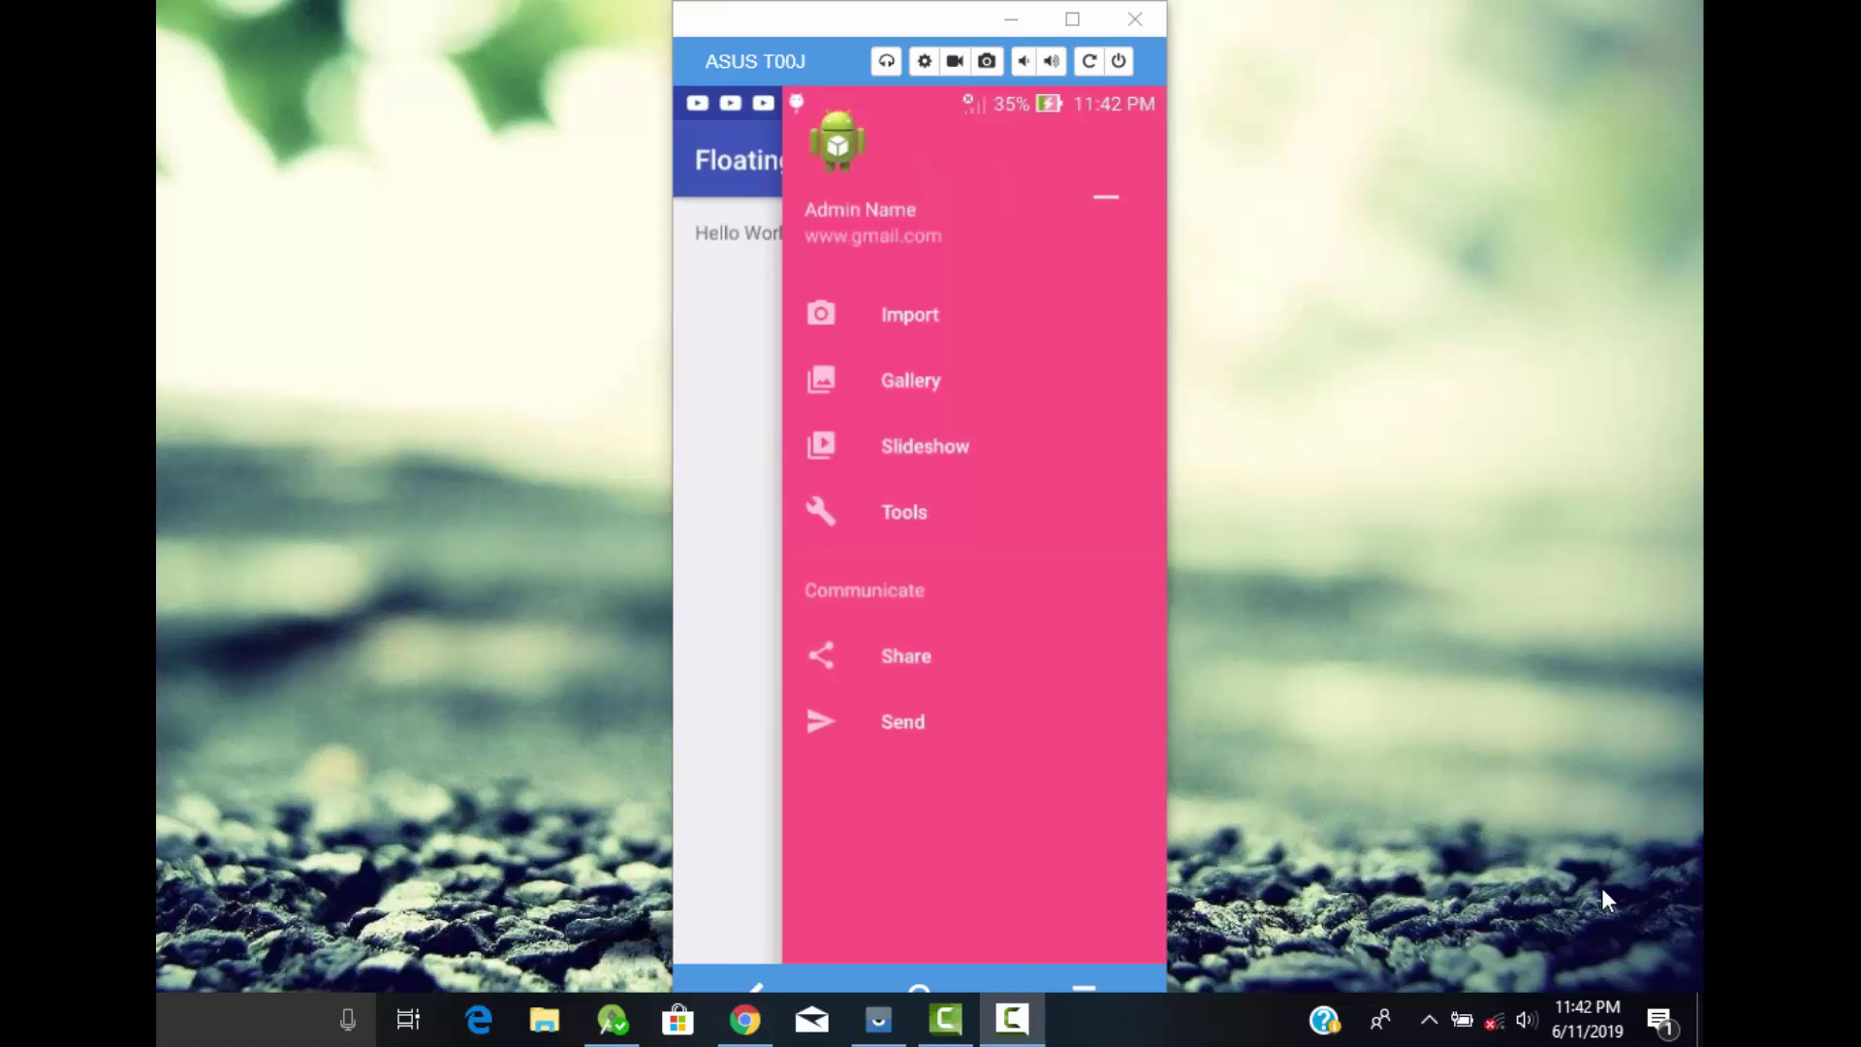
pyautogui.click(1105, 197)
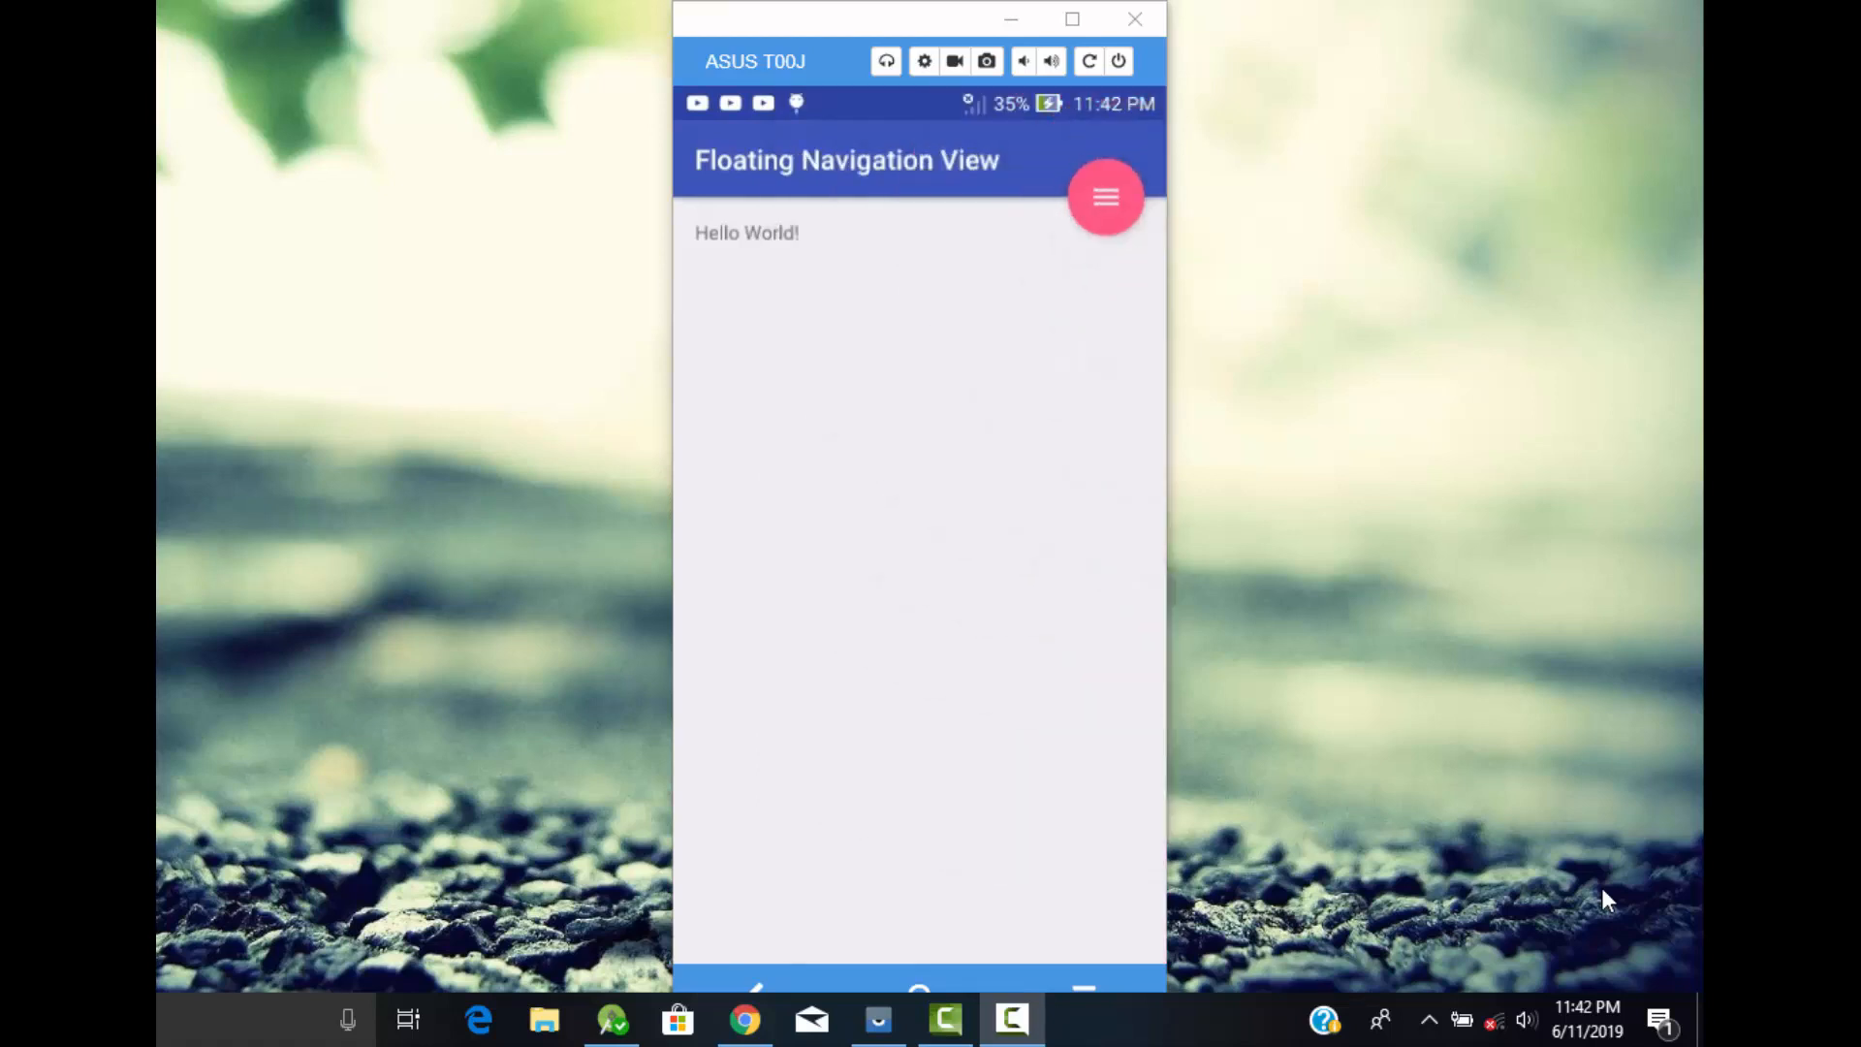
pyautogui.click(1103, 198)
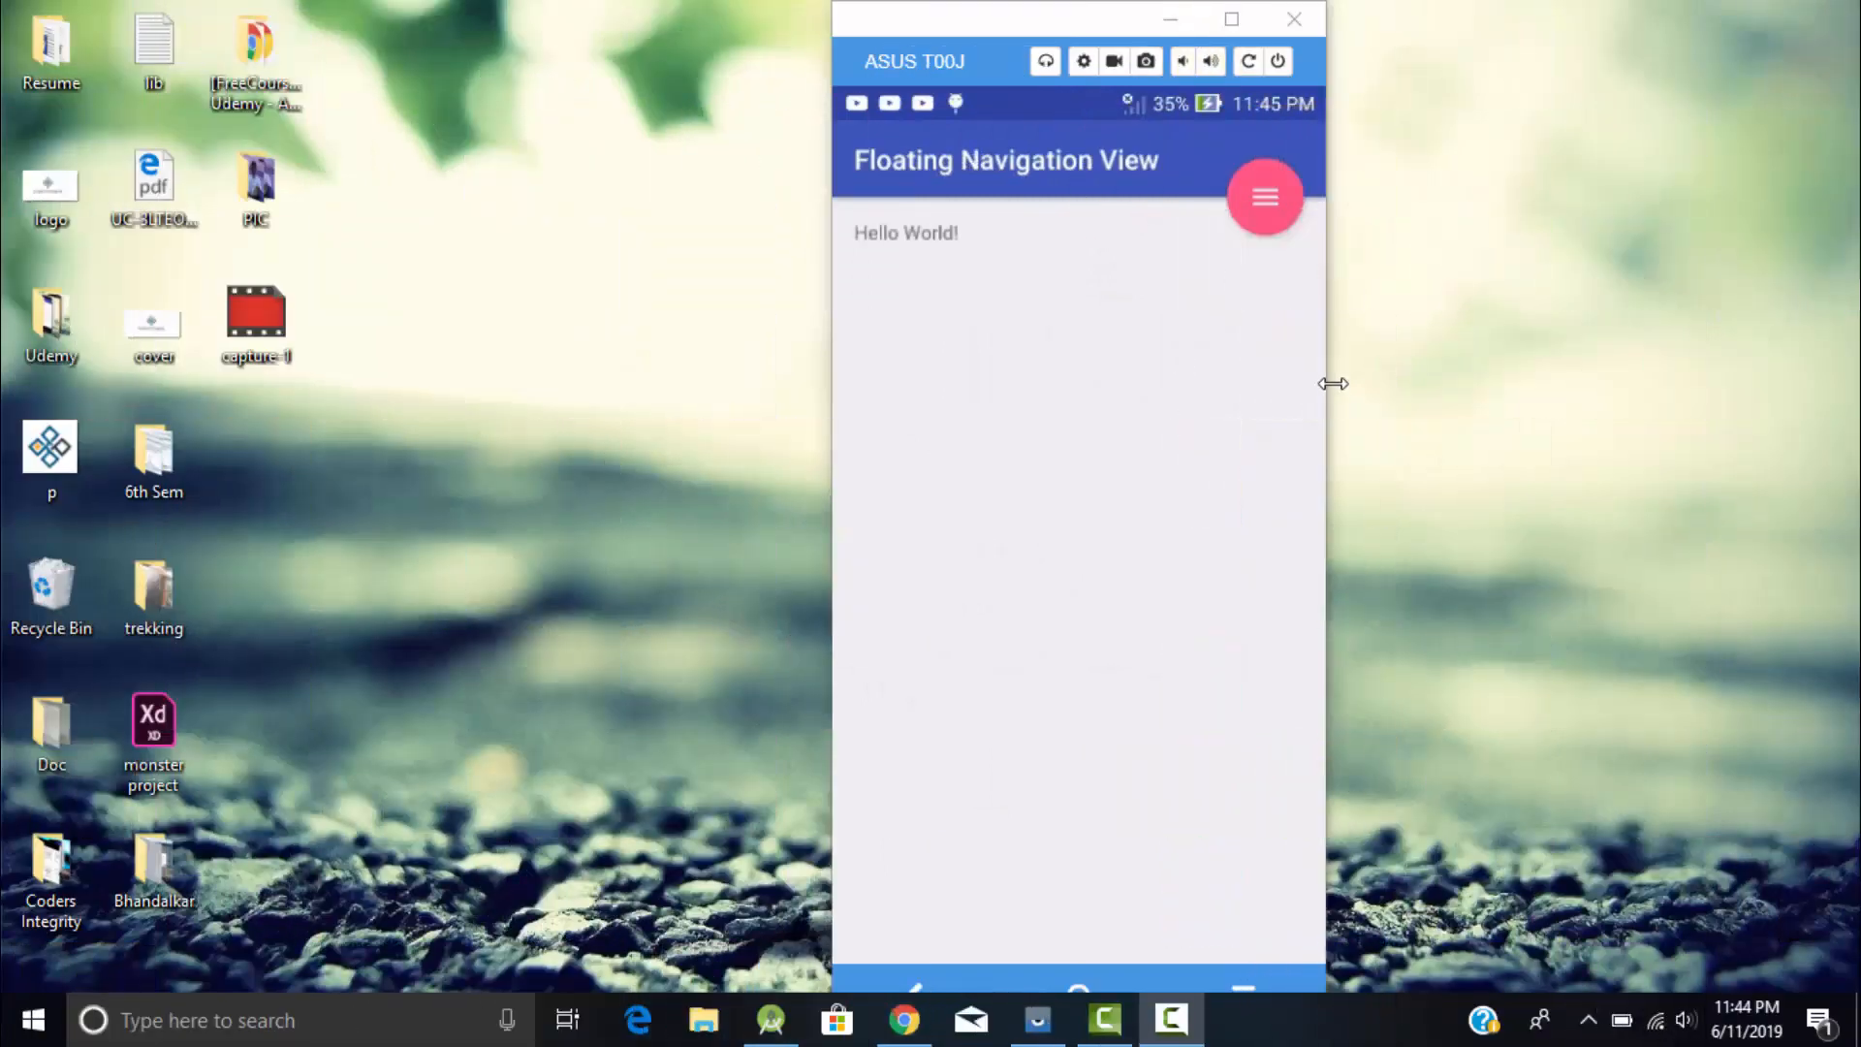
pyautogui.click(1264, 196)
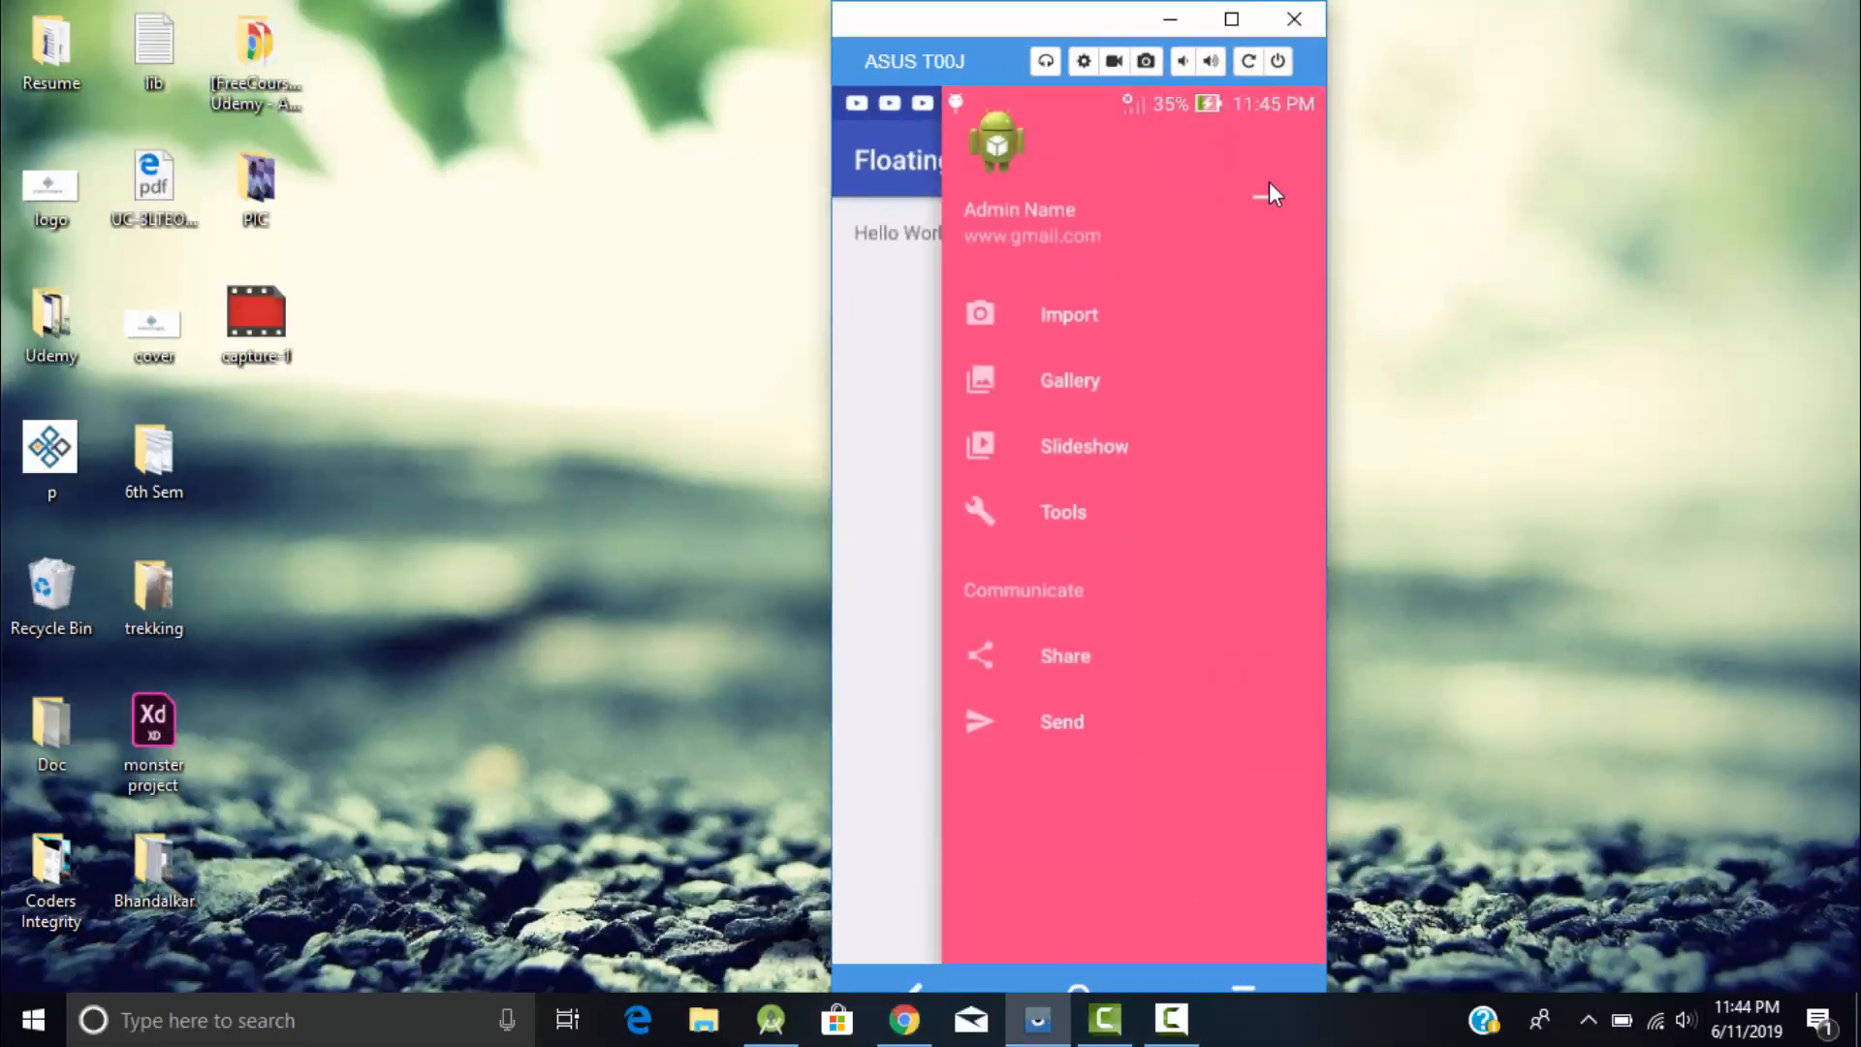
pyautogui.click(1291, 20)
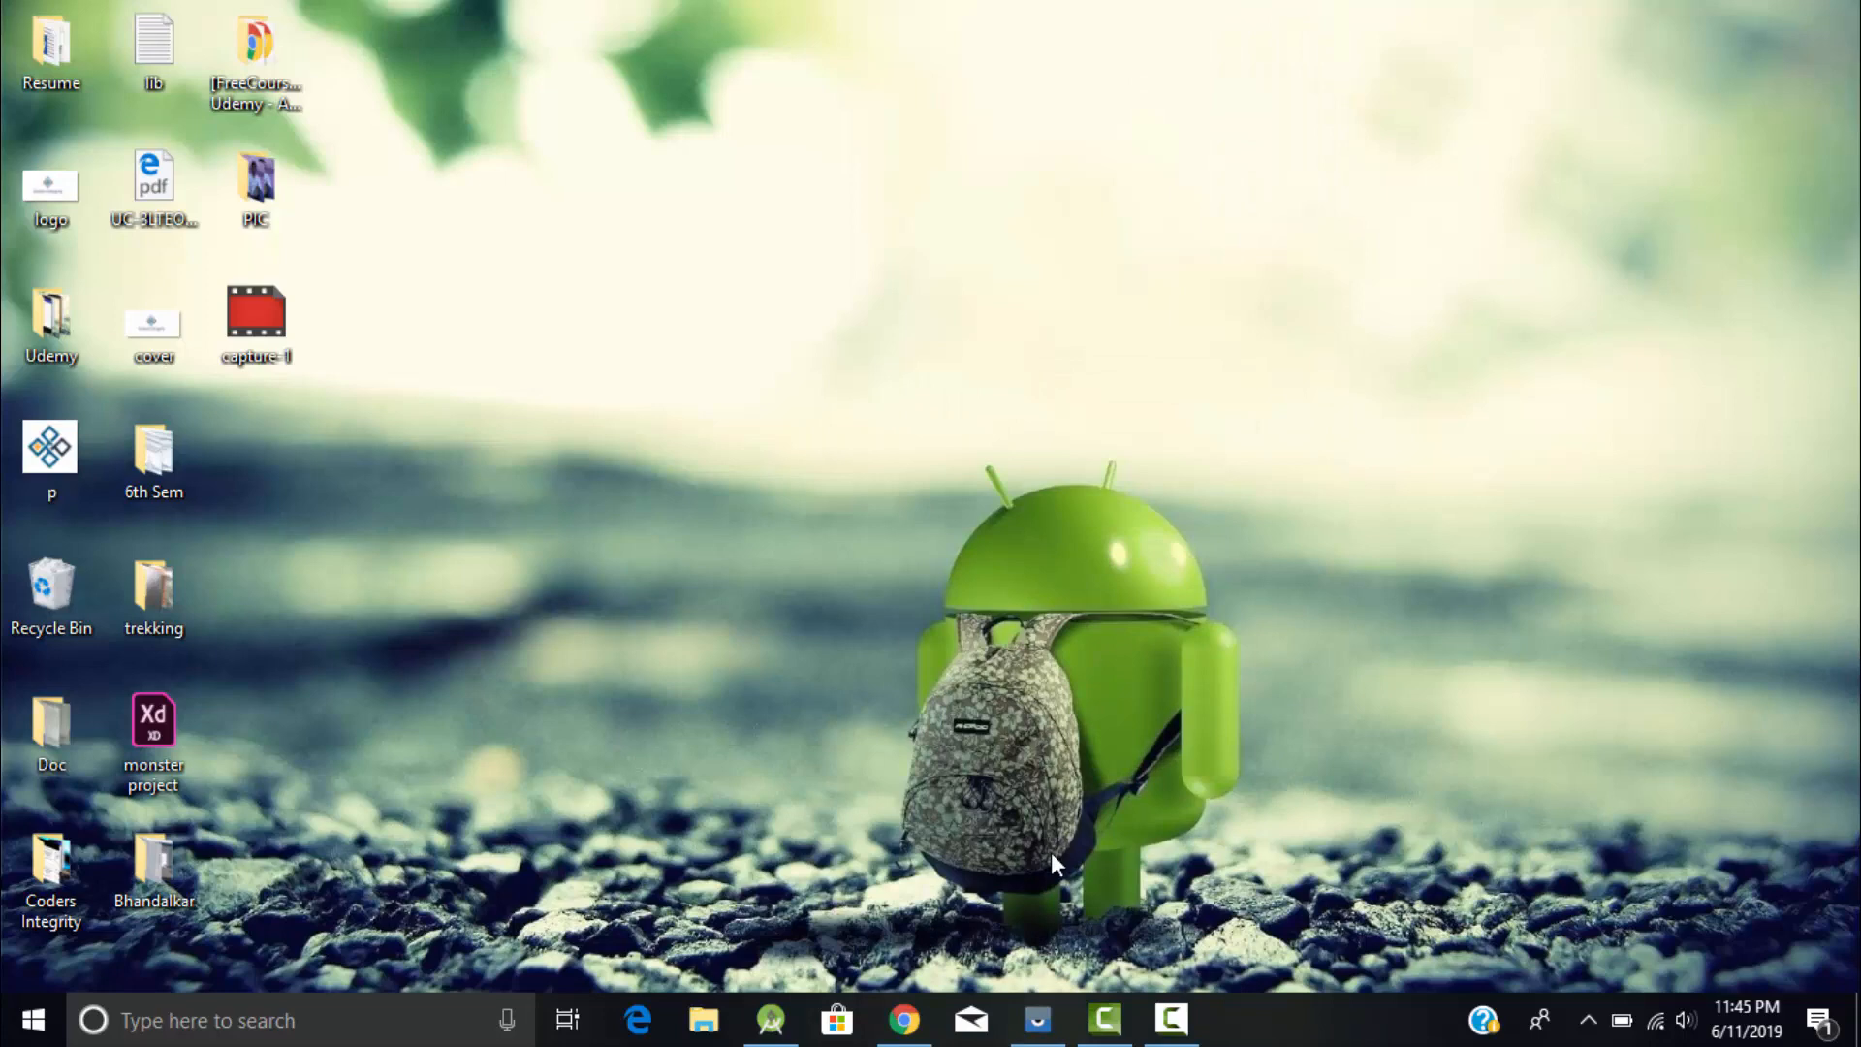
# Select the README's build.gradle compile dependency line in the Installation section
pyautogui.click(893, 1019)
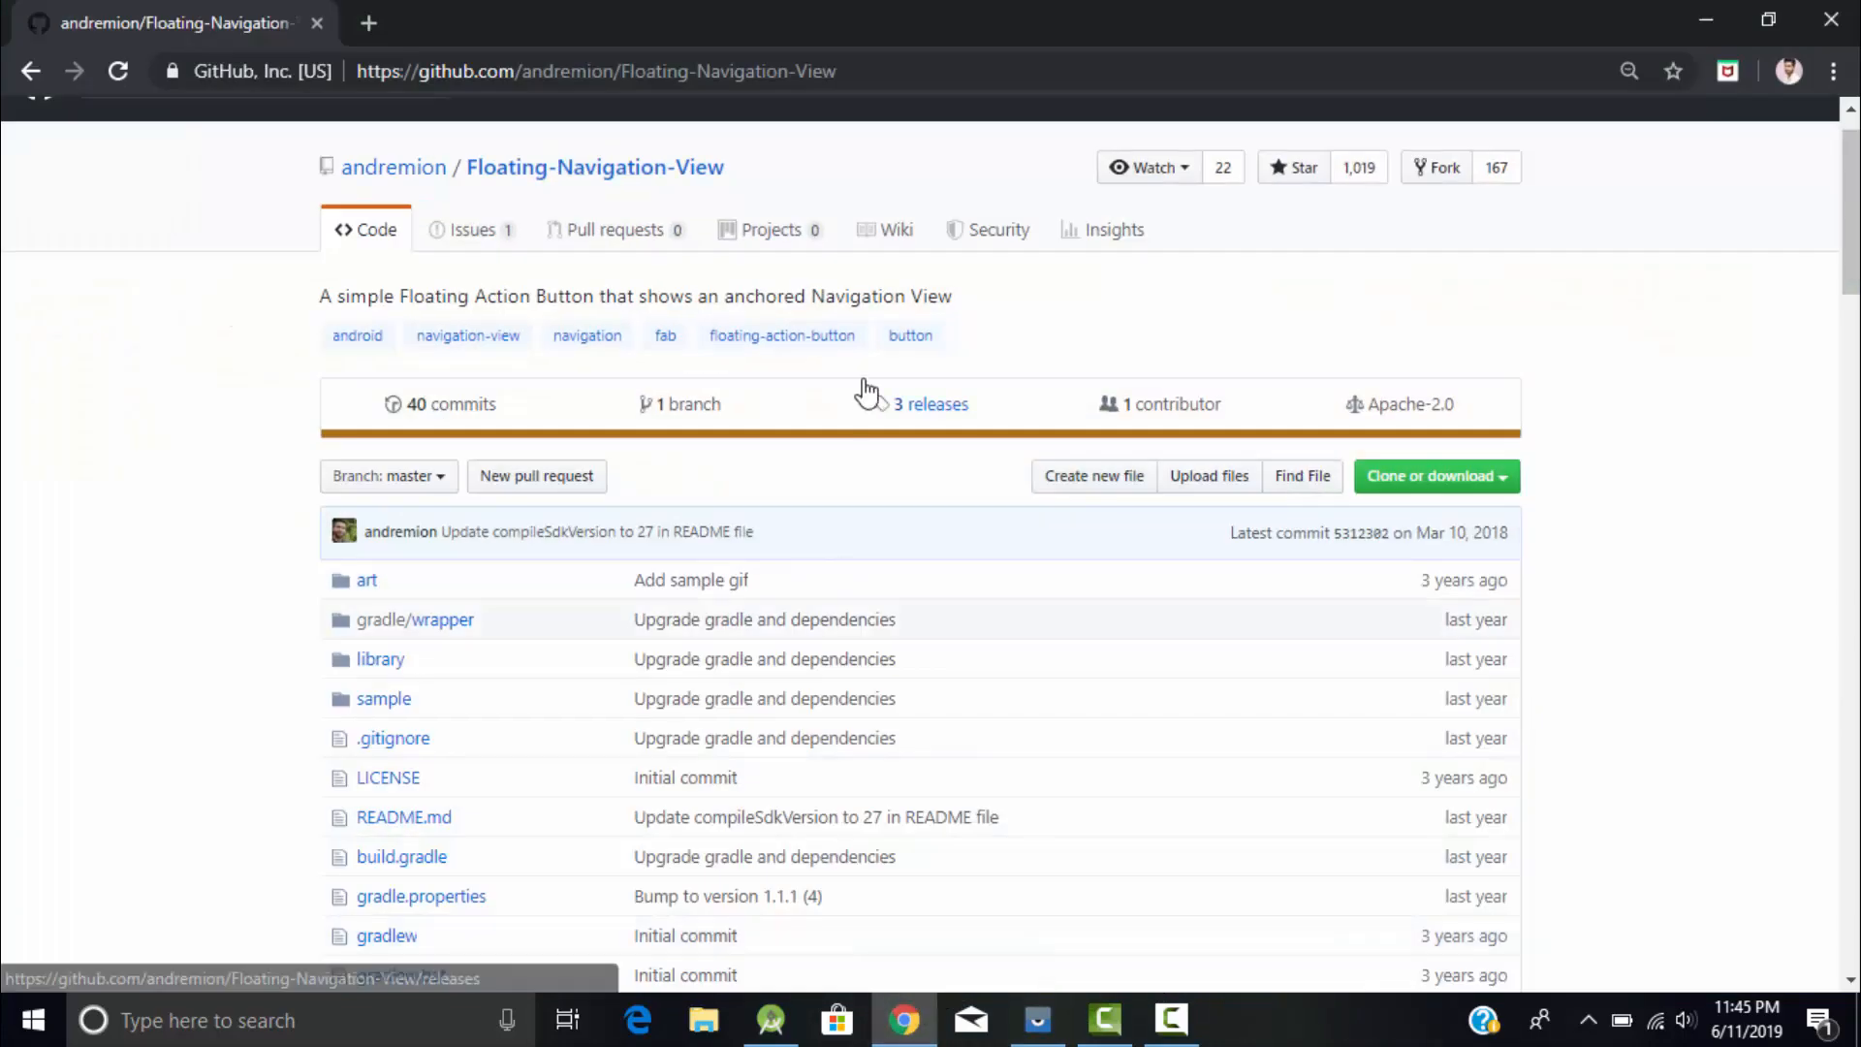
pyautogui.moveTo(1349, 293)
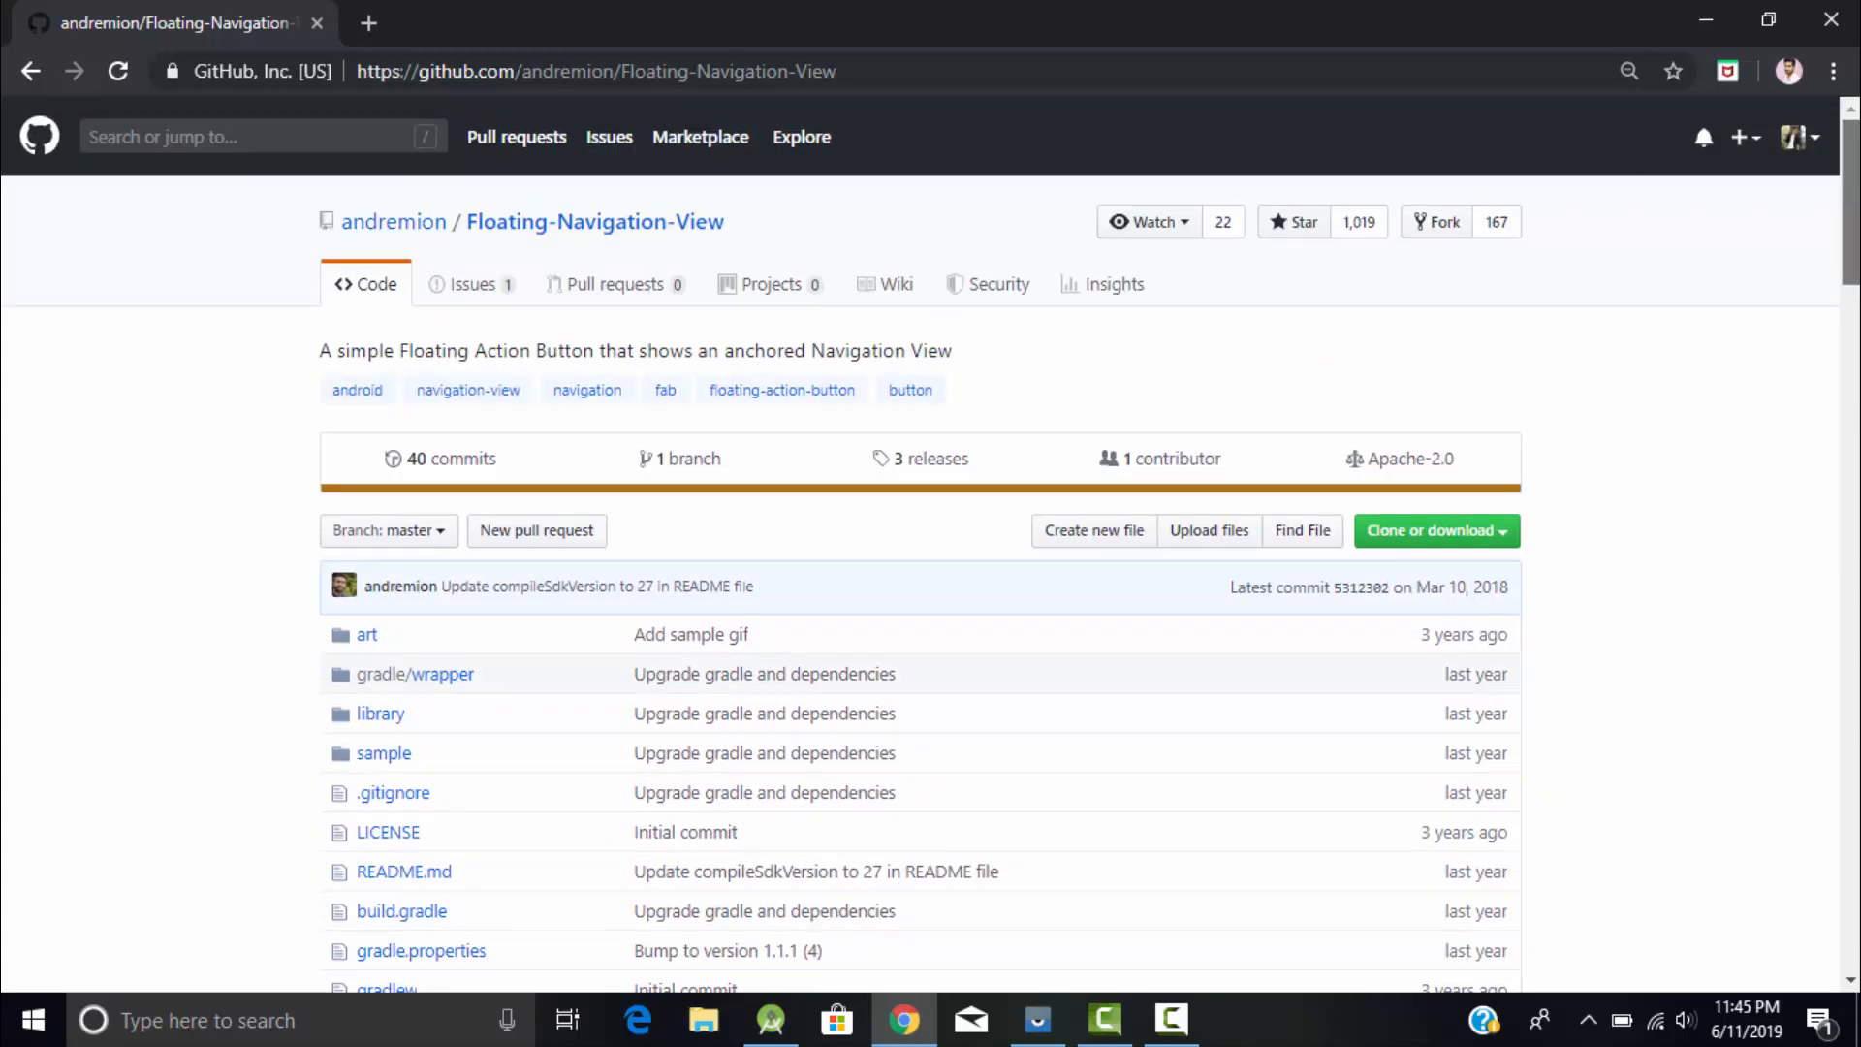
pyautogui.scroll(-3)
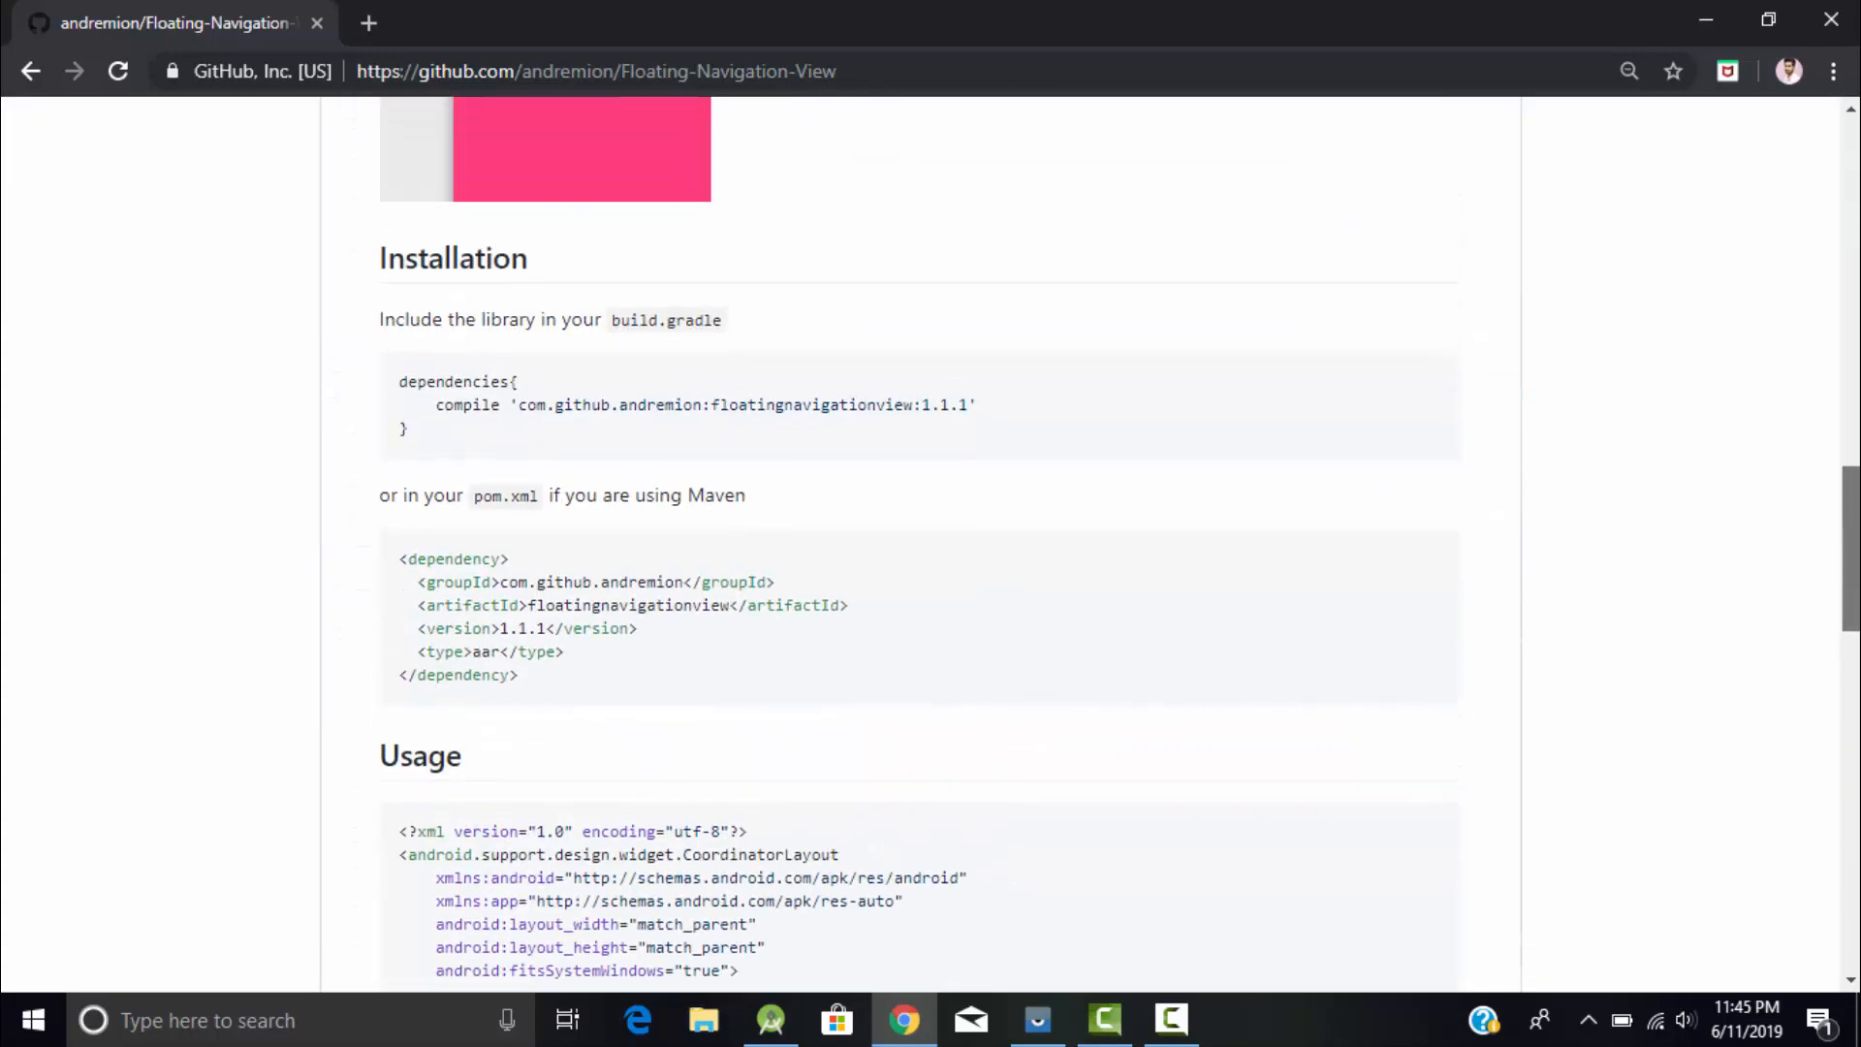
pyautogui.moveTo(547, 405); pyautogui.dragTo(977, 405)
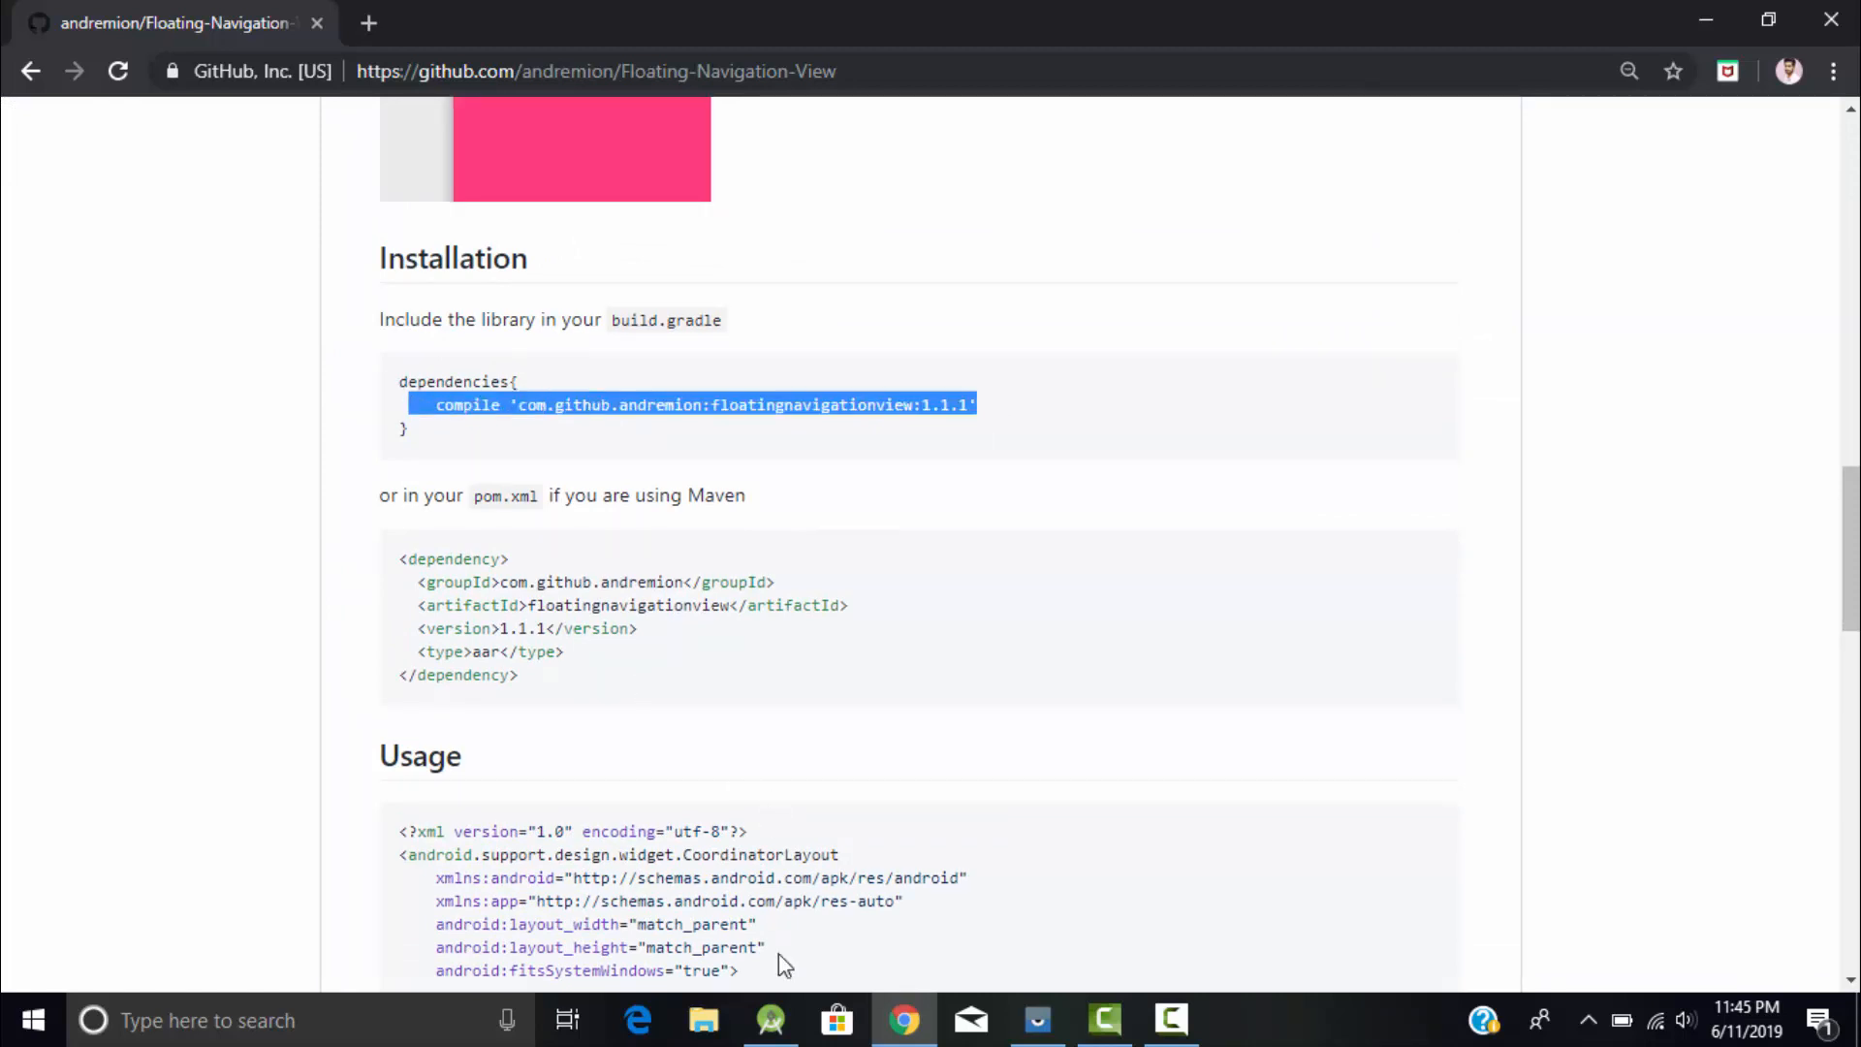
pyautogui.moveTo(868, 960)
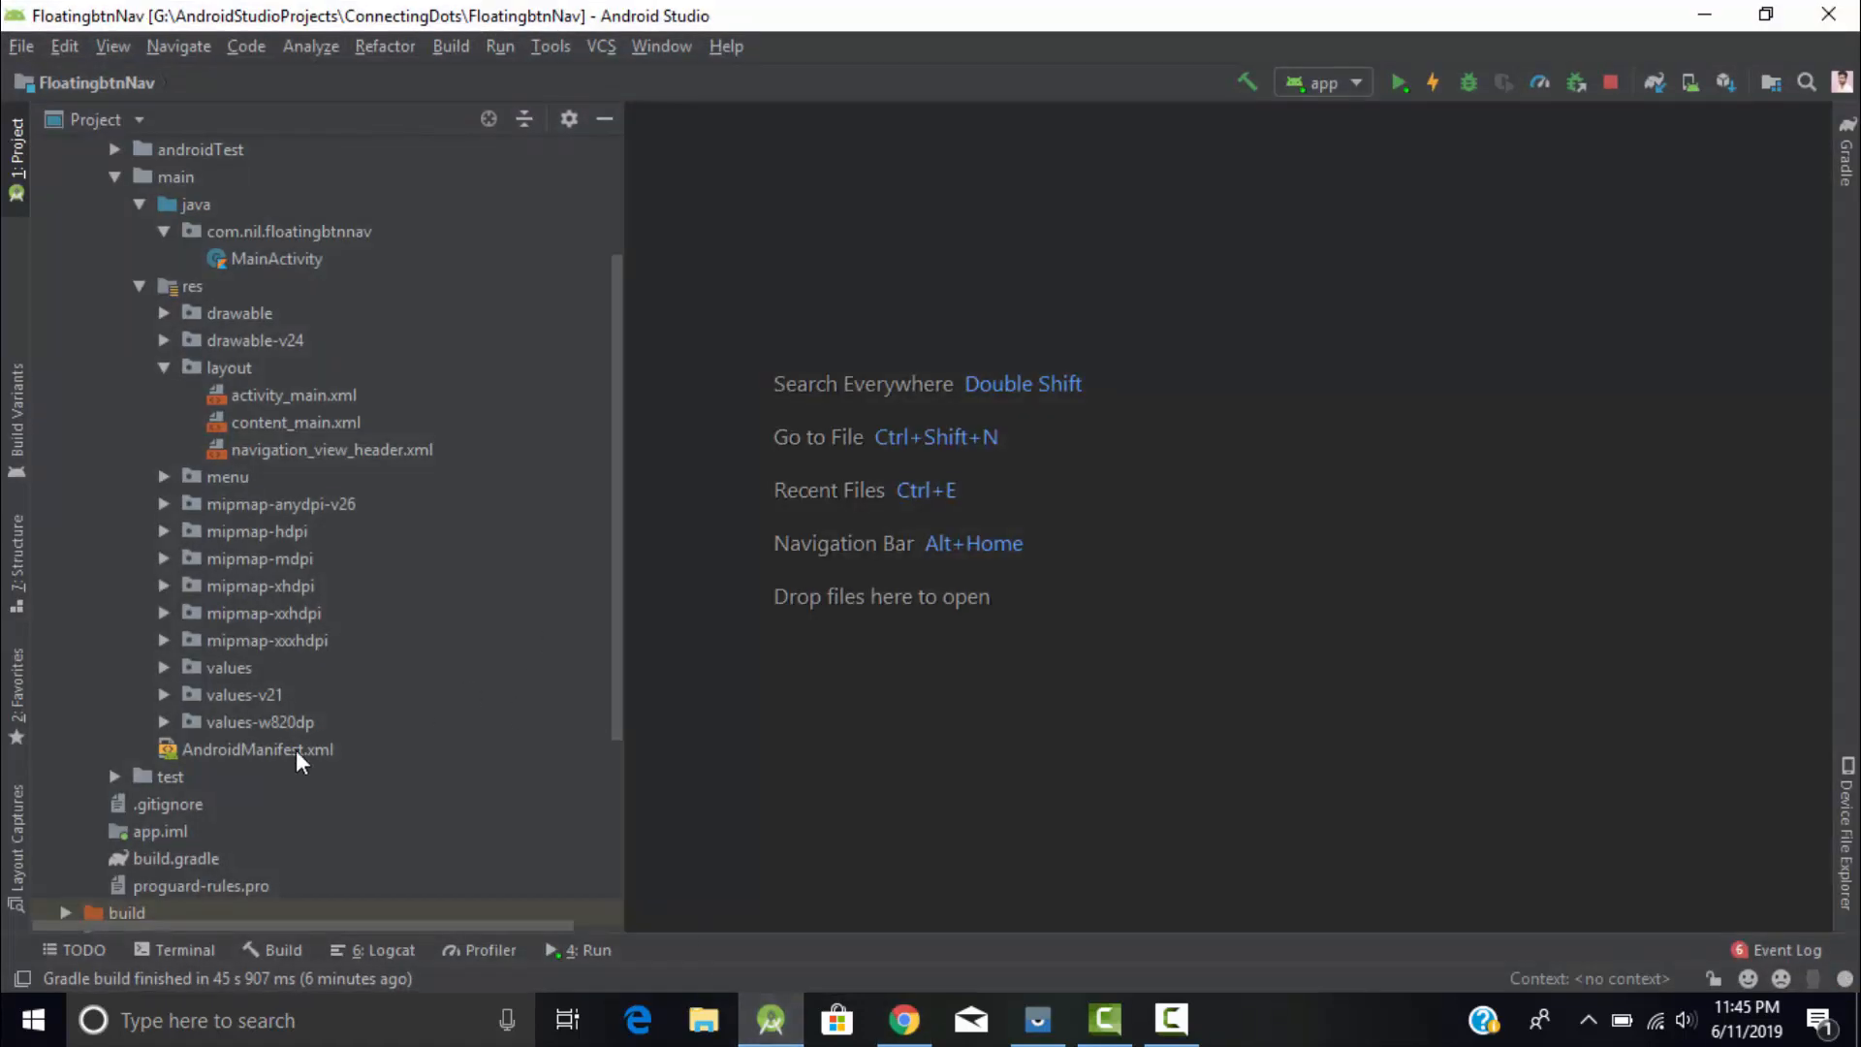
# Add compile 'com.github.andremion:floatingnavigationview:1.1.1' to the app build.gradle dependencies
pyautogui.doubleClick(176, 857)
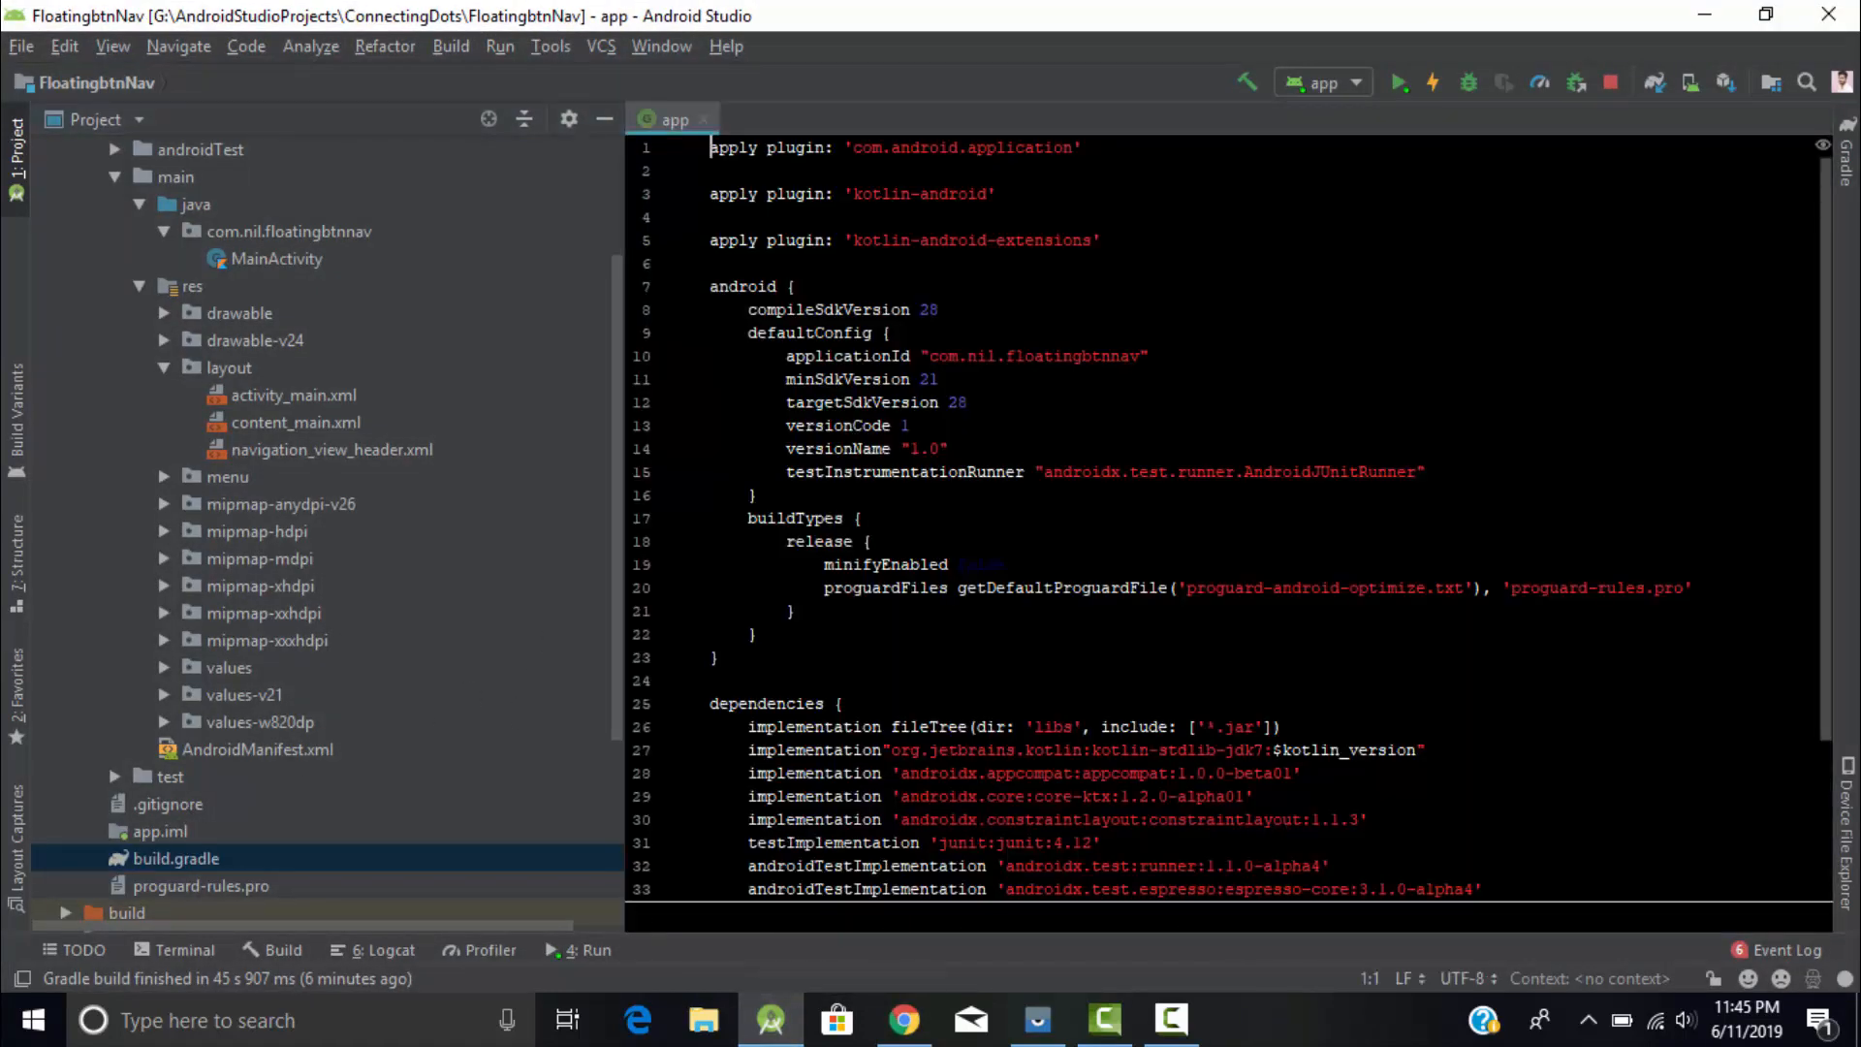
pyautogui.write("compile 'com.github.andremion:floatingnavigationview:1.1.1'")
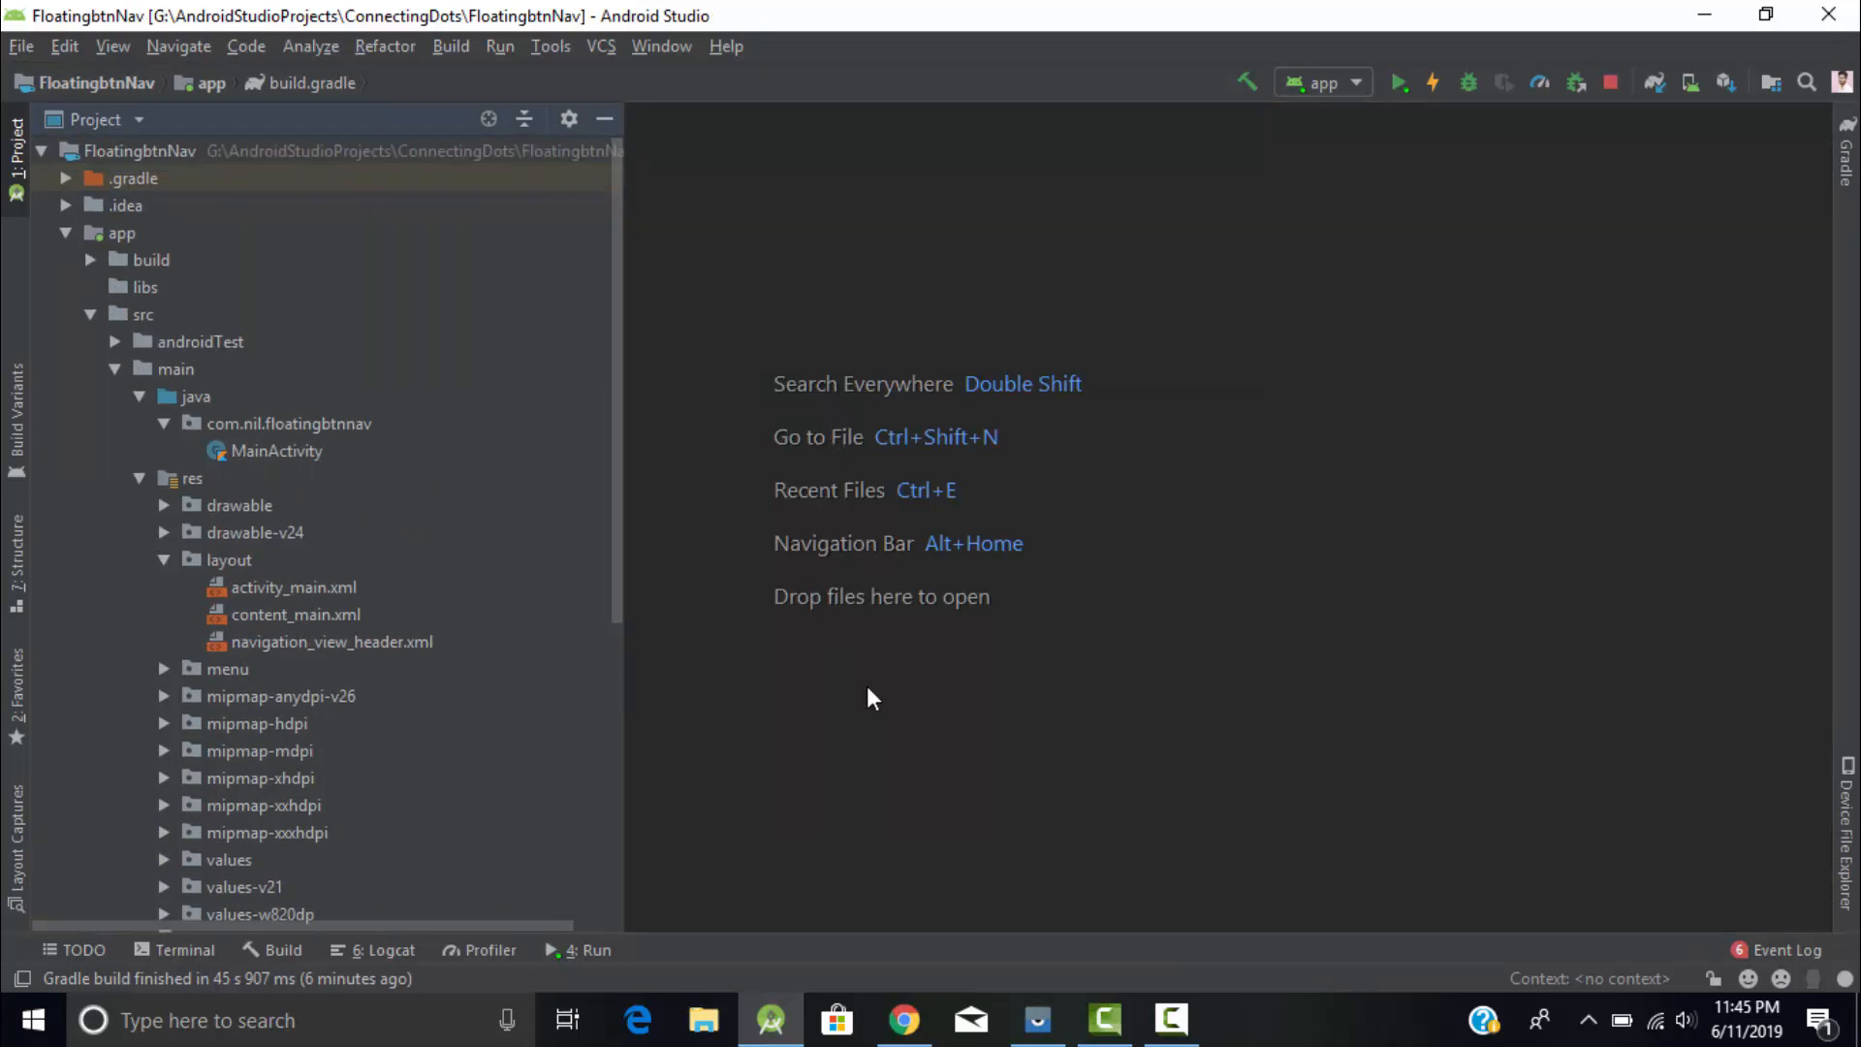
pyautogui.moveTo(597, 521)
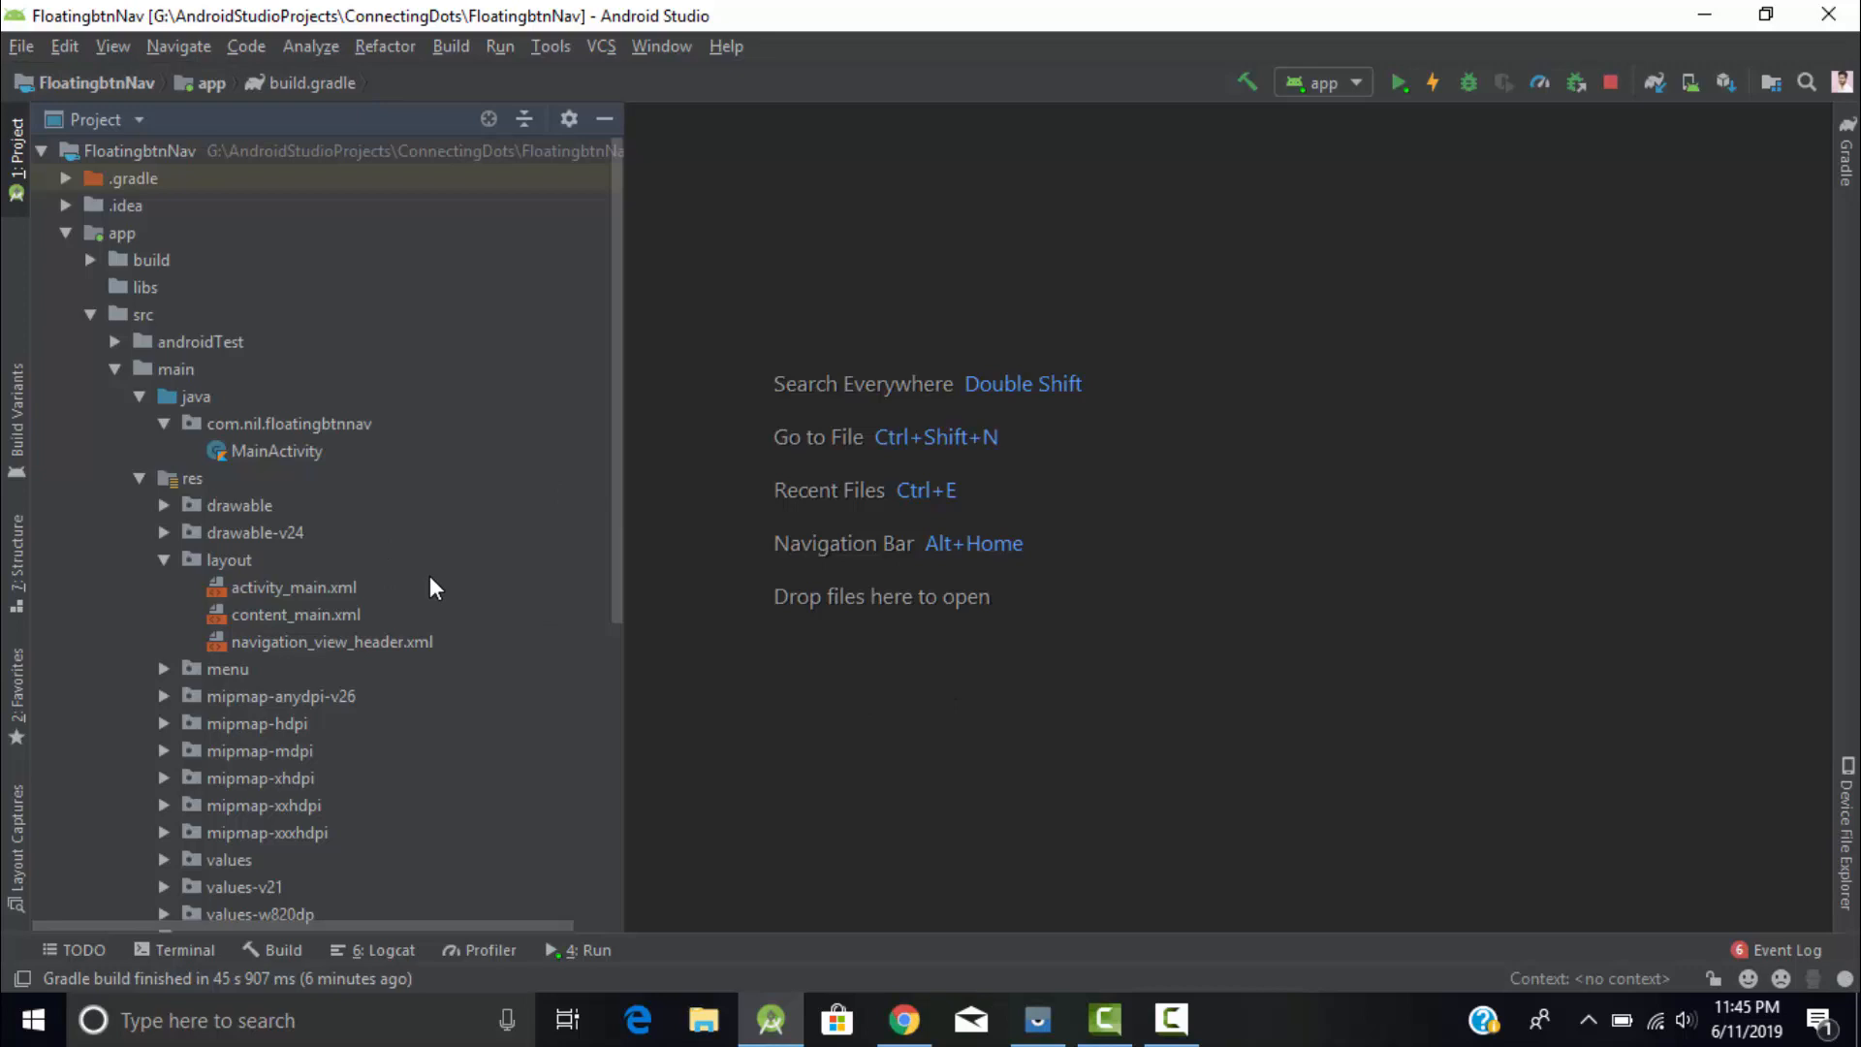
pyautogui.click(294, 587)
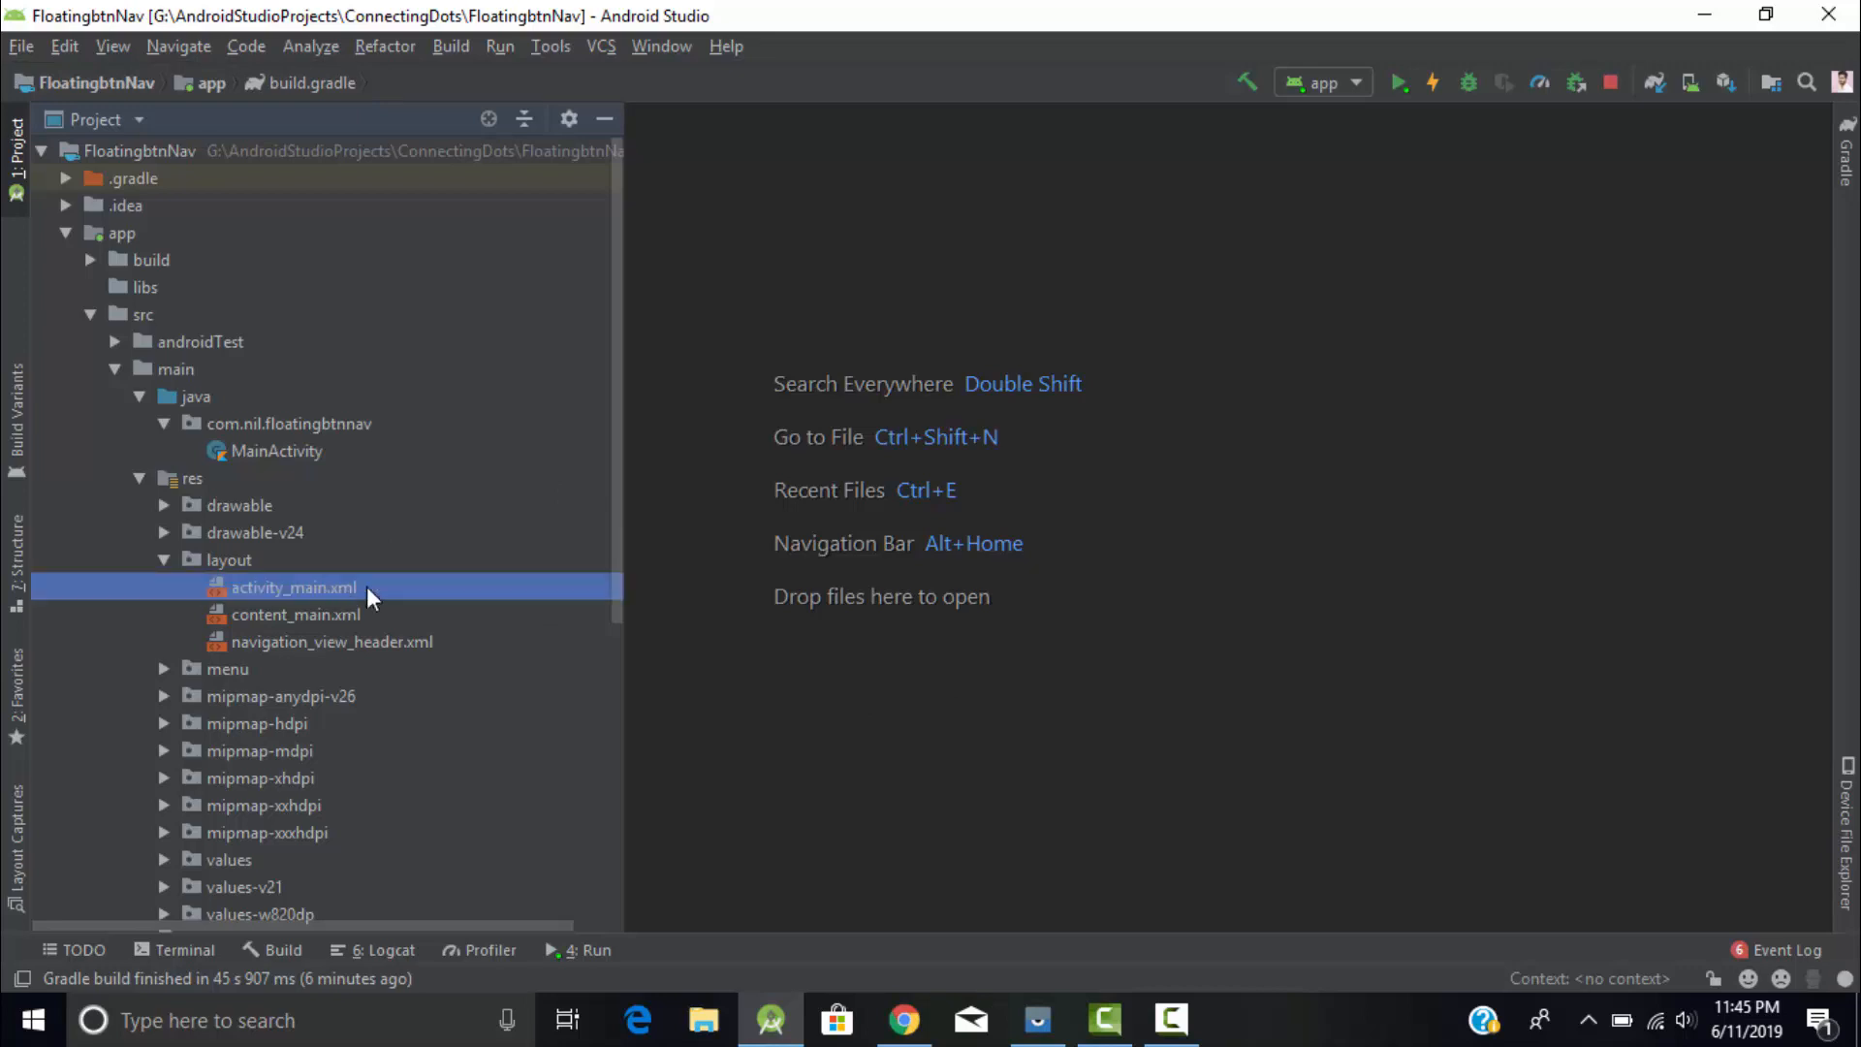
# Insert the FloatingNavigationView block into activity_main.xml and select its 16dp margin value
pyautogui.doubleClick(294, 587)
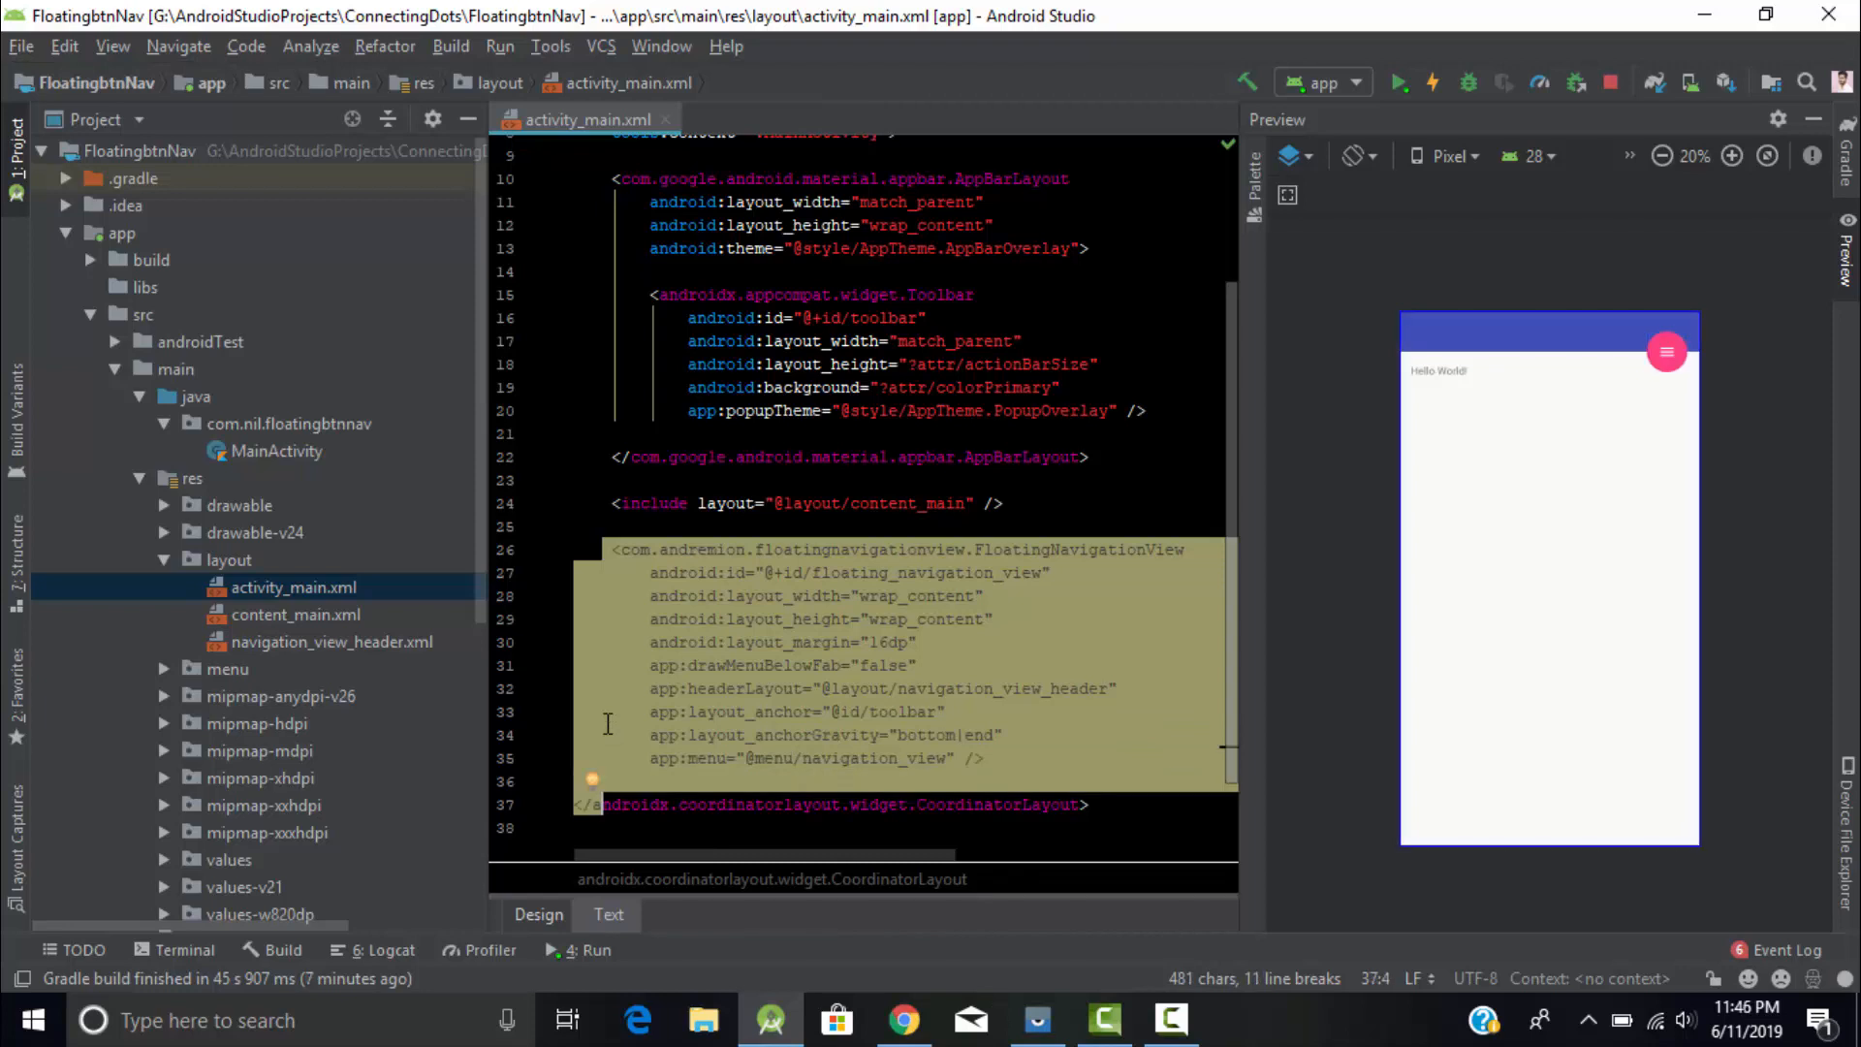
pyautogui.moveTo(728, 667)
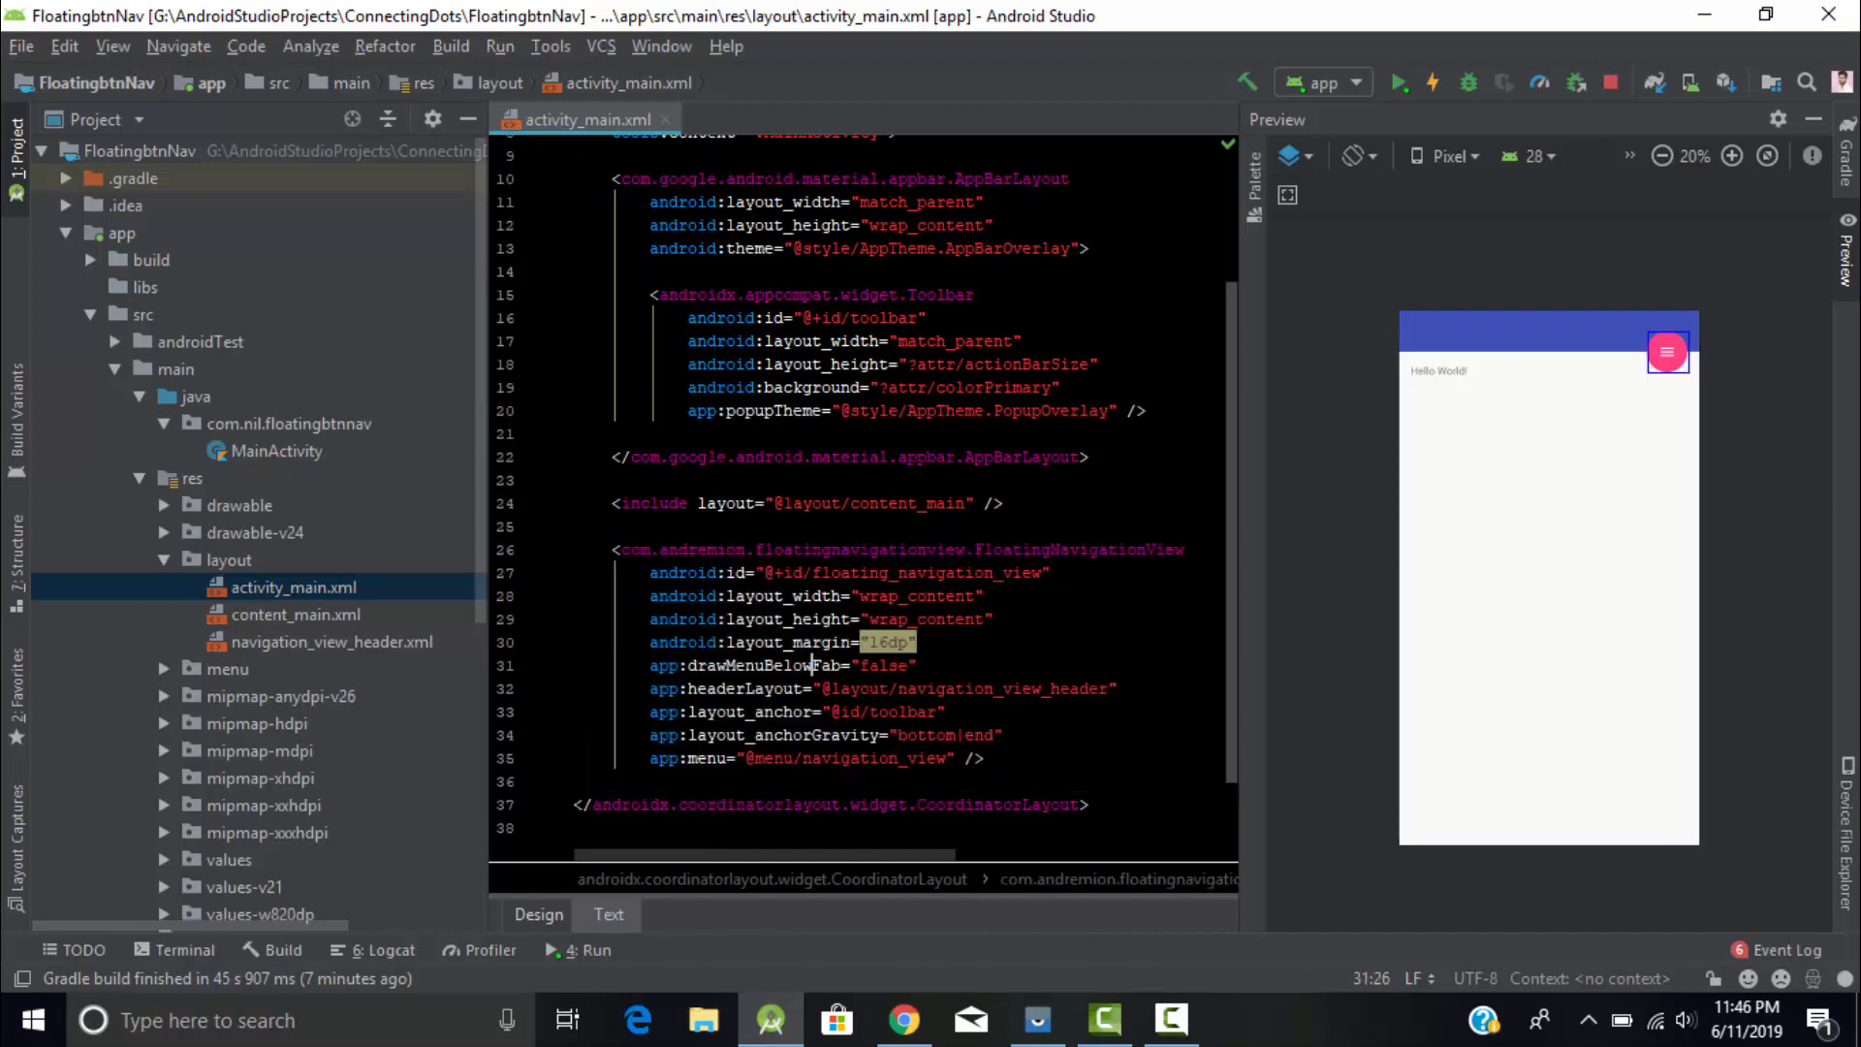
pyautogui.moveTo(614, 549); pyautogui.dragTo(983, 758)
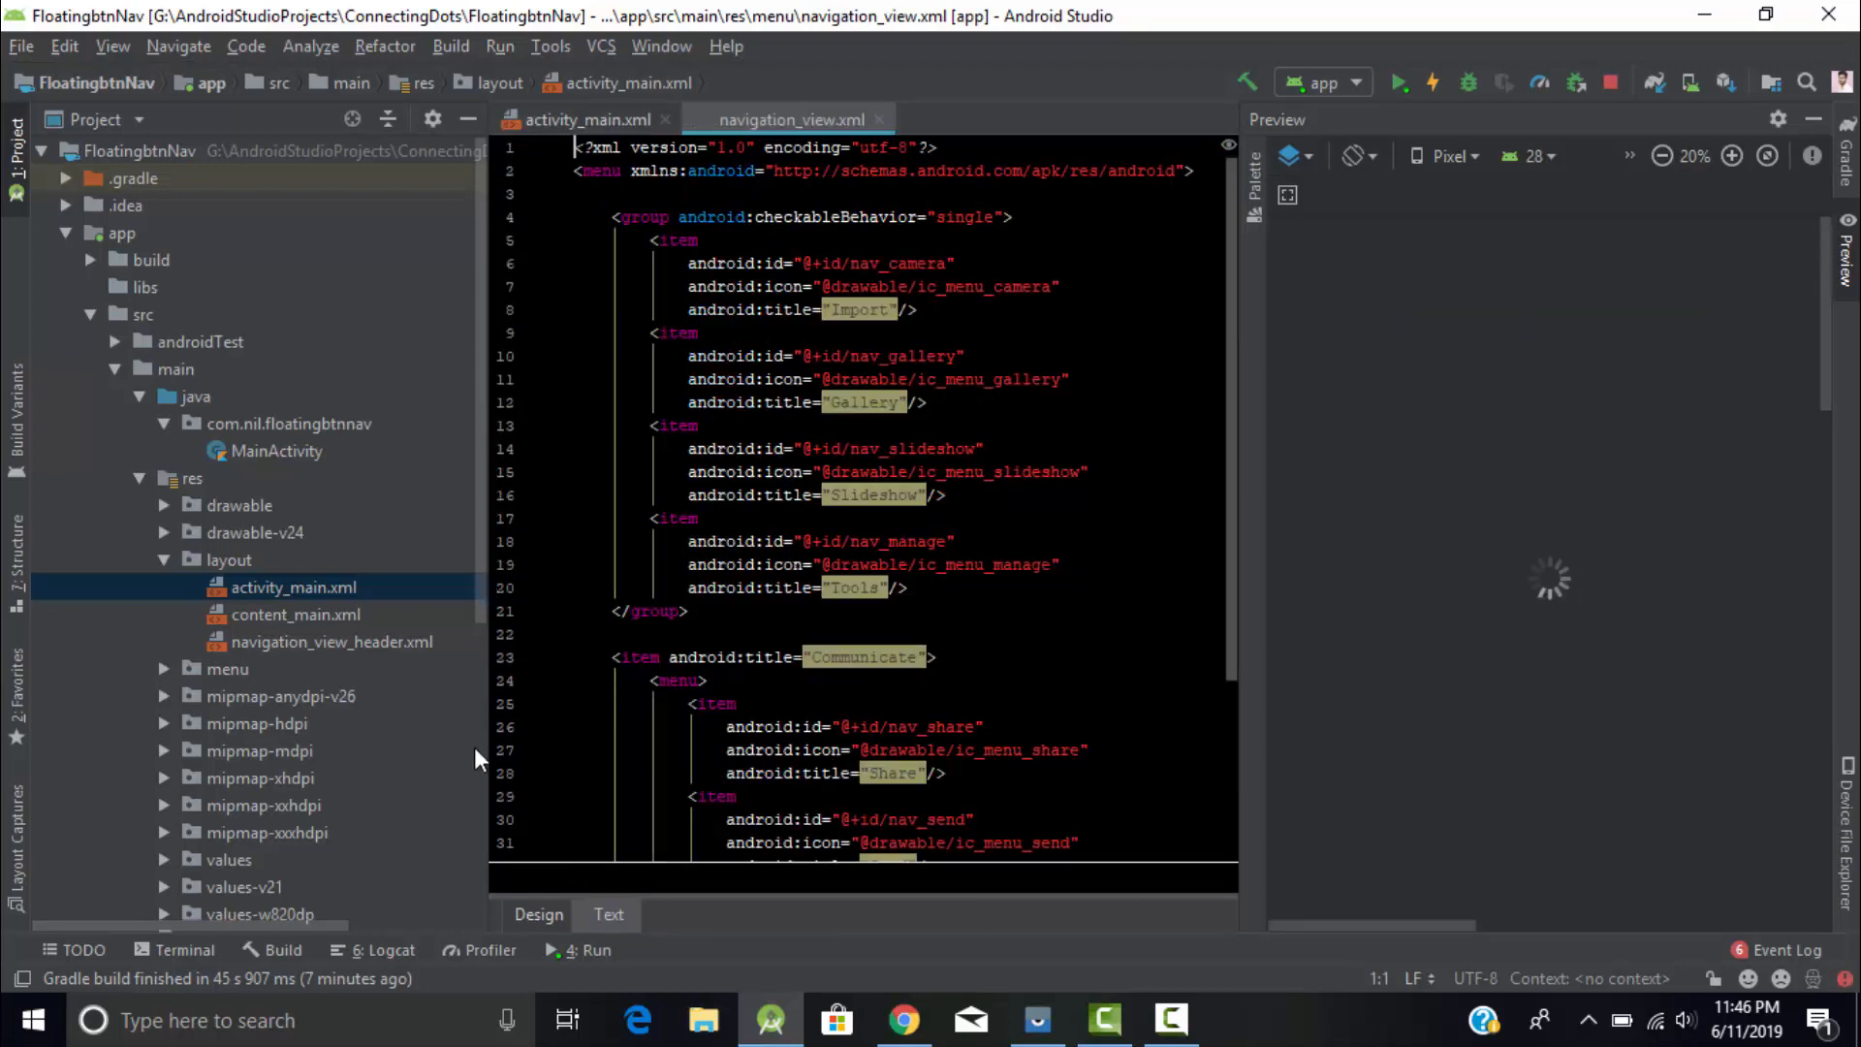
pyautogui.moveTo(430, 677)
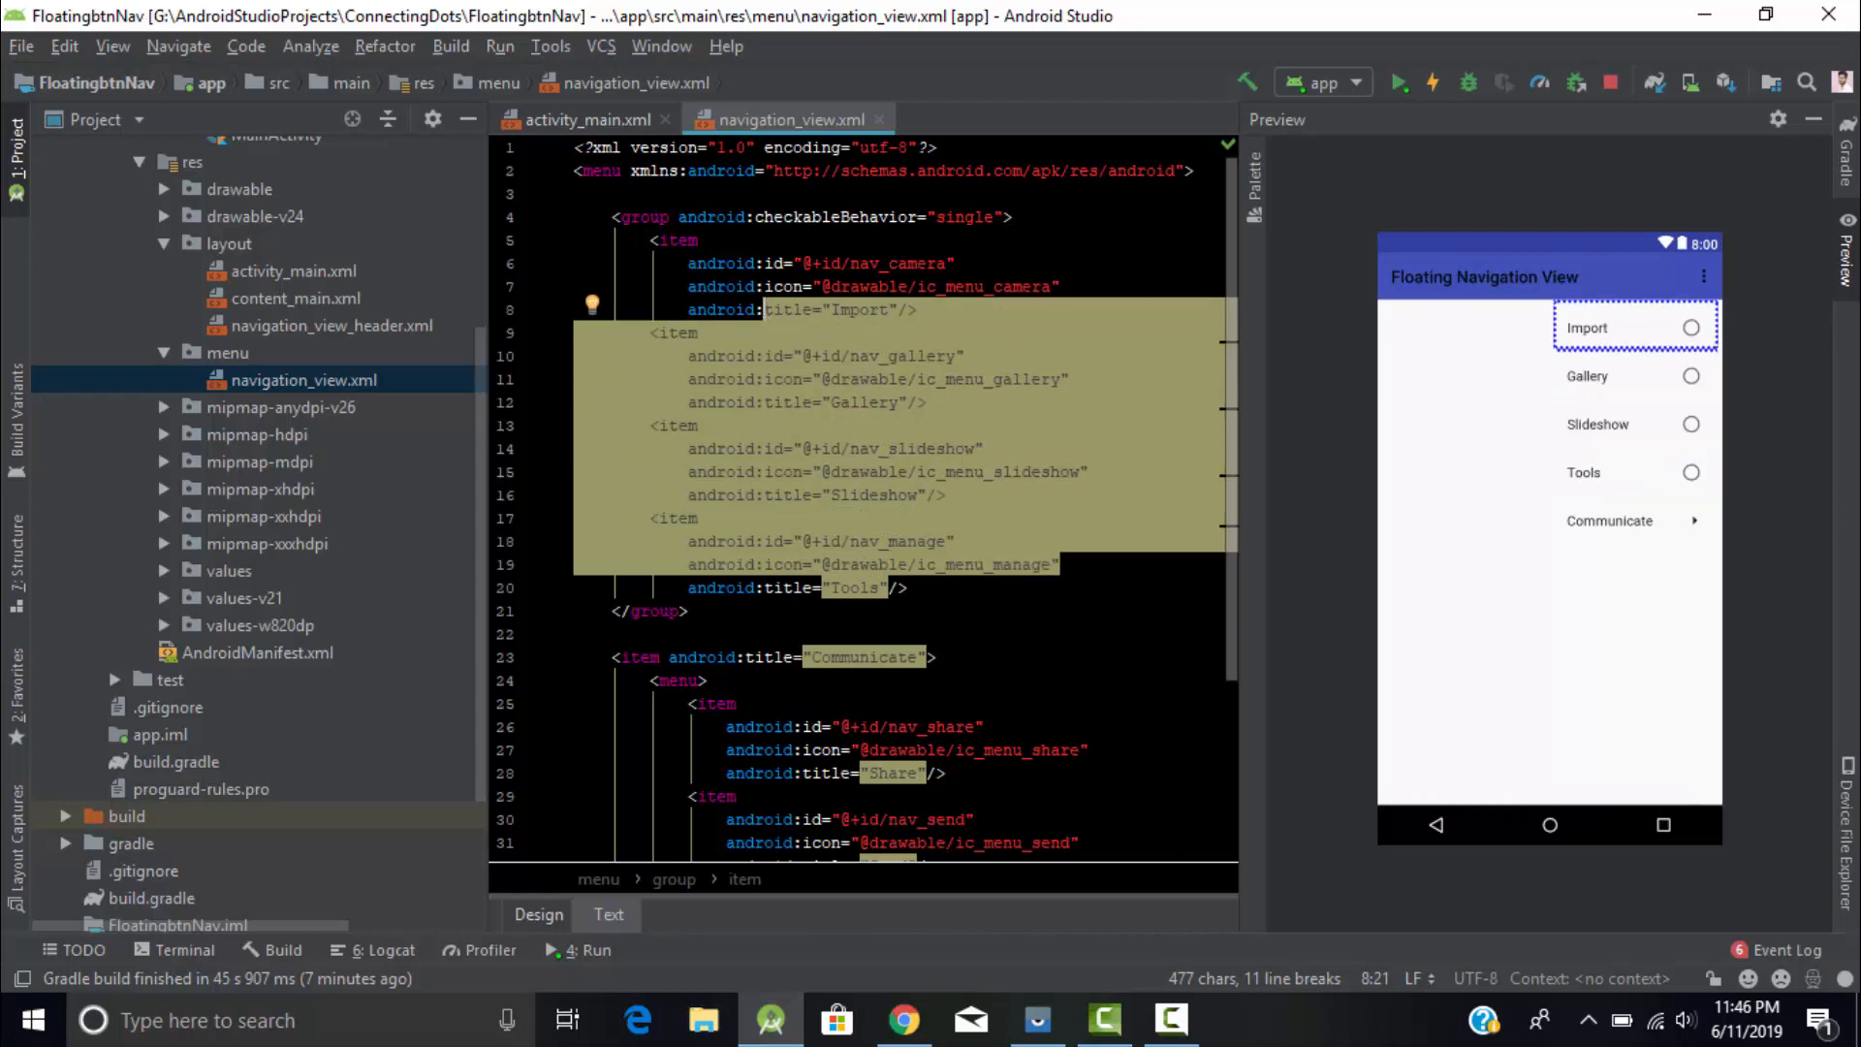
# Close navigation_view.xml and open the content_main.xml layout from the Project tree
pyautogui.click(587, 120)
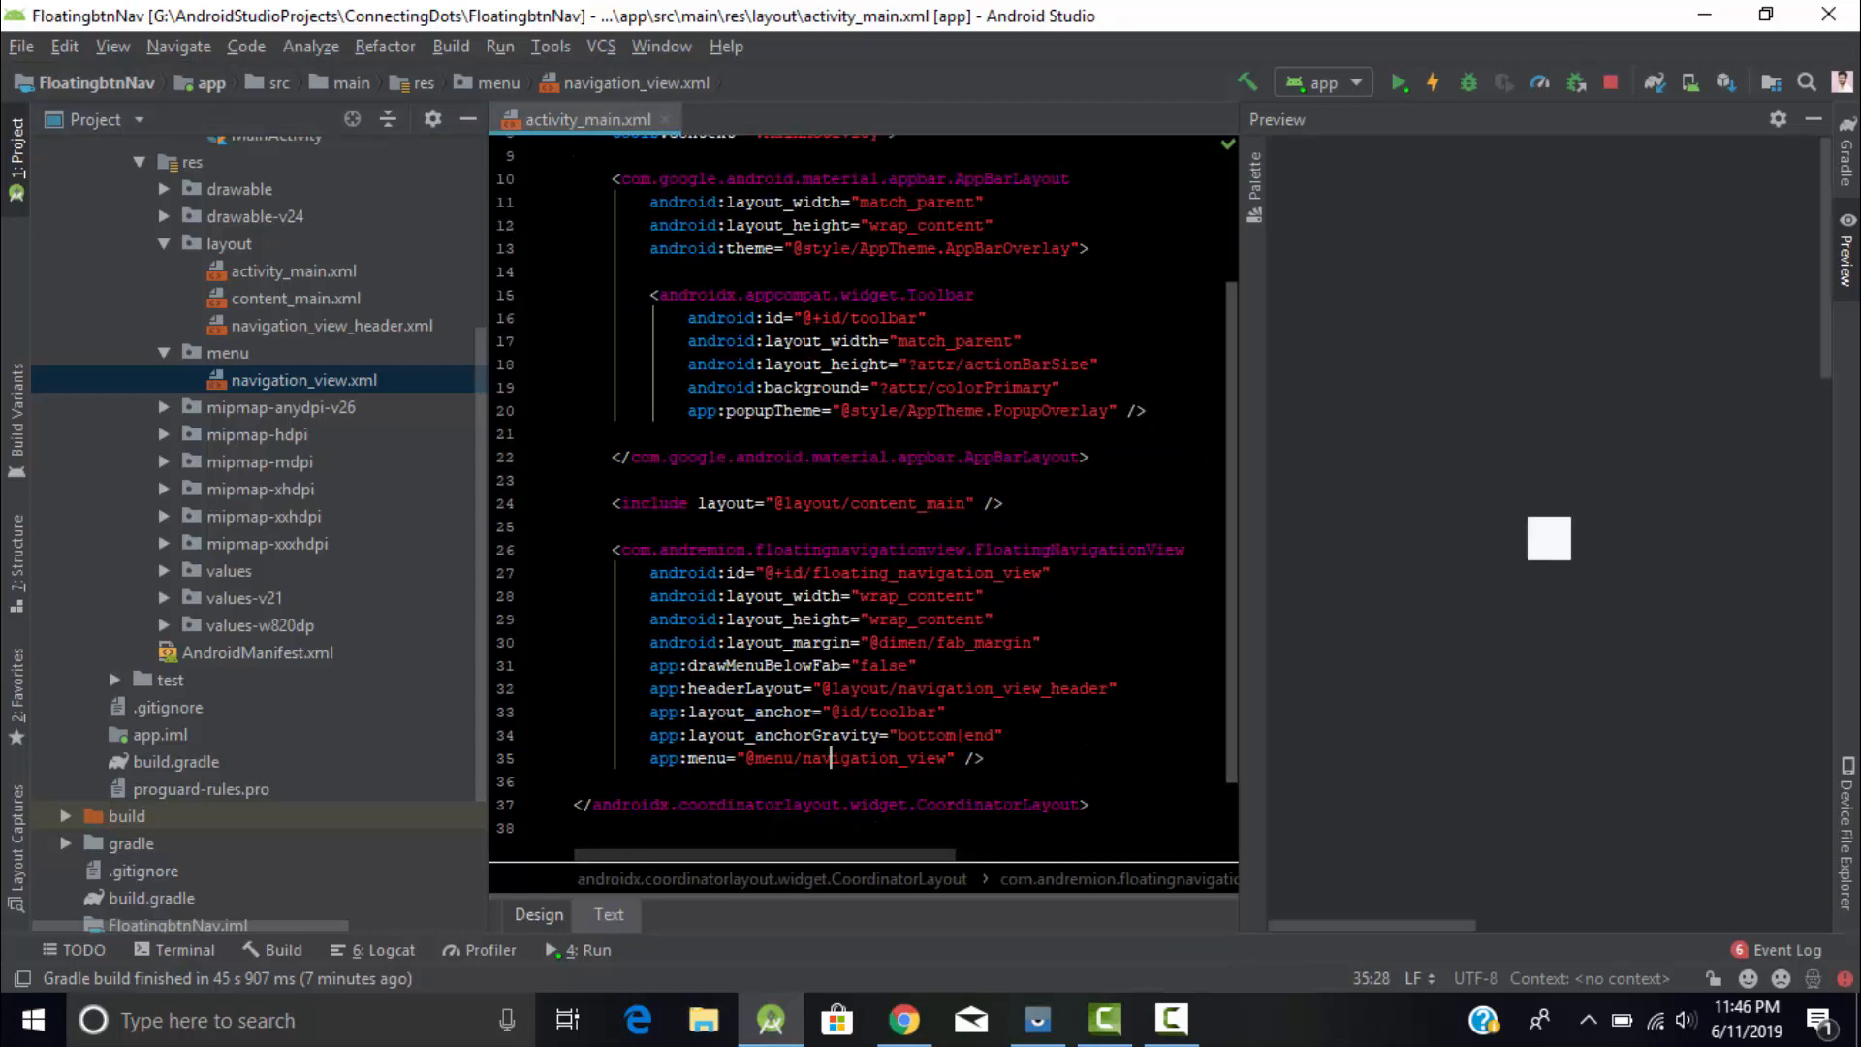
pyautogui.click(331, 325)
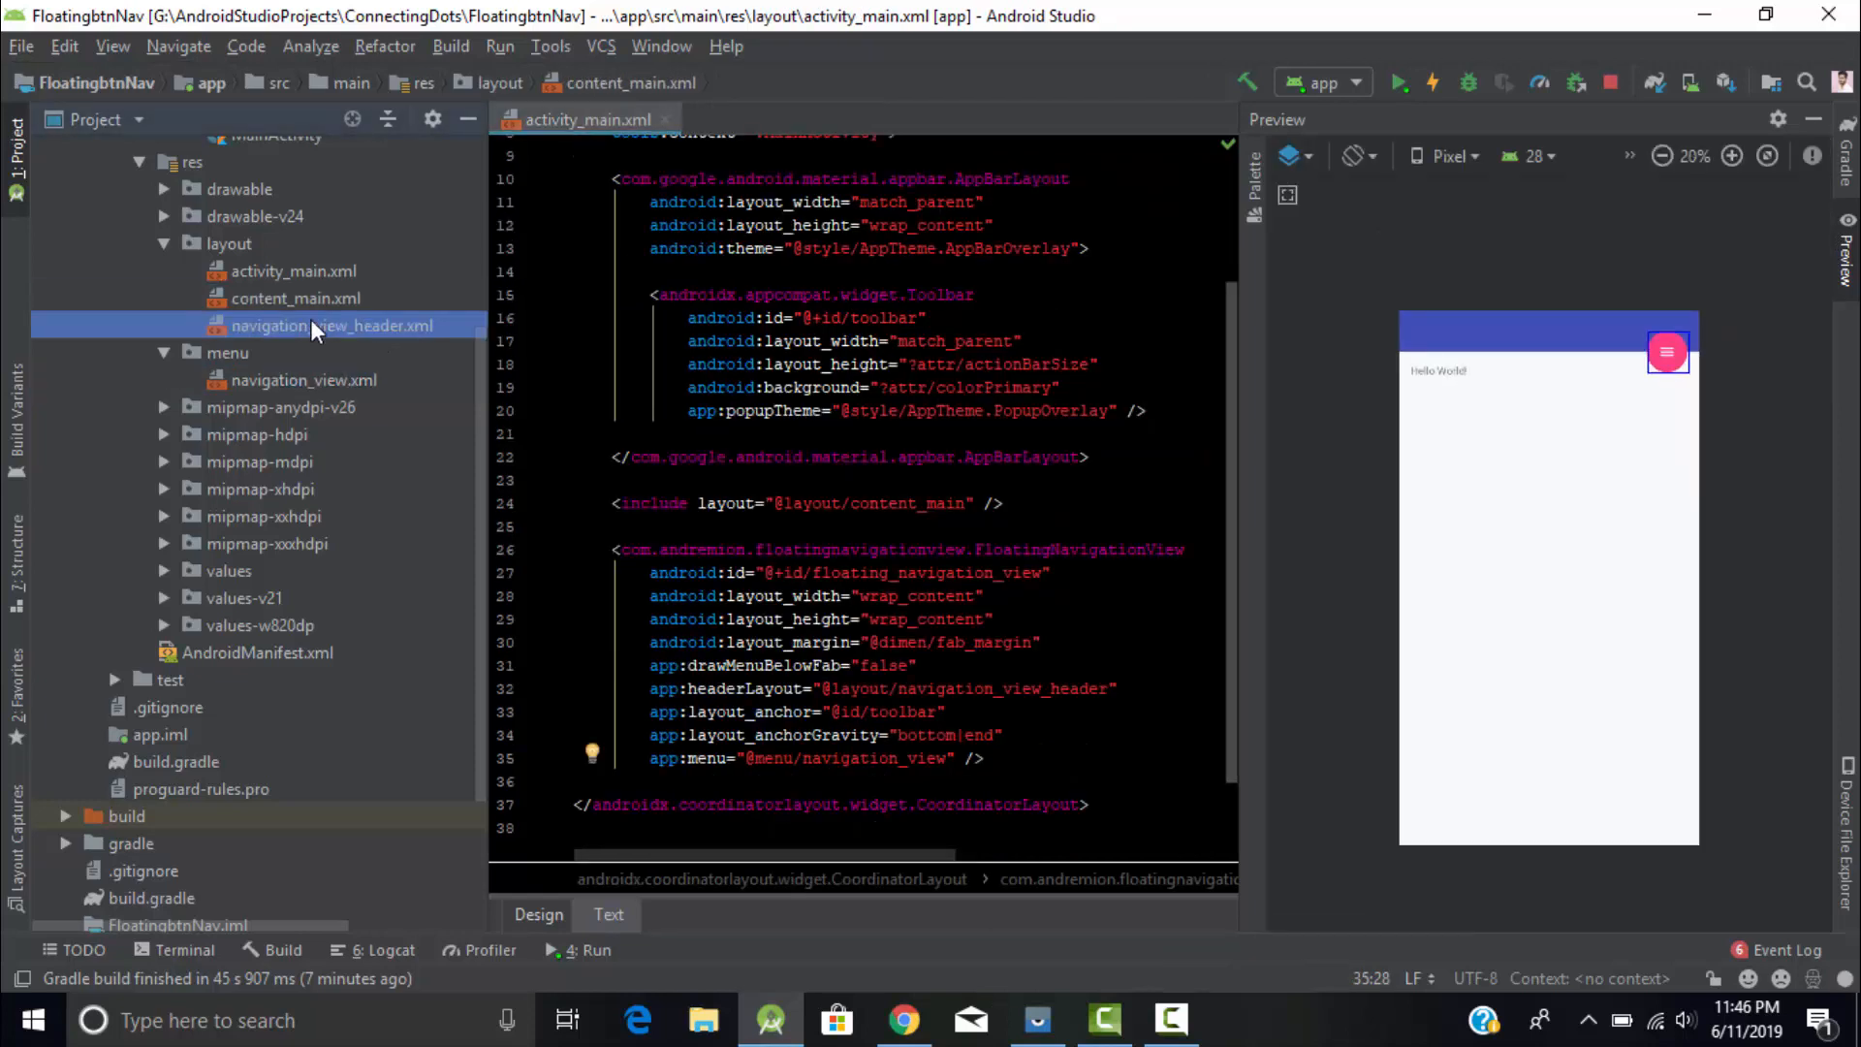
pyautogui.doubleClick(295, 298)
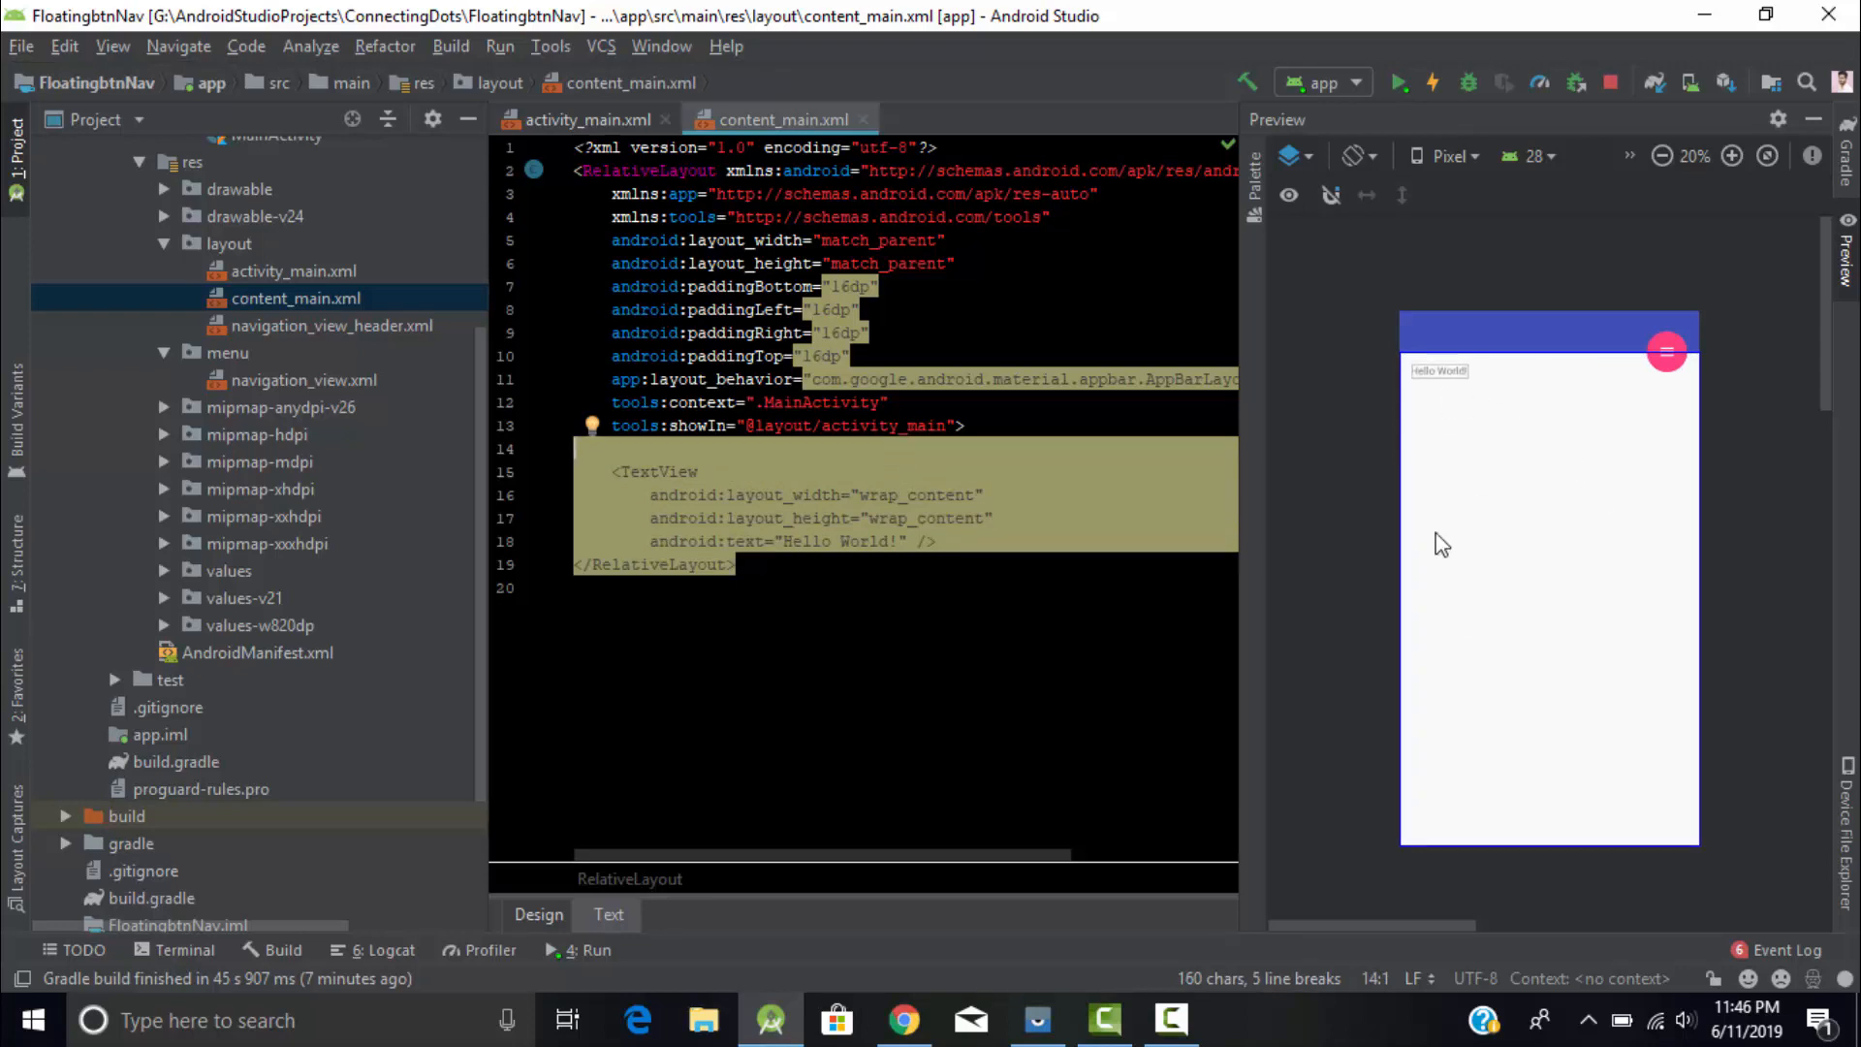
pyautogui.moveTo(1512, 727)
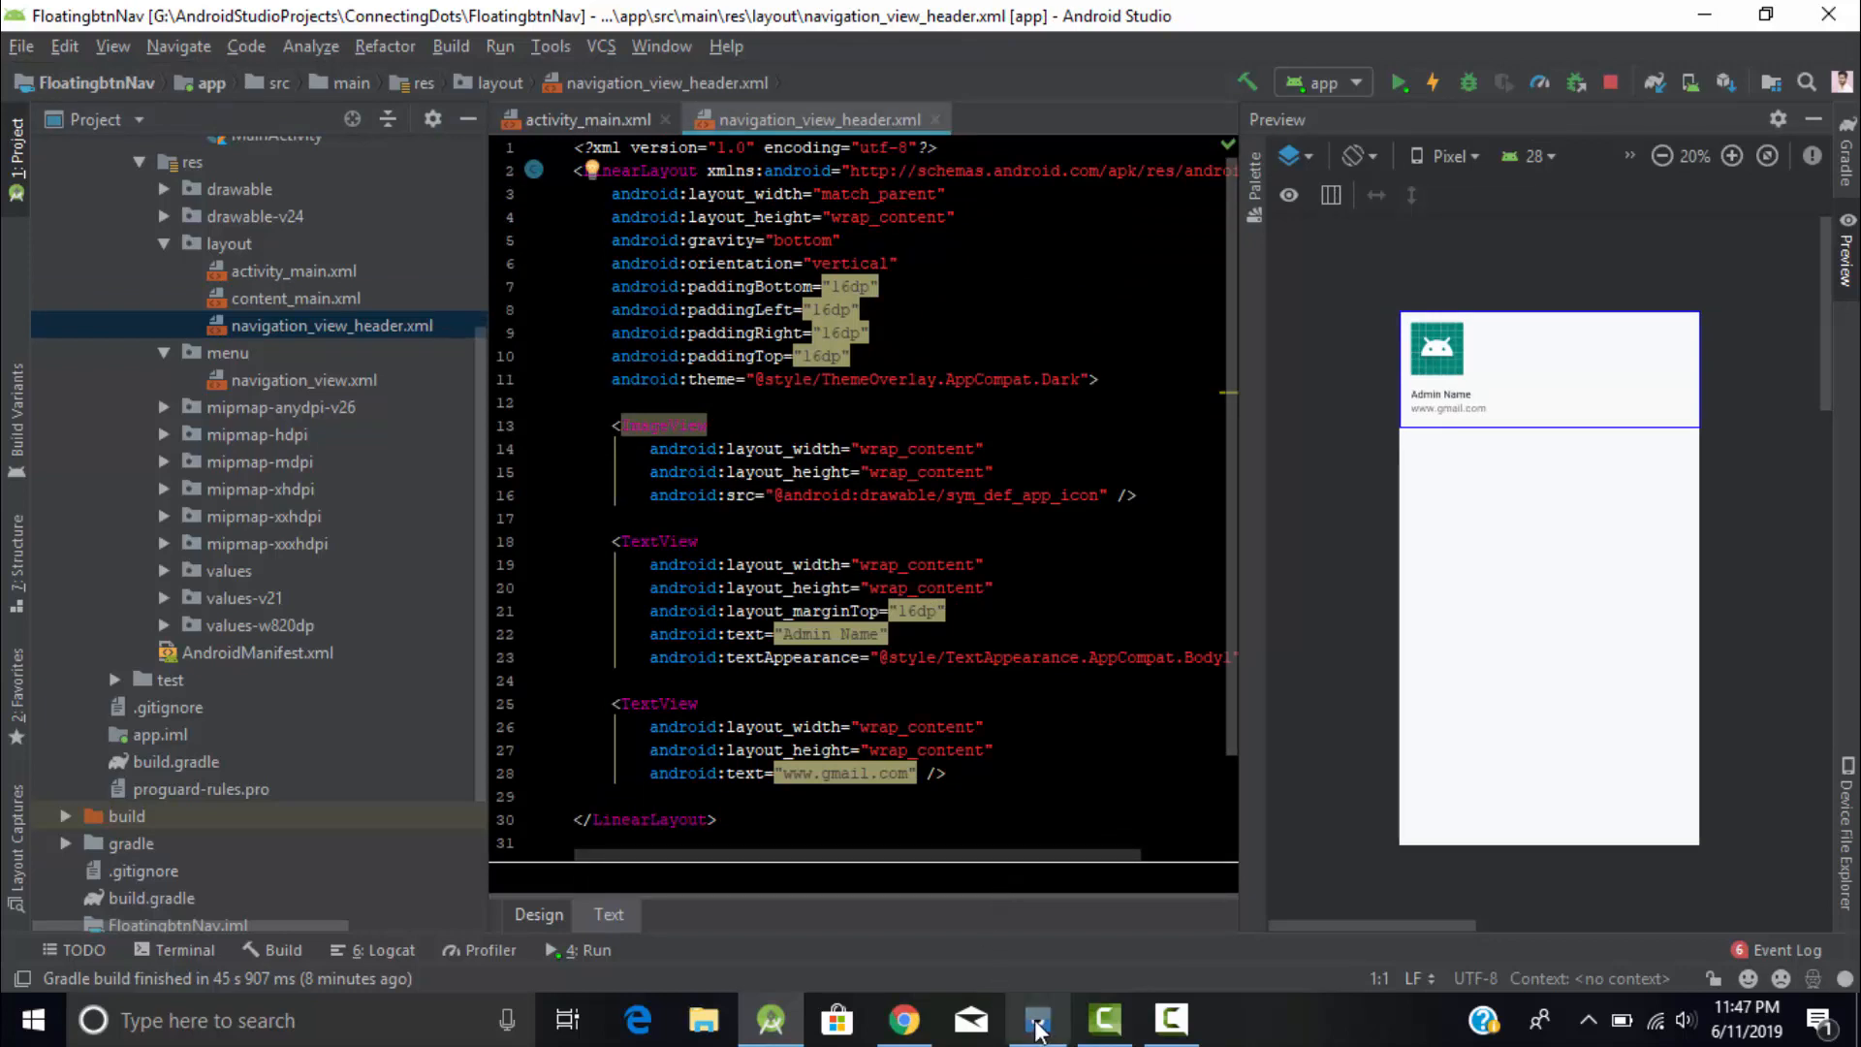
# Bring the Vysor phone mirror back to the front from the taskbar
pyautogui.click(1035, 1019)
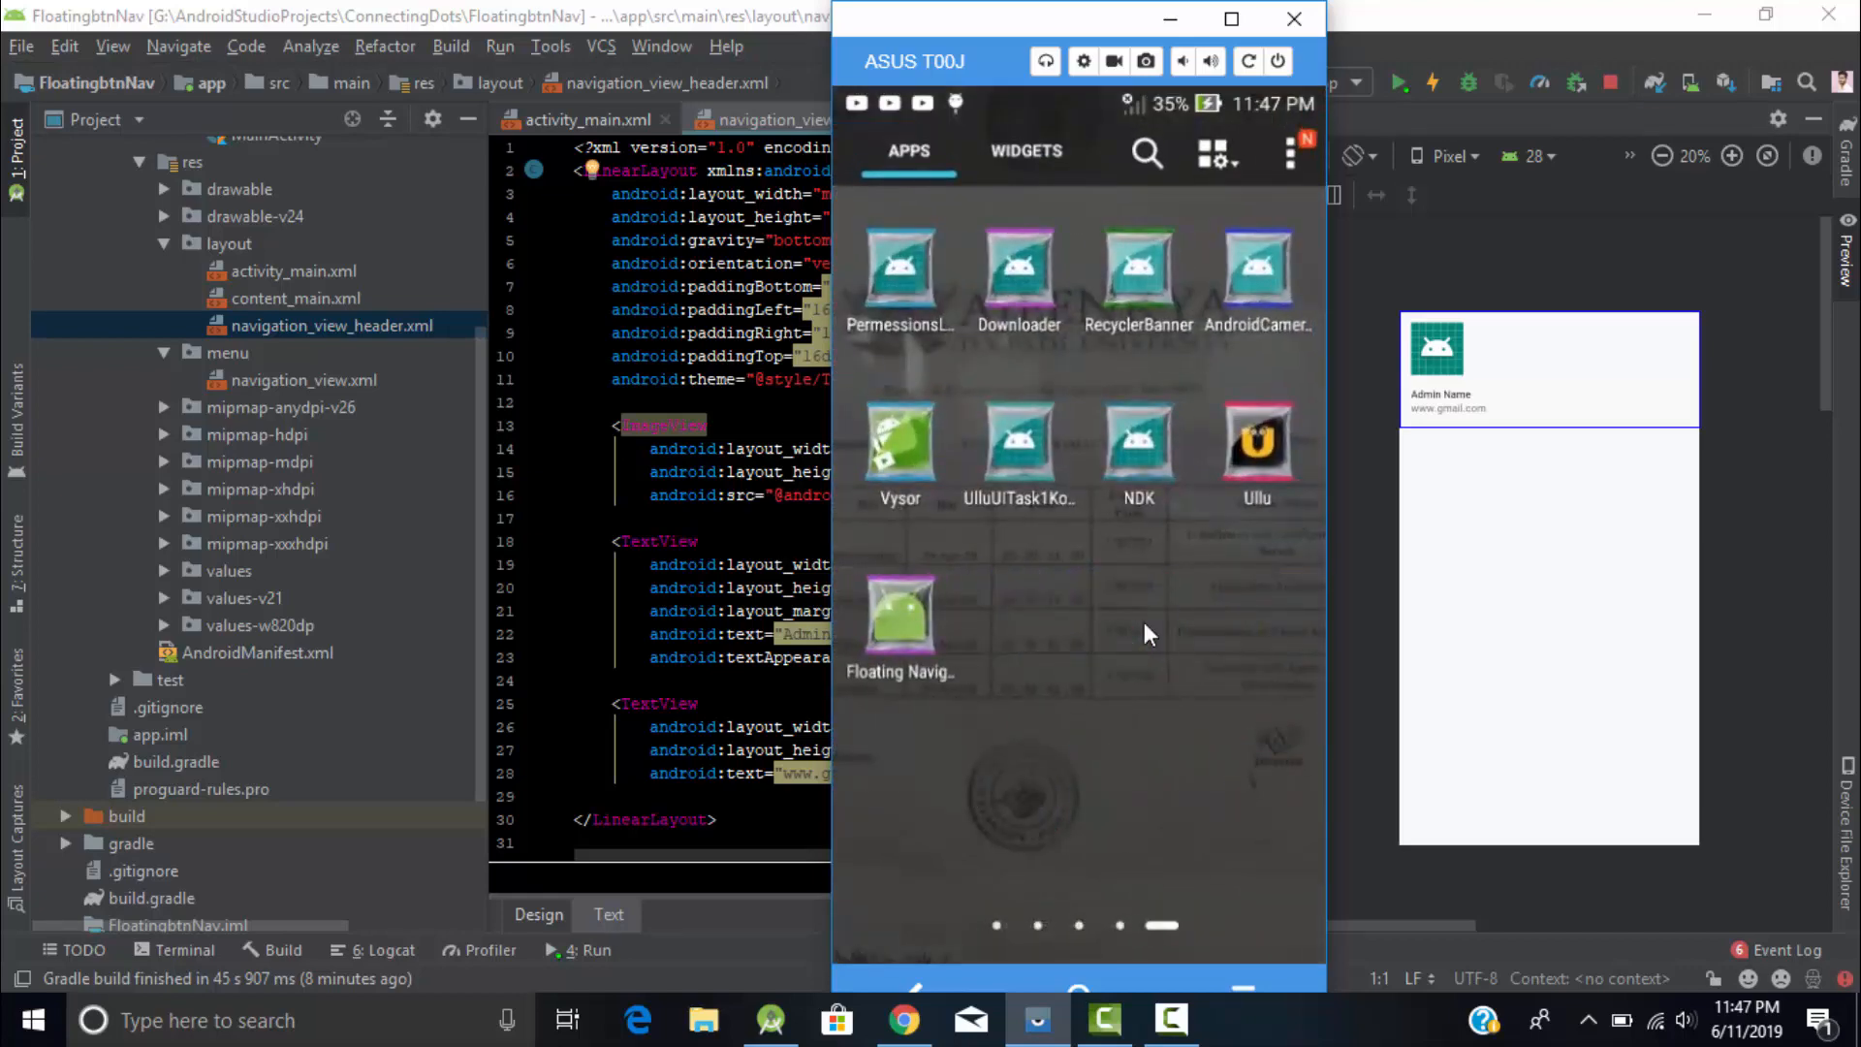
# Open the running app's drawer from the FAB, hide the mirror, and close the open layout files
pyautogui.click(899, 618)
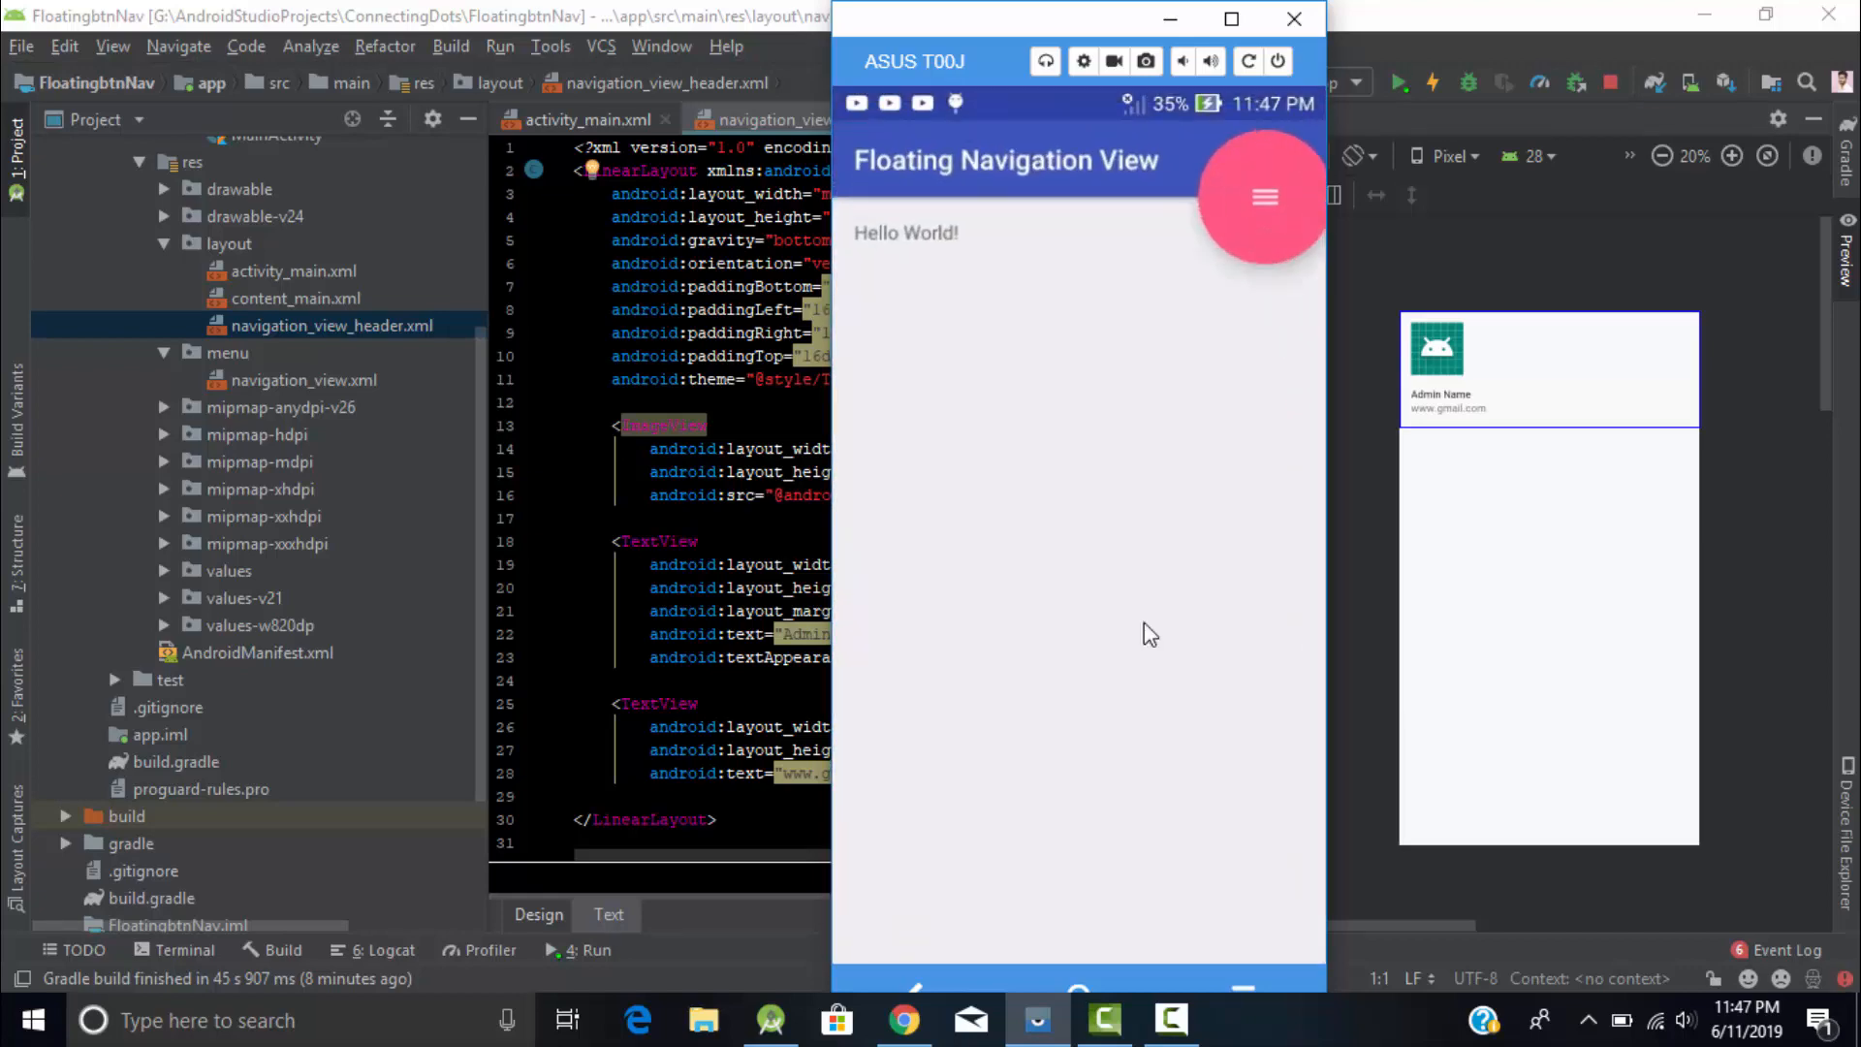
pyautogui.click(1263, 198)
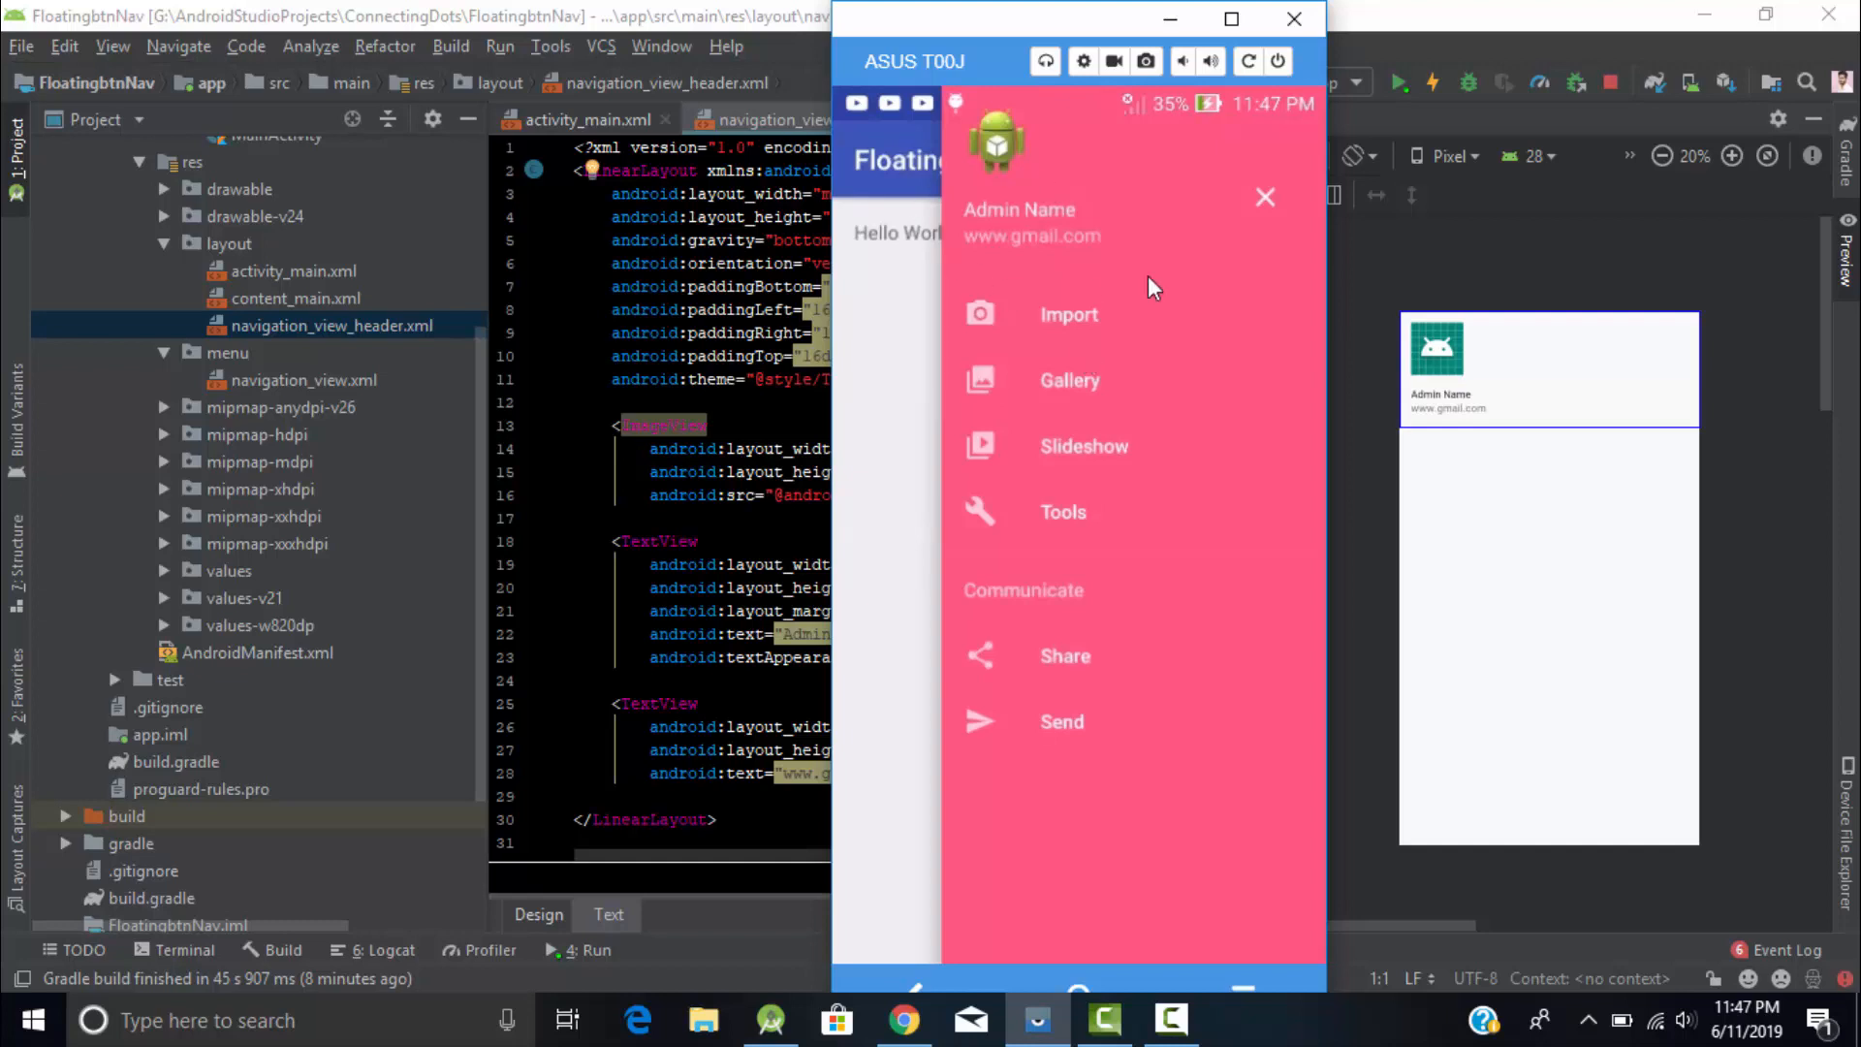
pyautogui.moveTo(1236, 42)
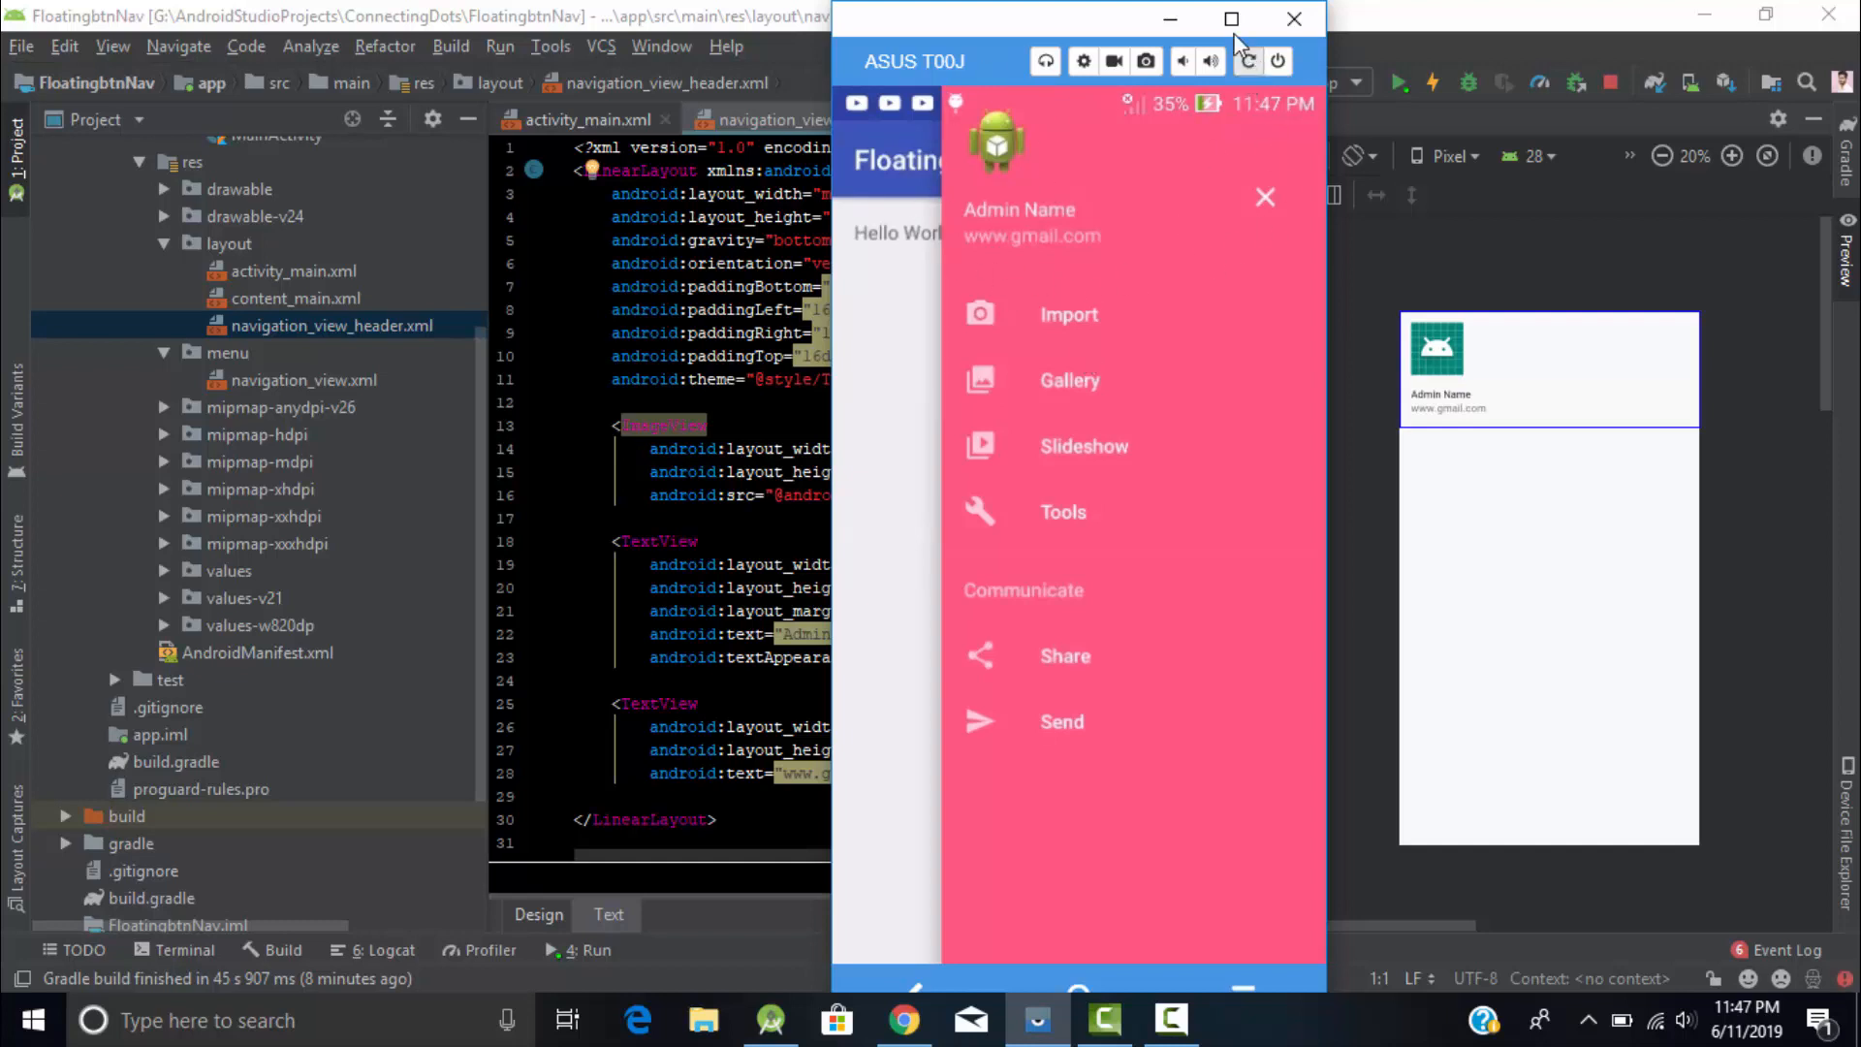
pyautogui.click(1295, 17)
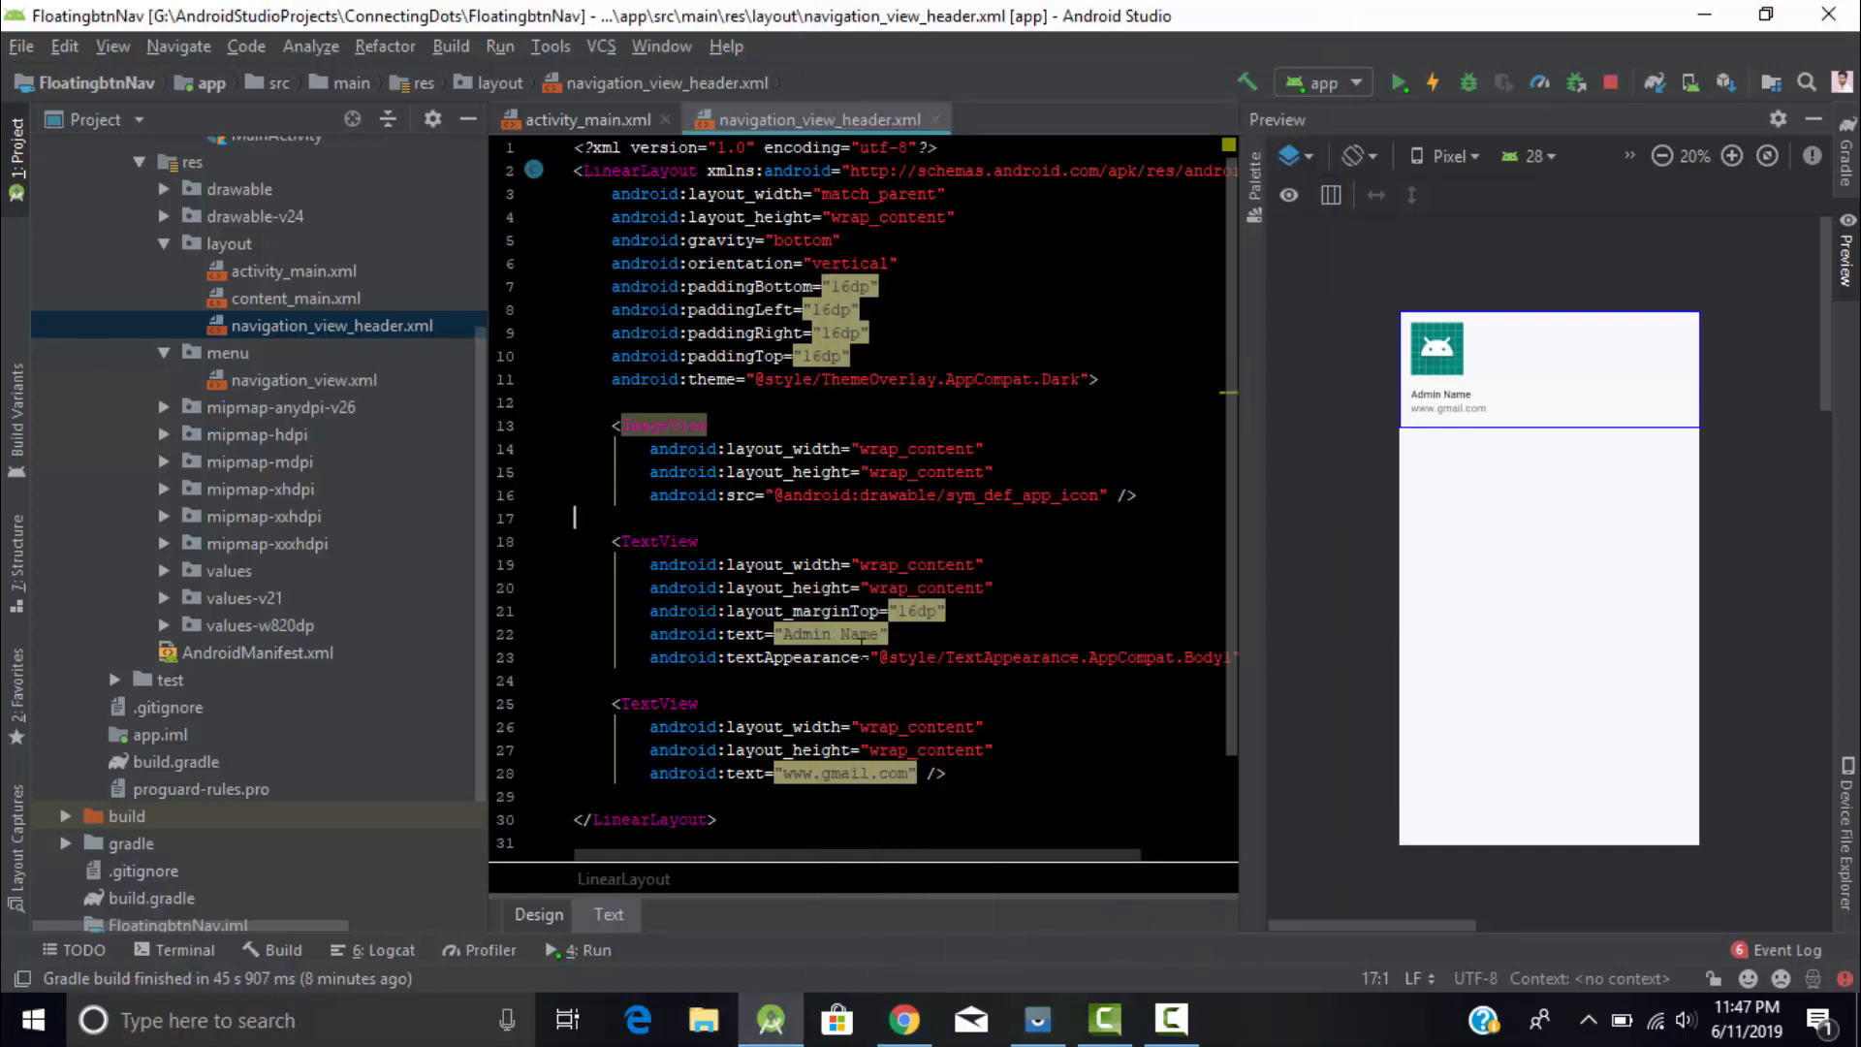
pyautogui.click(589, 120)
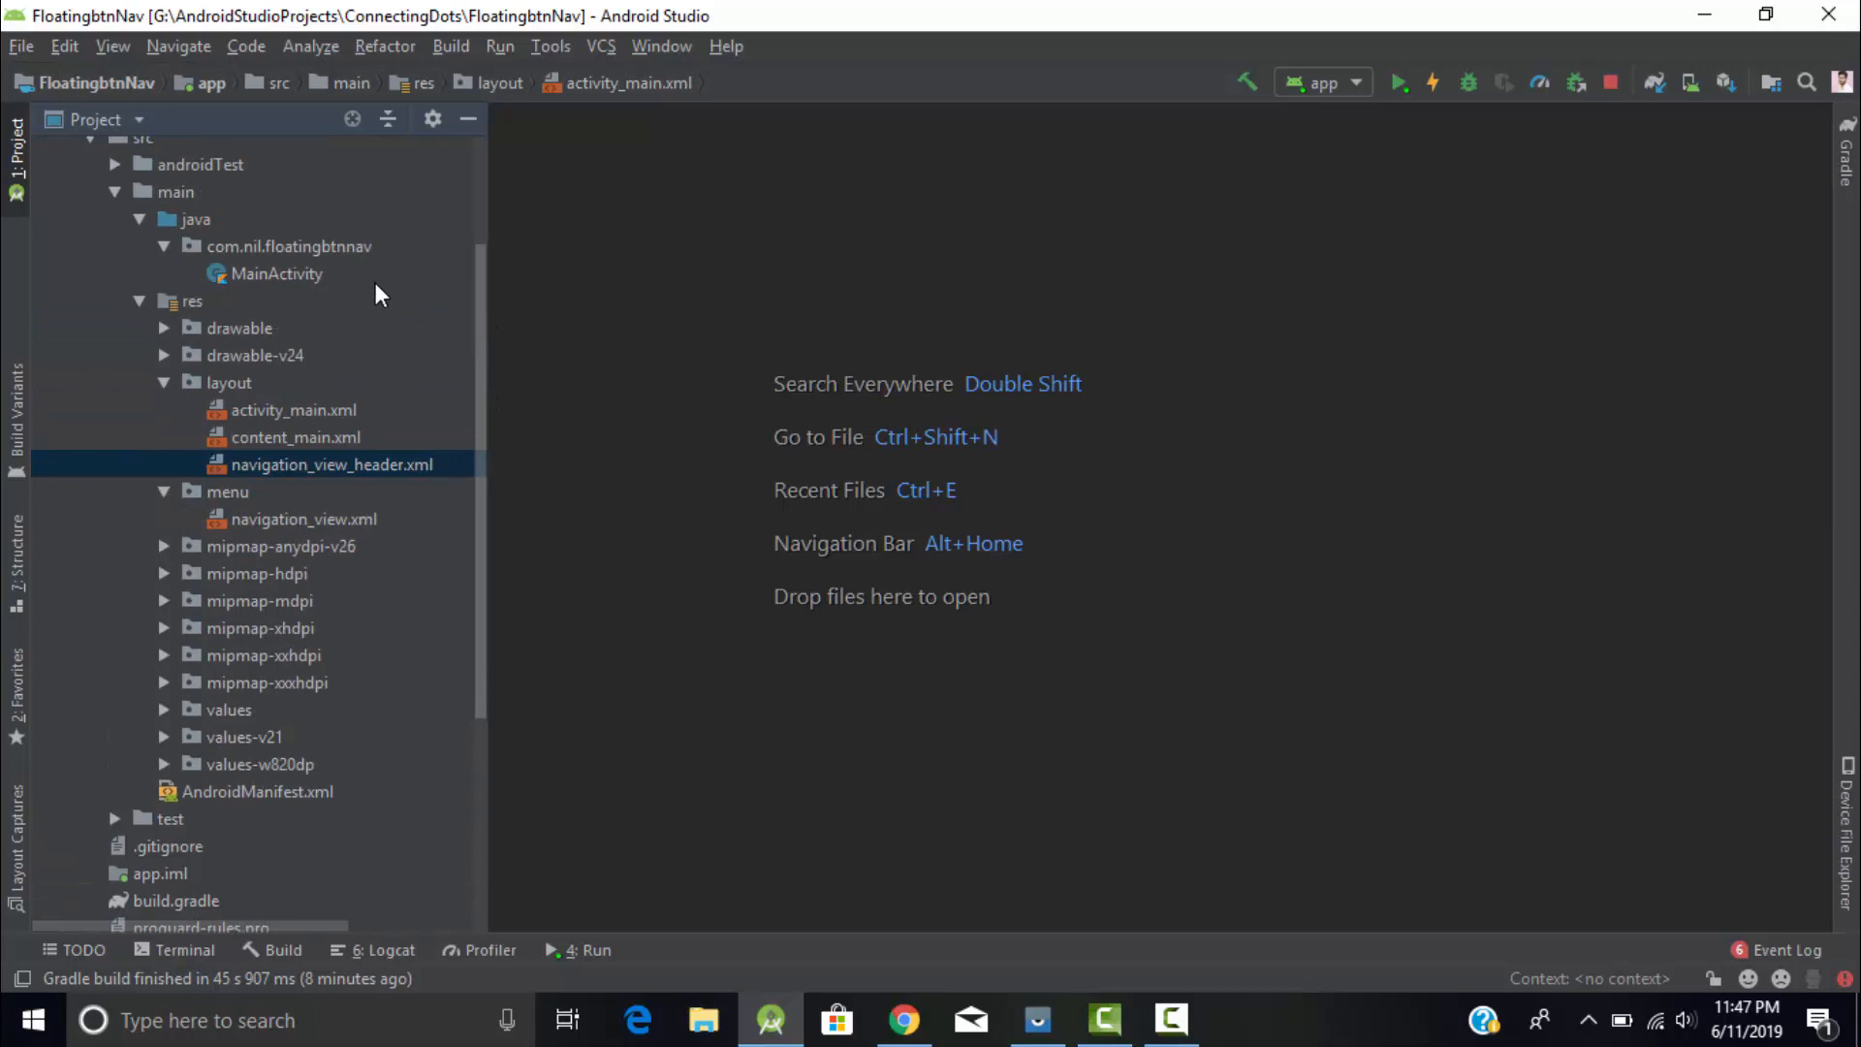
# Open MainActivity.kt and select item.title.toString() in the item-selected Snackbar message
pyautogui.doubleClick(275, 273)
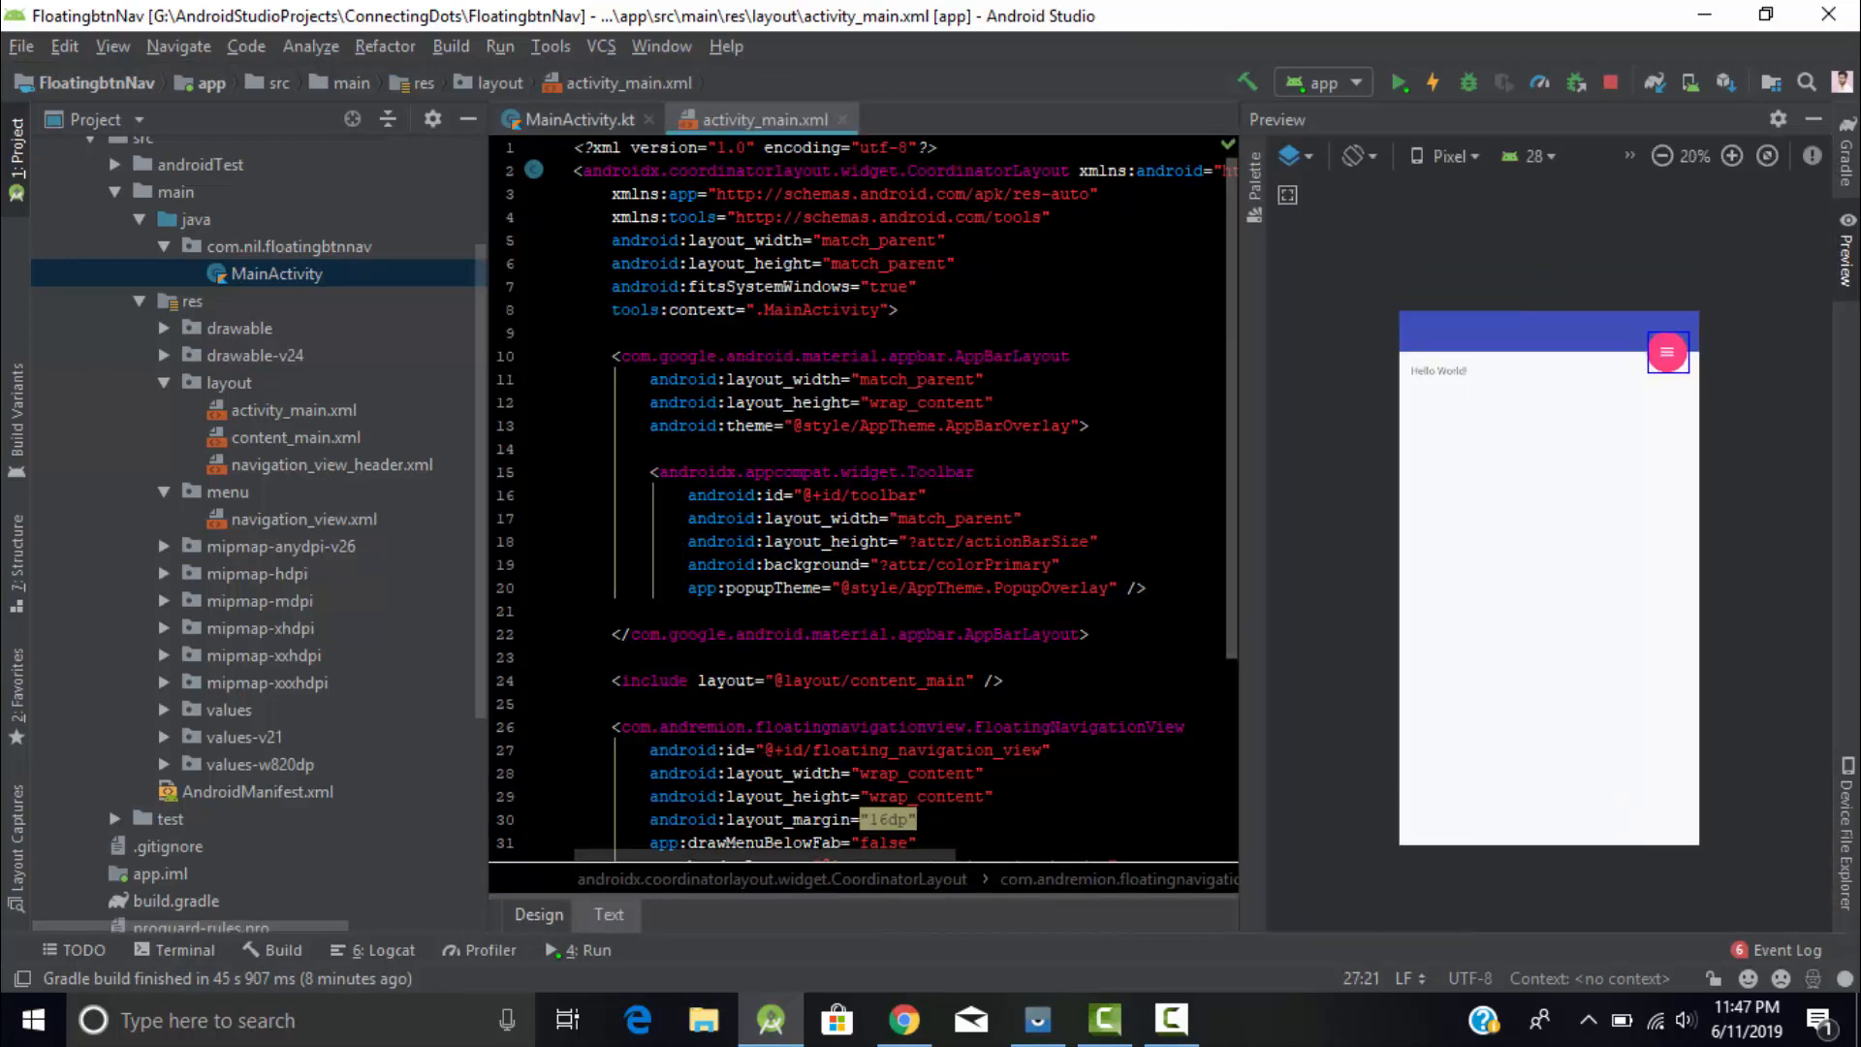
pyautogui.click(575, 121)
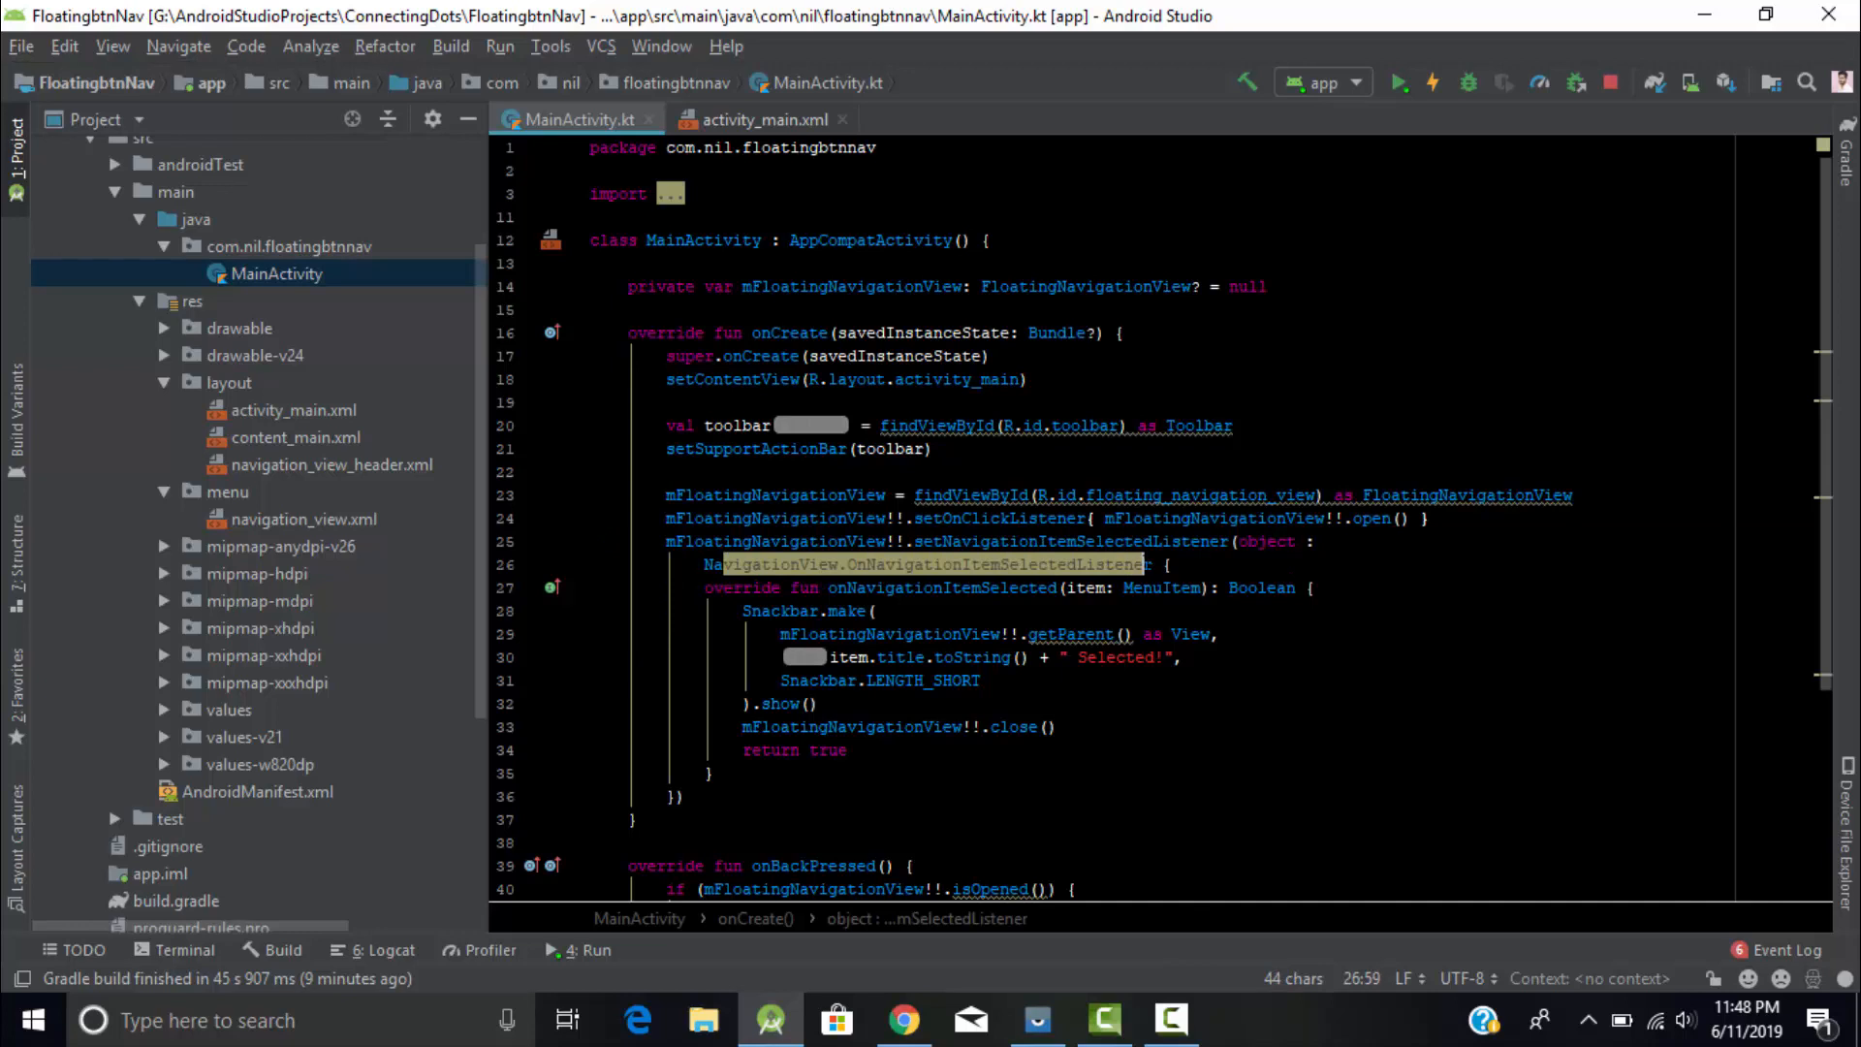
pyautogui.moveTo(997, 571)
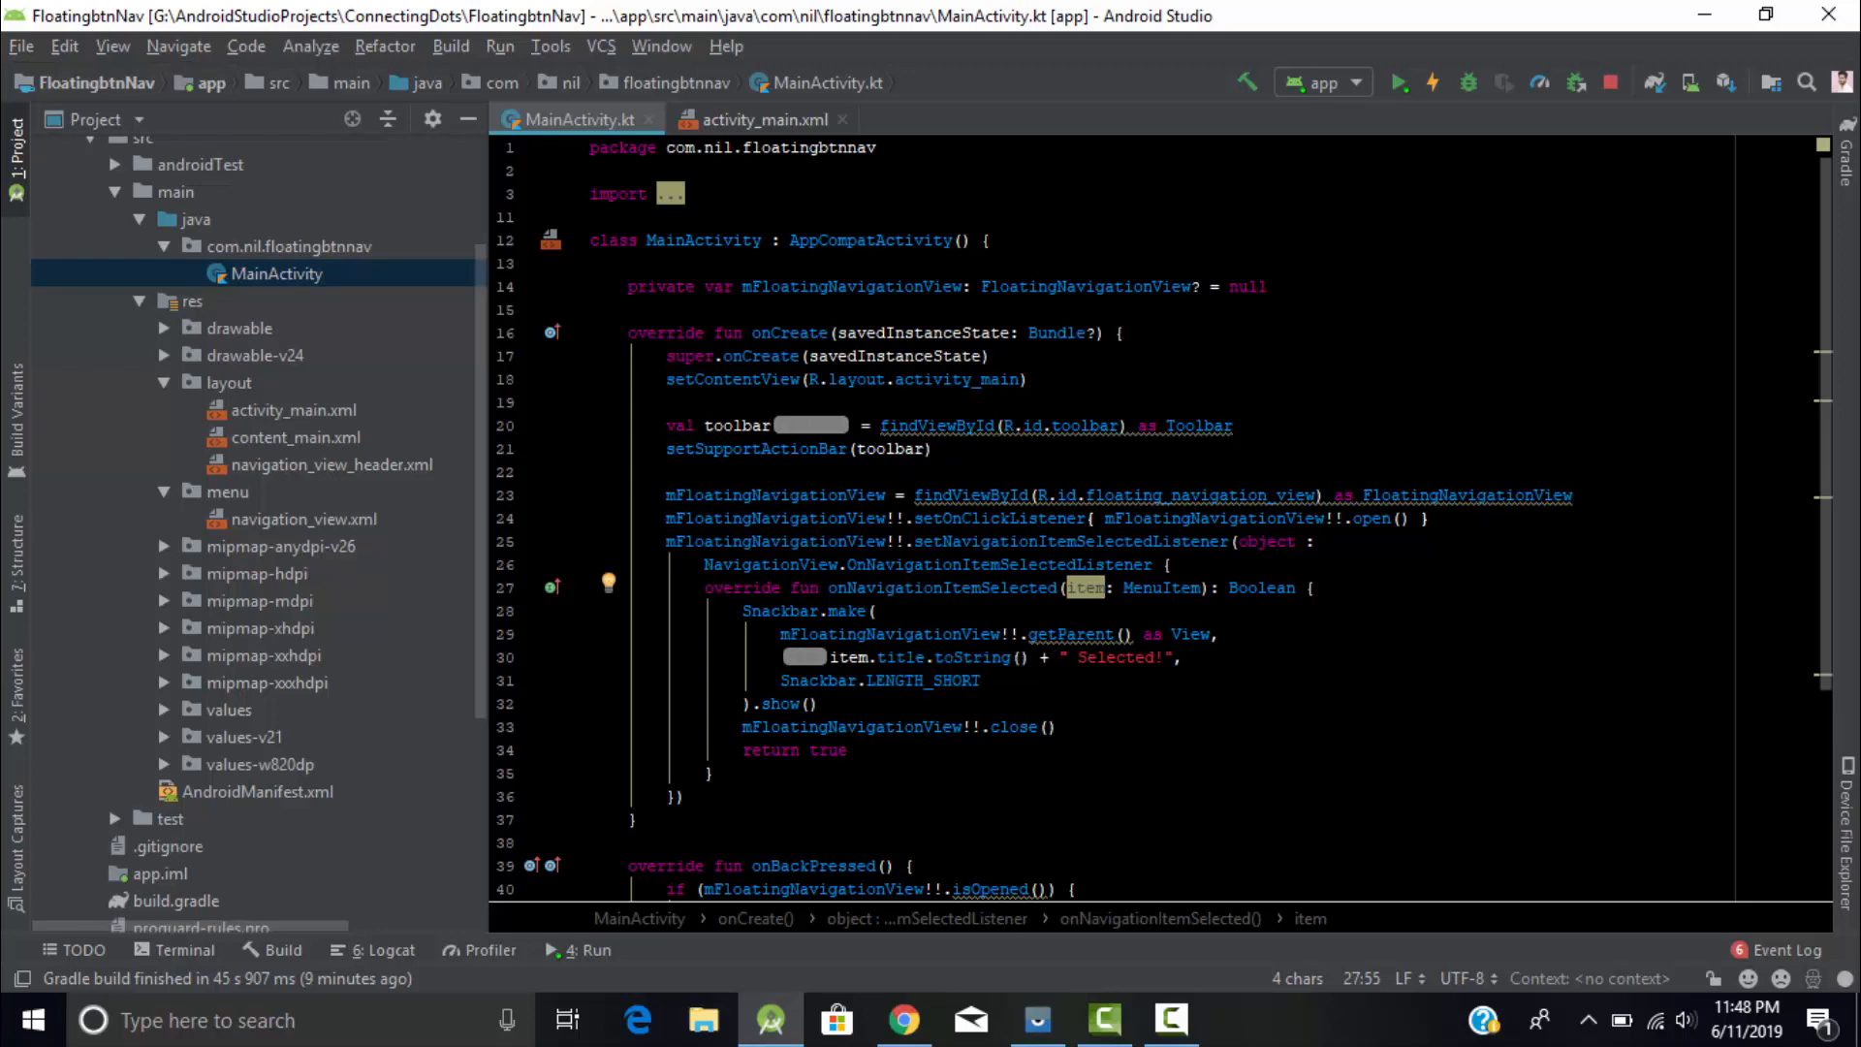
pyautogui.moveTo(1094, 609)
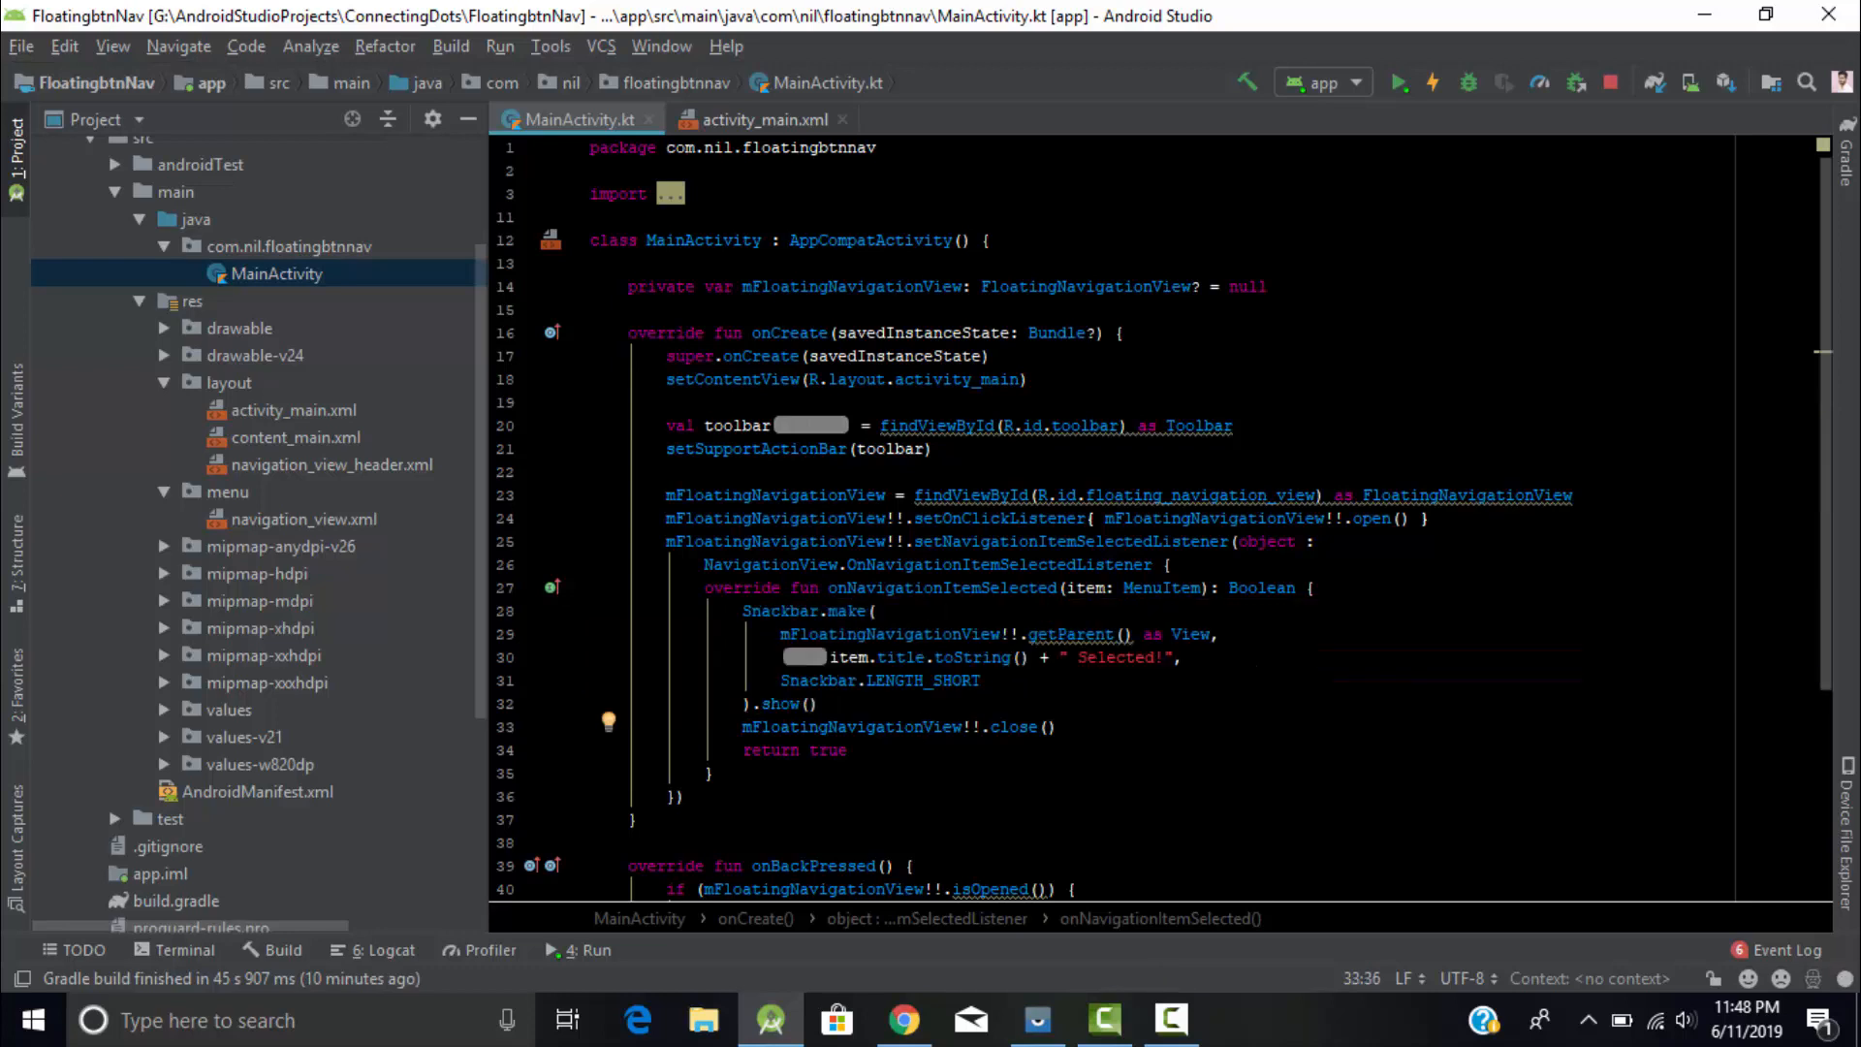
pyautogui.click(868, 657)
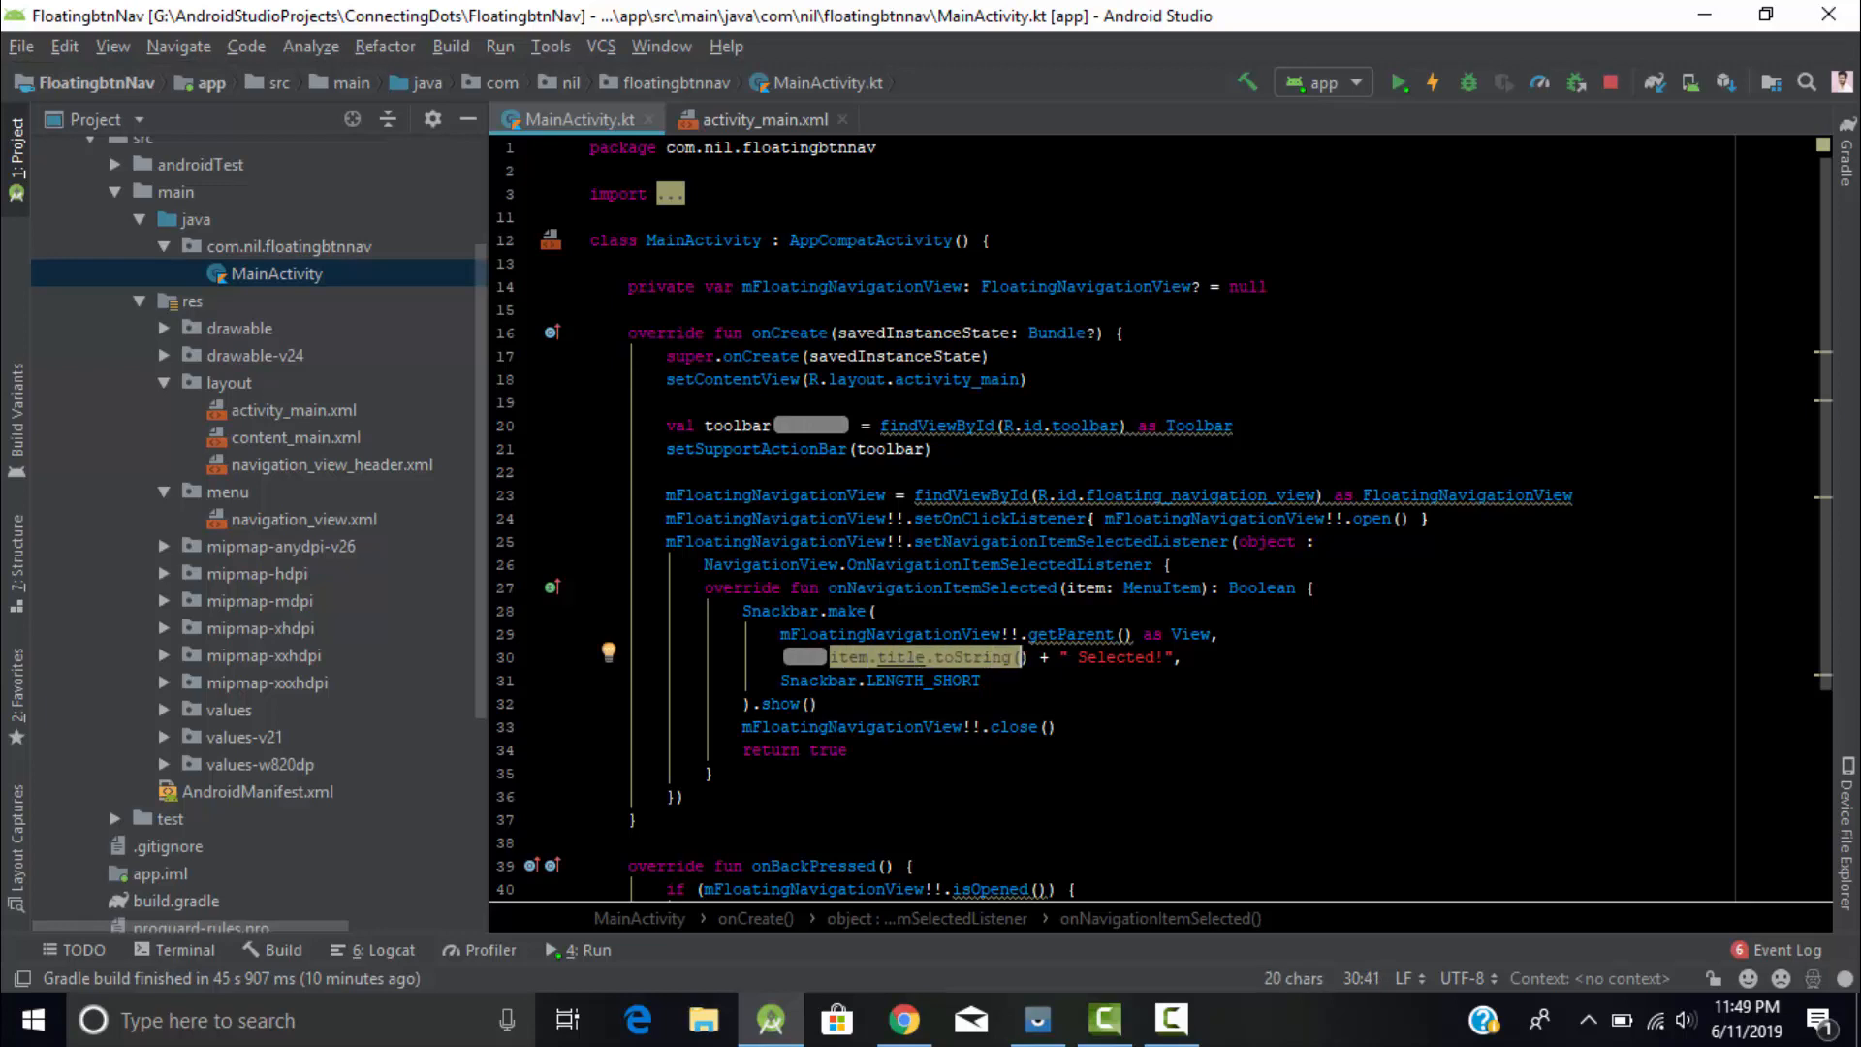
pyautogui.doubleClick(1117, 658)
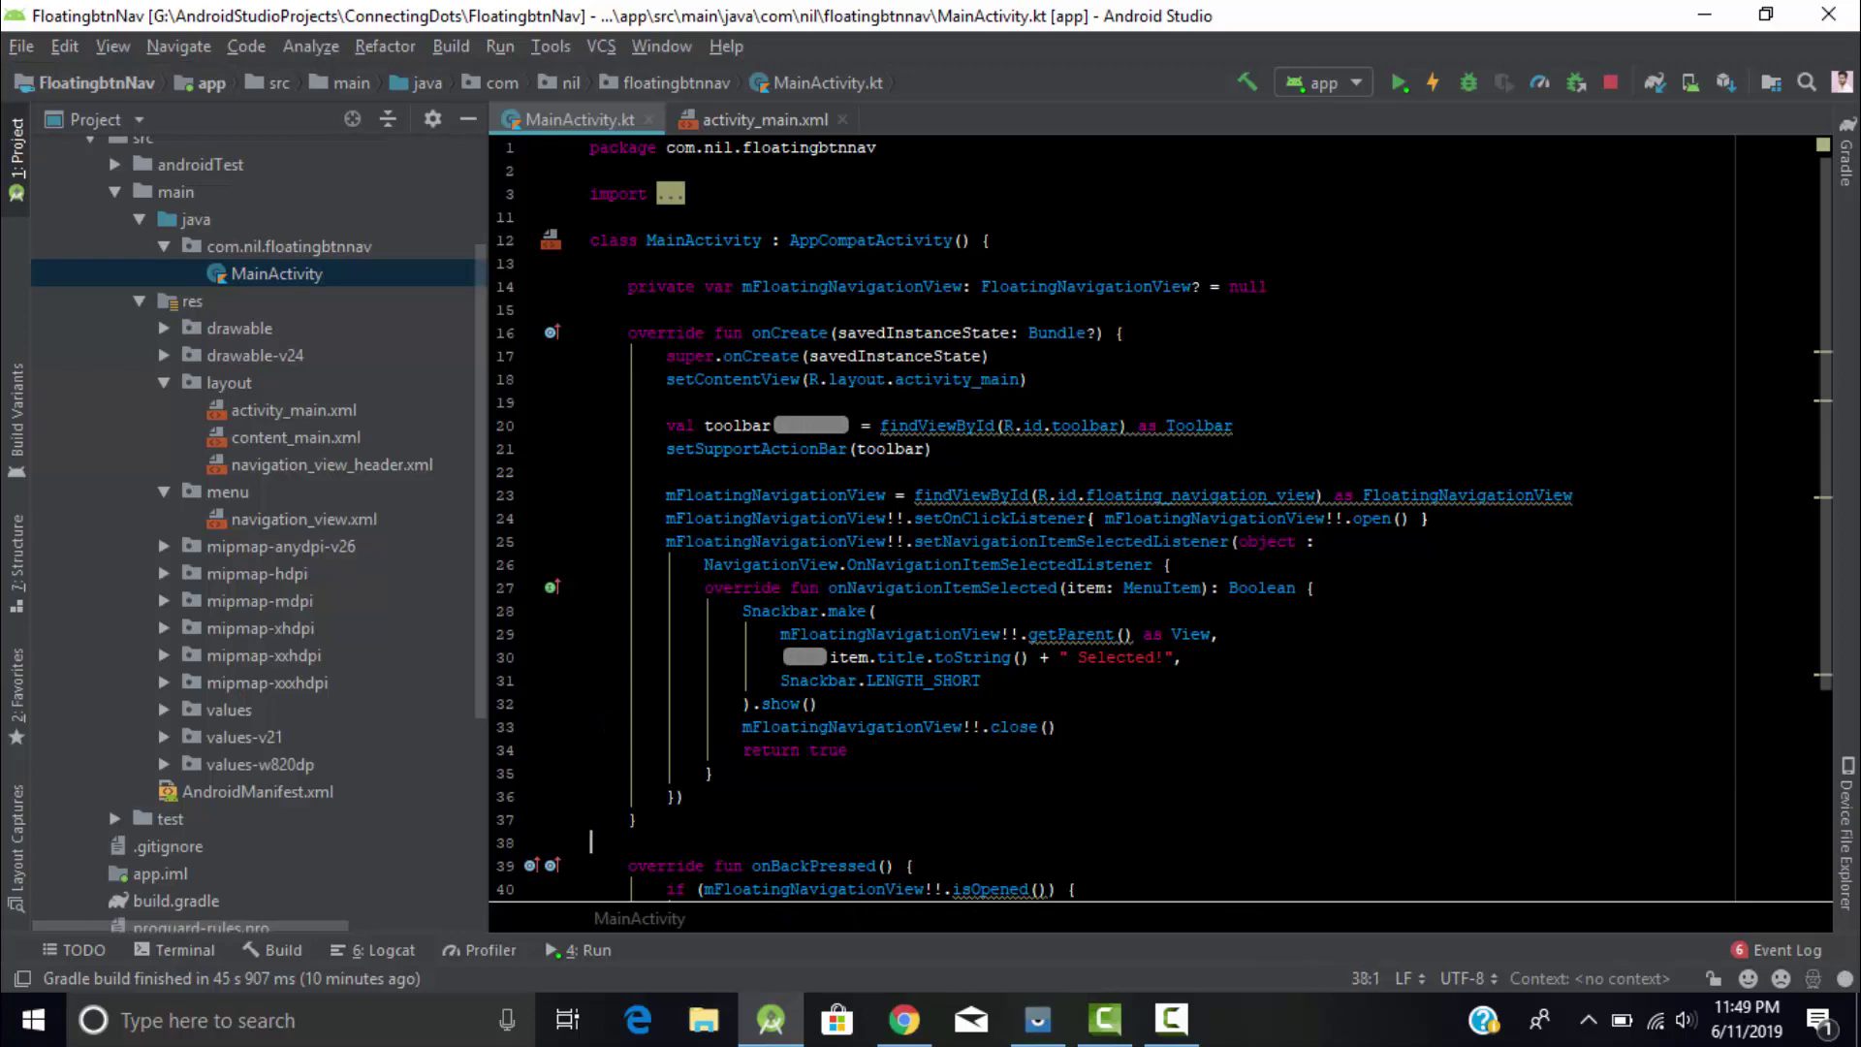
# Review onBackPressed closing the navigation view, then close the activity_main.xml tab
pyautogui.scroll(-3)
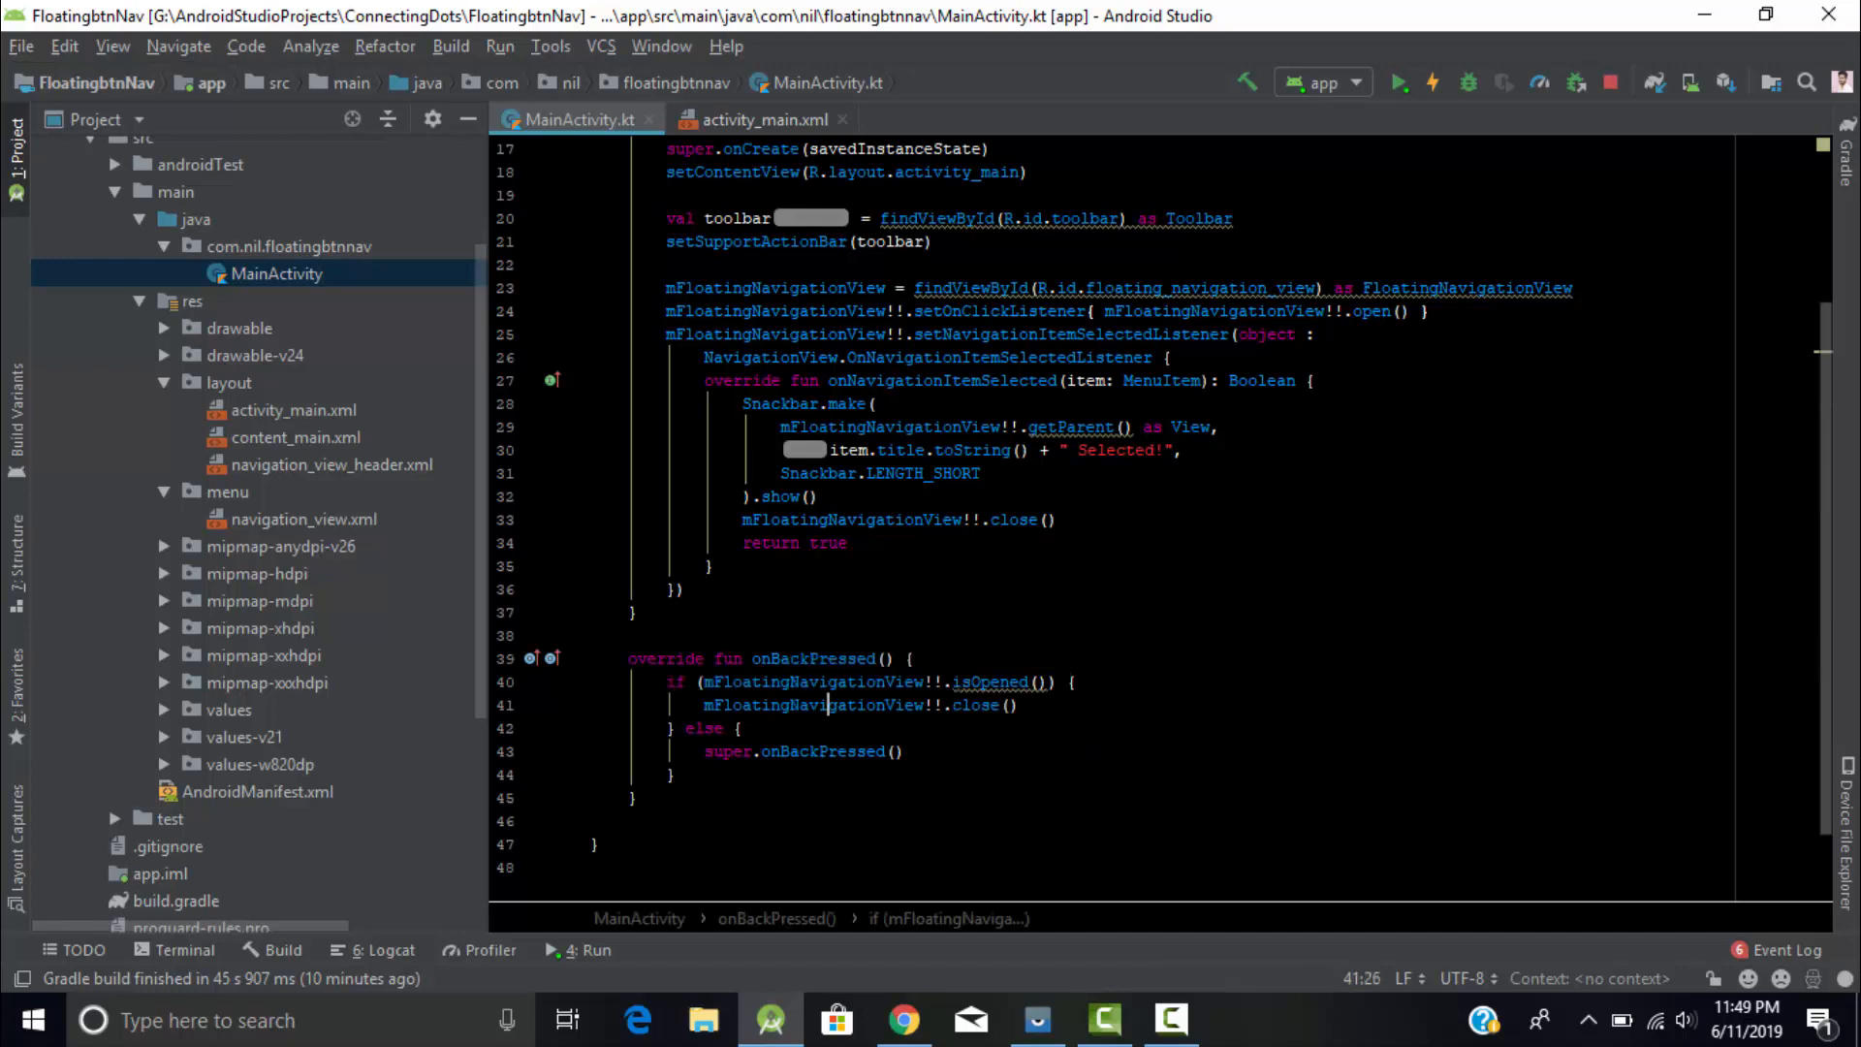
pyautogui.click(725, 497)
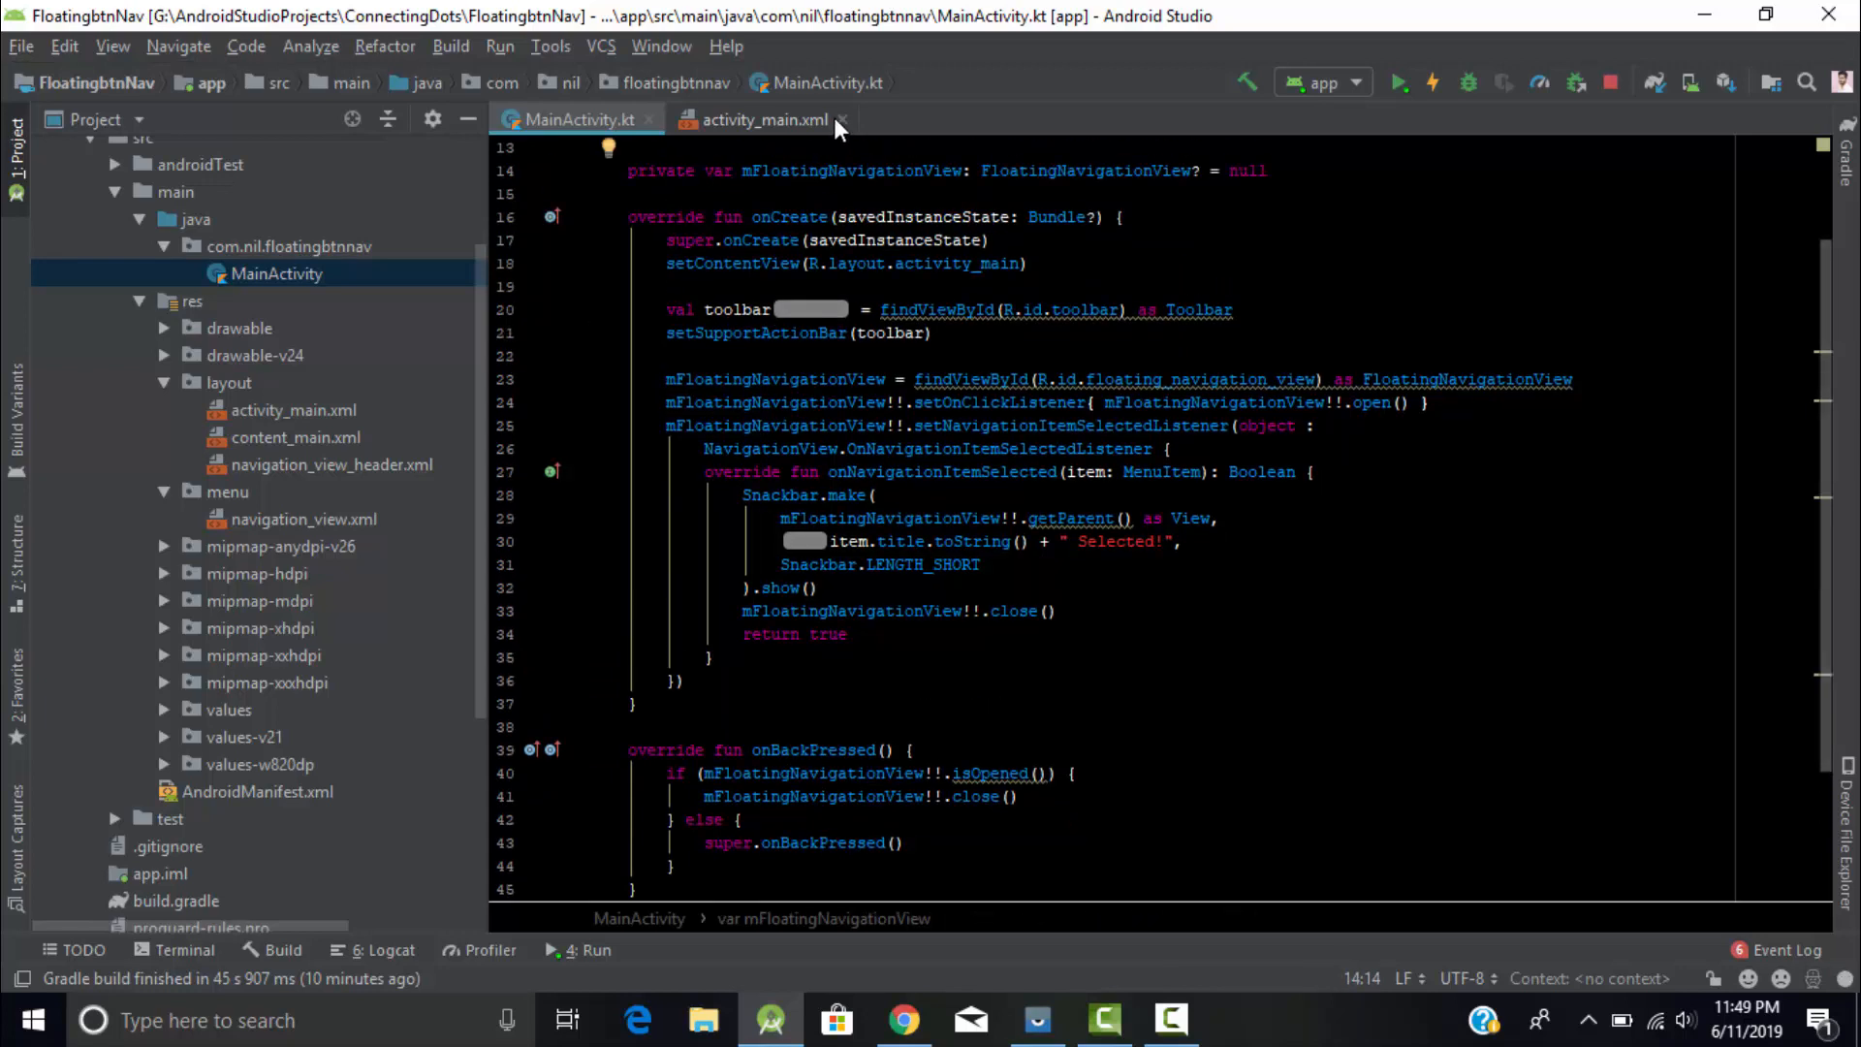
pyautogui.click(845, 120)
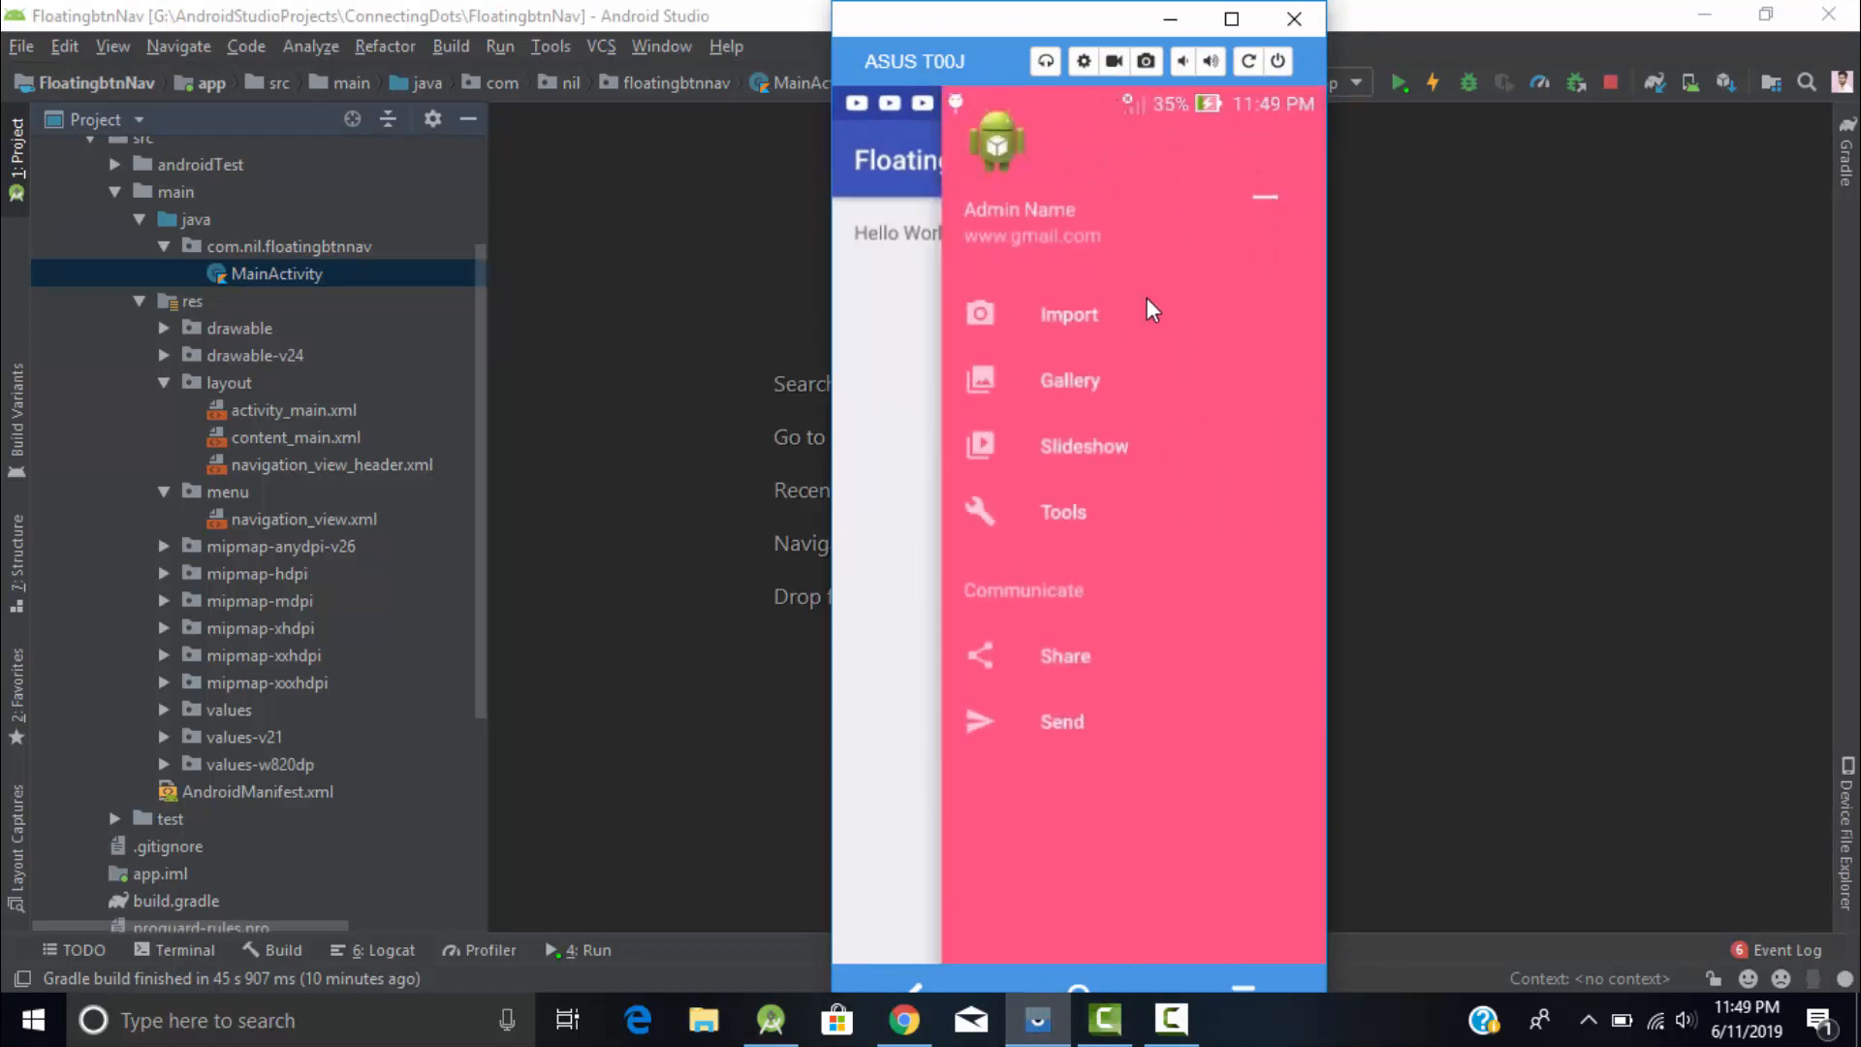
pyautogui.moveTo(1076, 325)
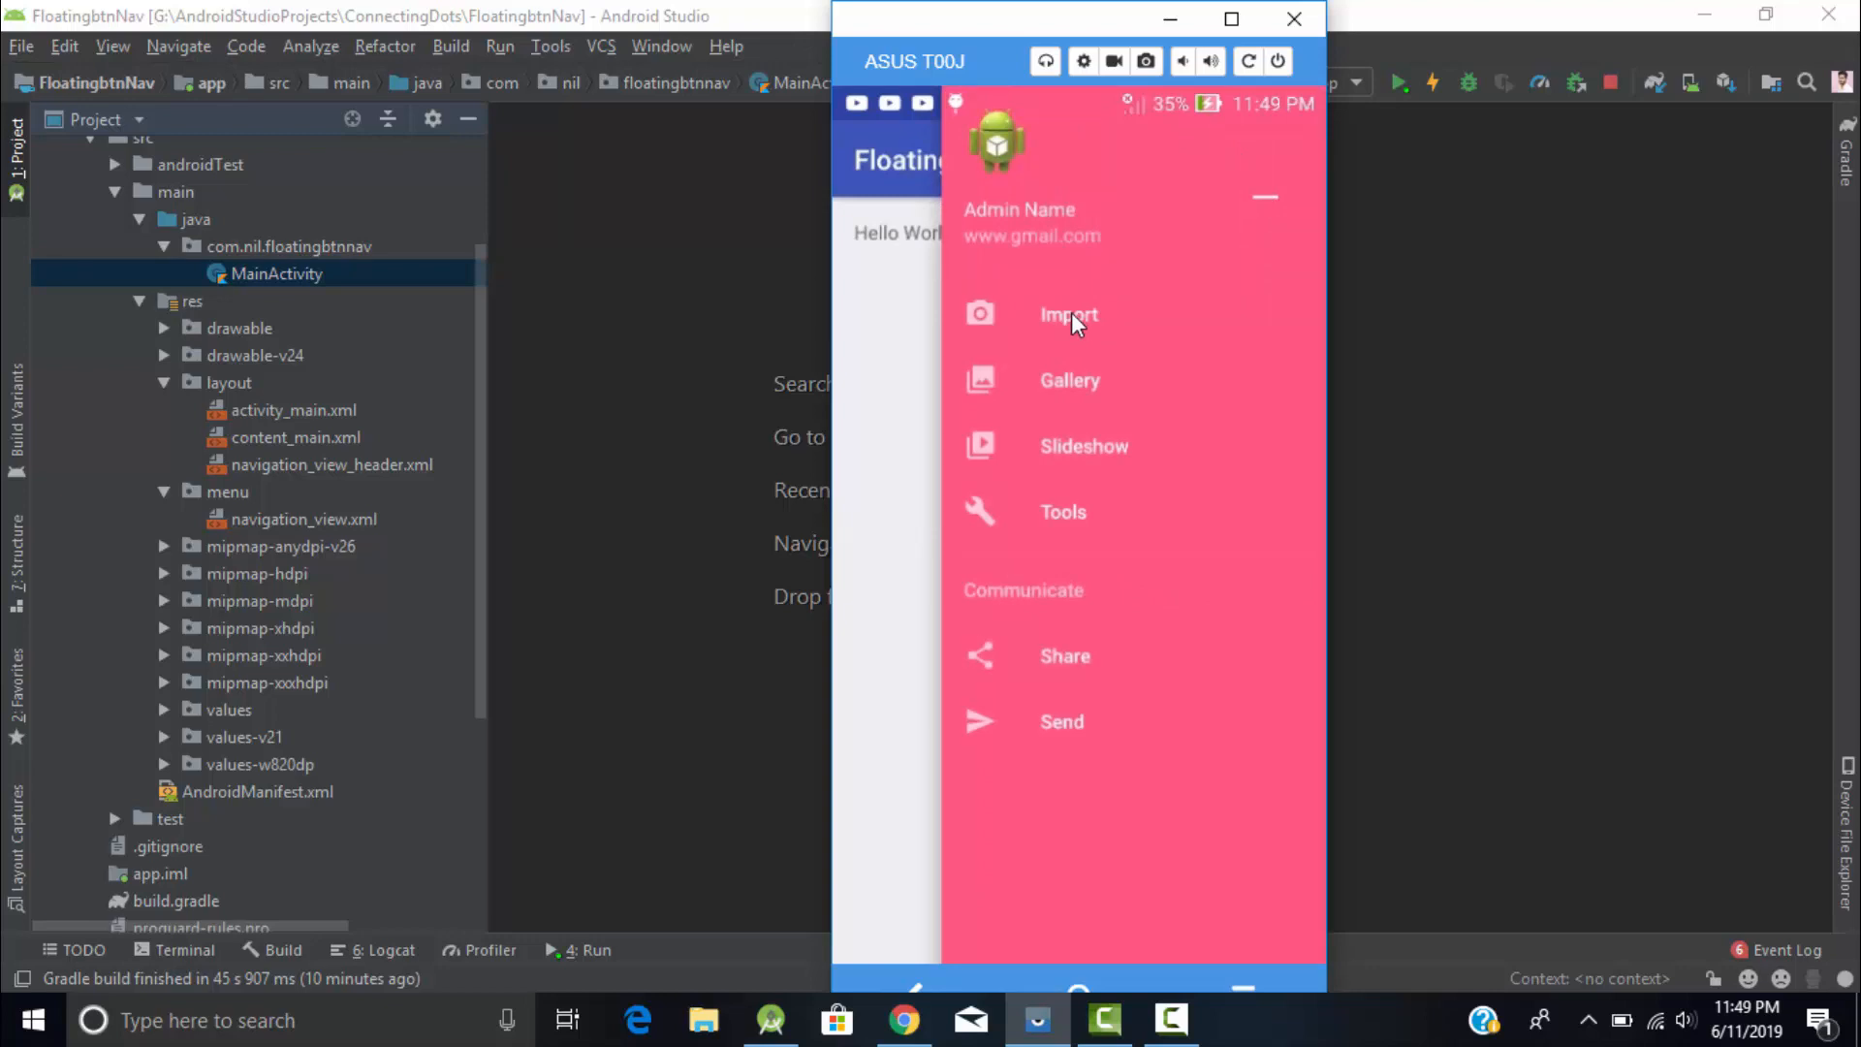
# Choose Import then Slideshow from the drawer so the snackbar reads Slideshow Selected!, then hide the mirror
pyautogui.click(1068, 314)
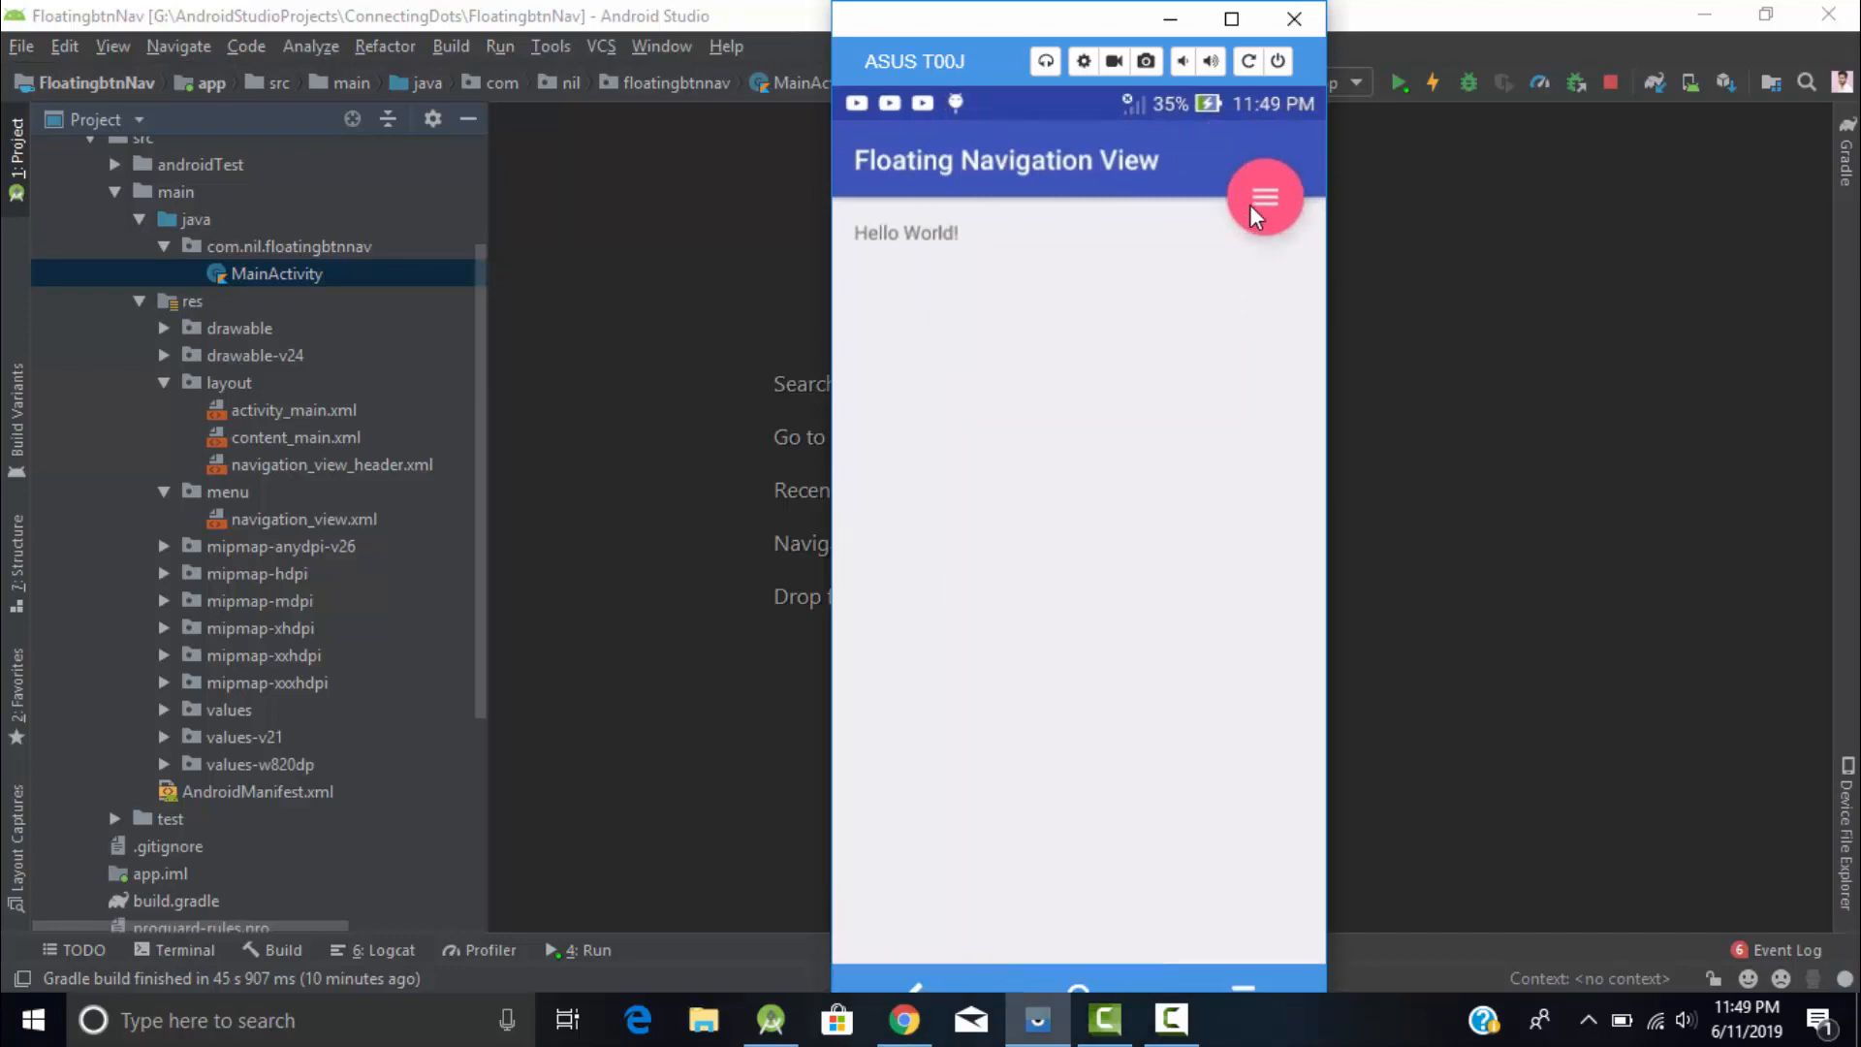
pyautogui.click(1264, 198)
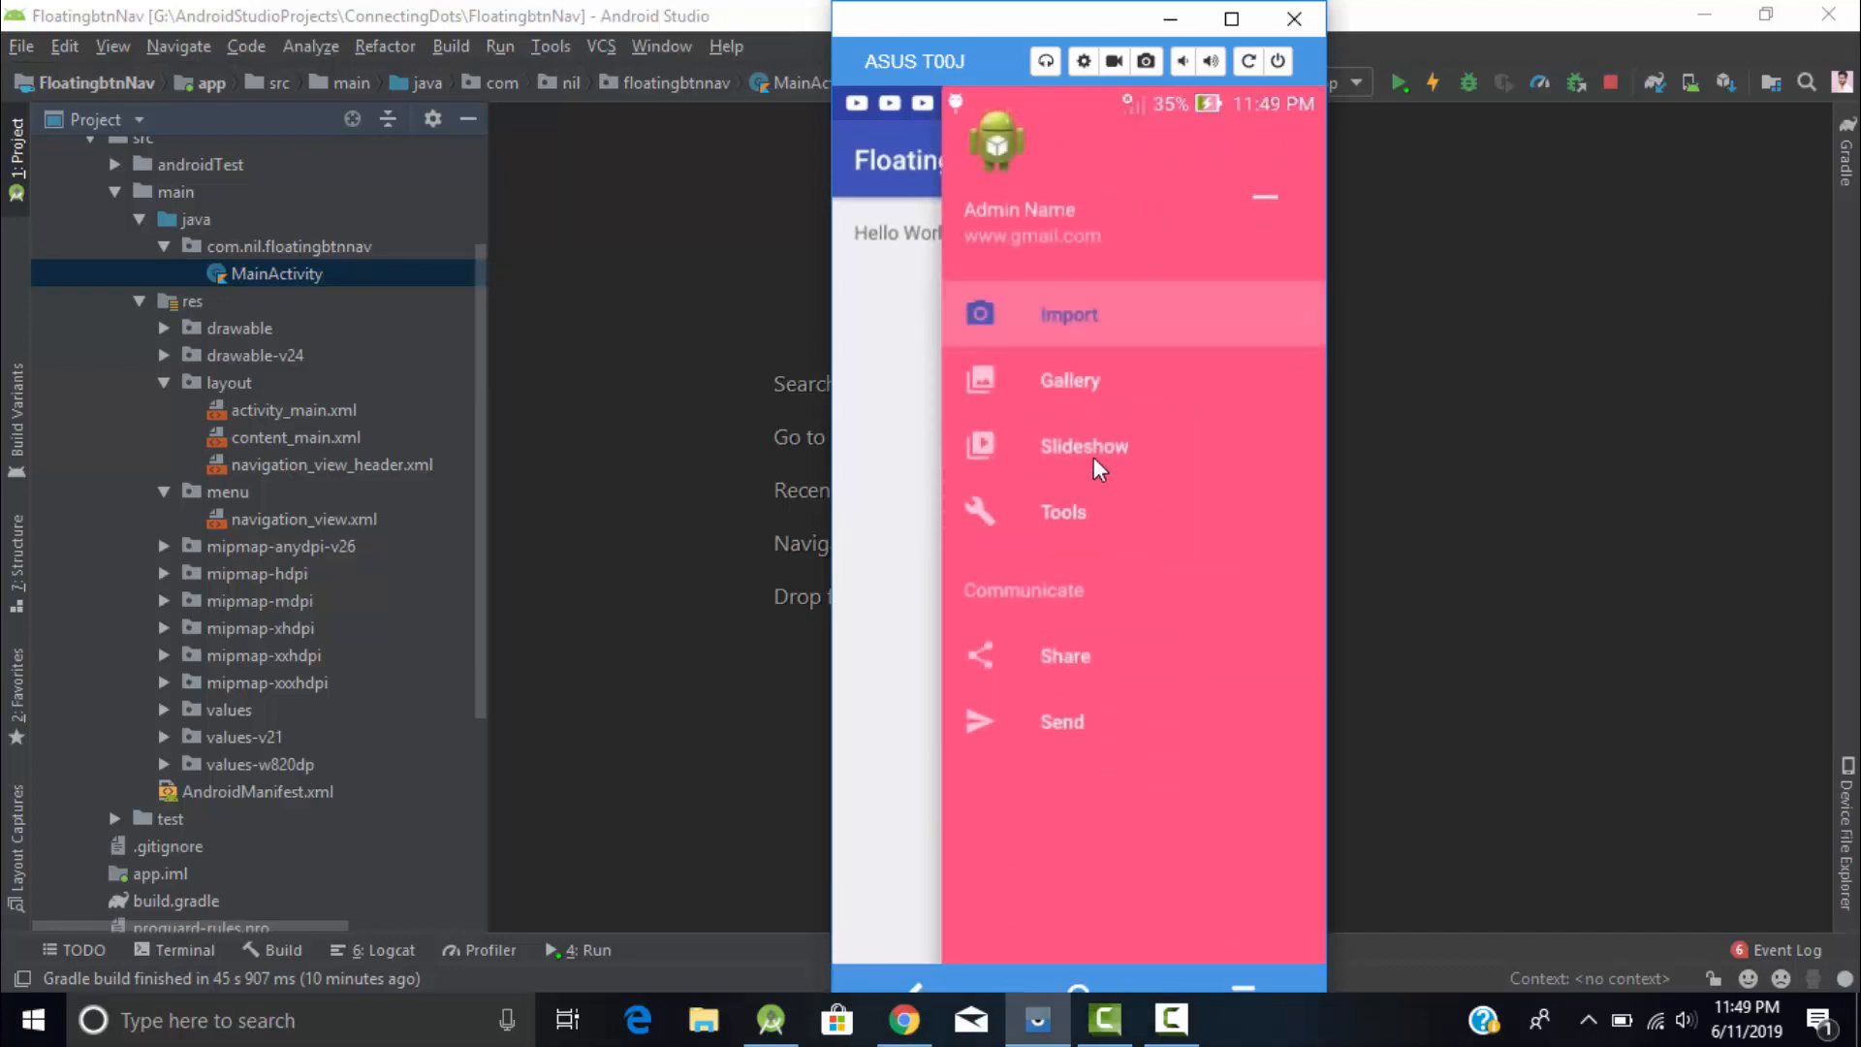
pyautogui.click(1086, 446)
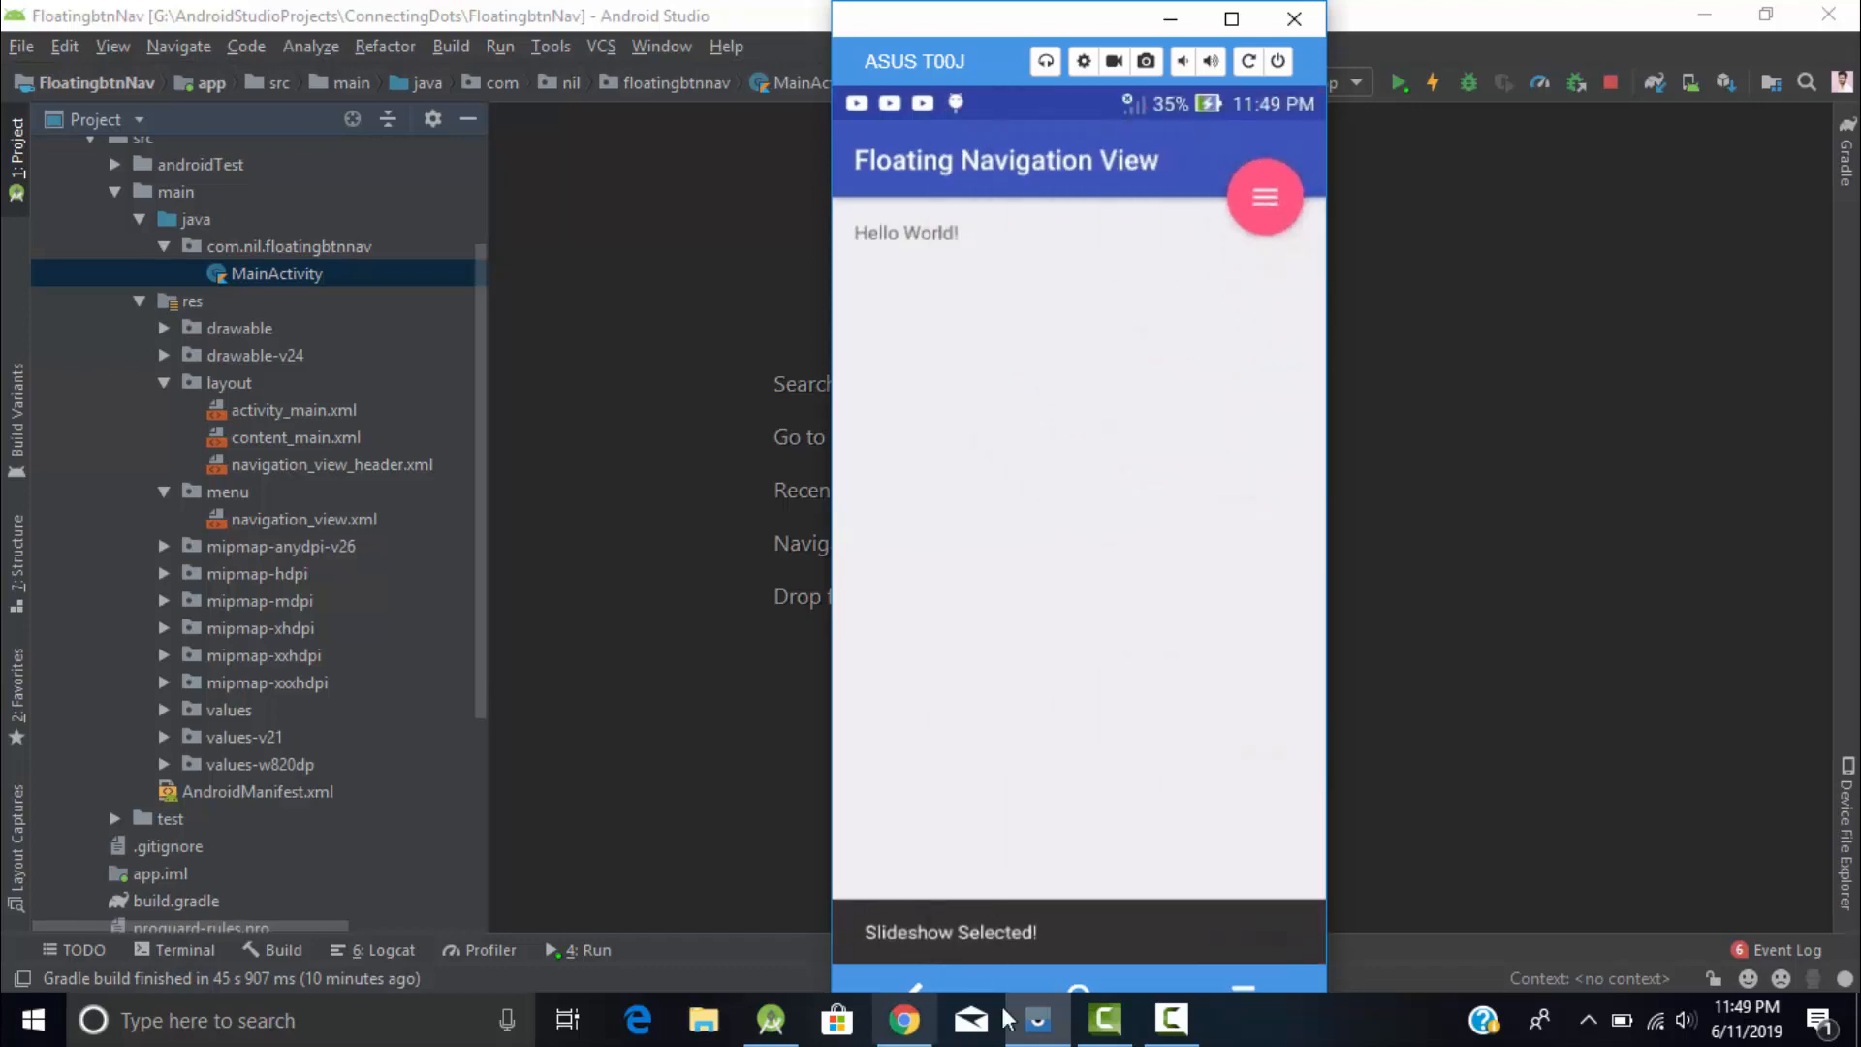
pyautogui.click(1264, 198)
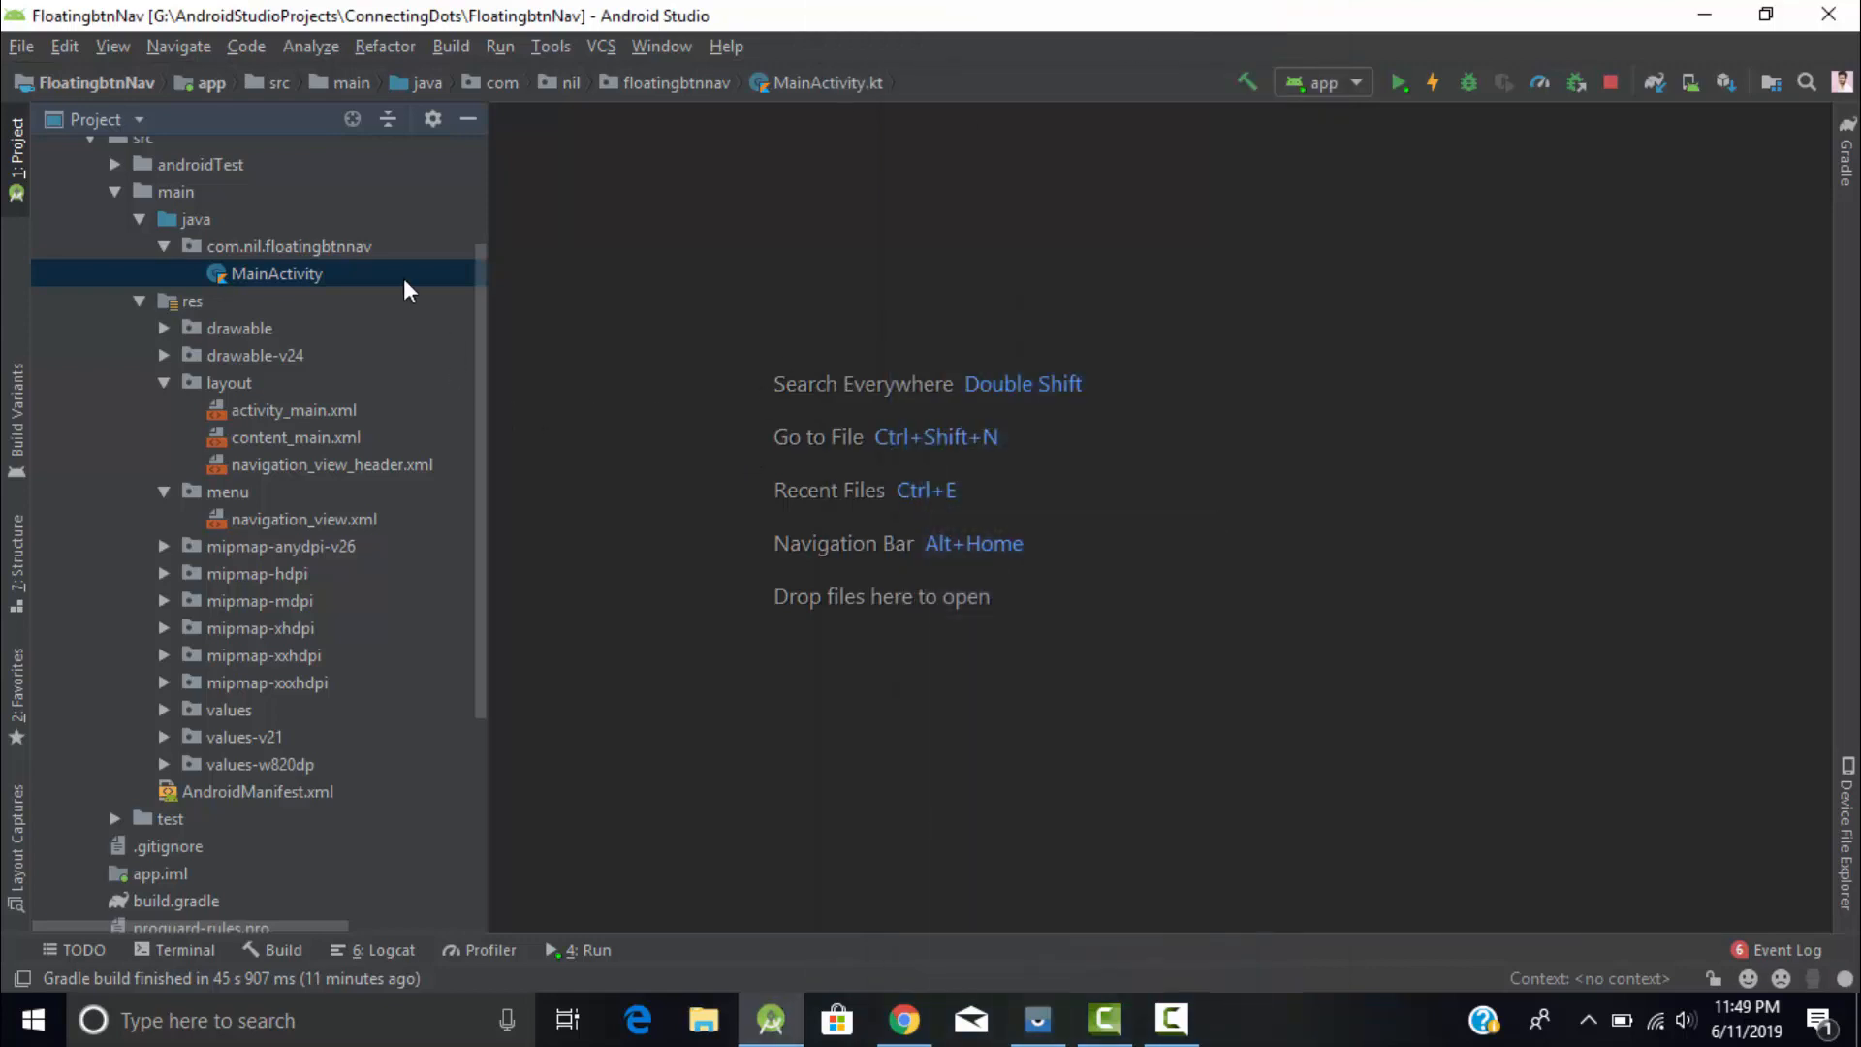
# Show MainActivity.kt, glance at the Floating-Navigation-View GitHub page, and return to the editor
pyautogui.doubleClick(275, 276)
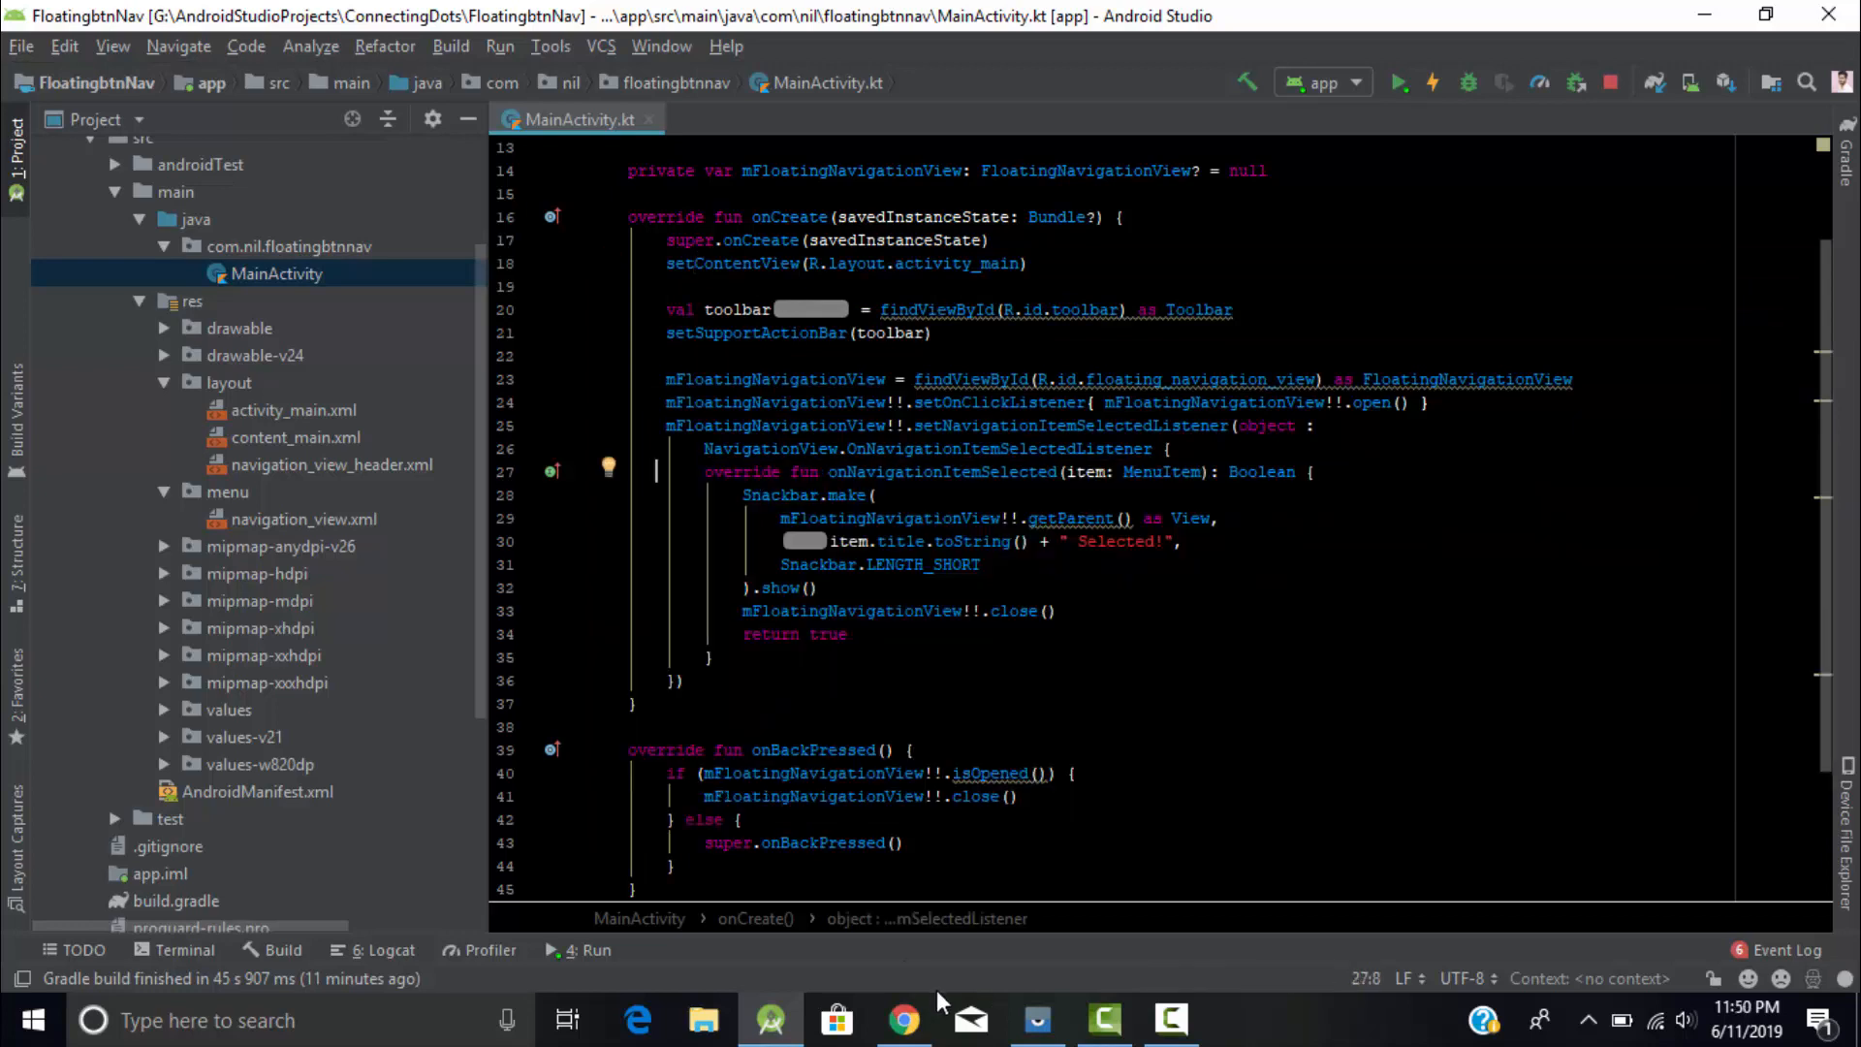
pyautogui.click(903, 1019)
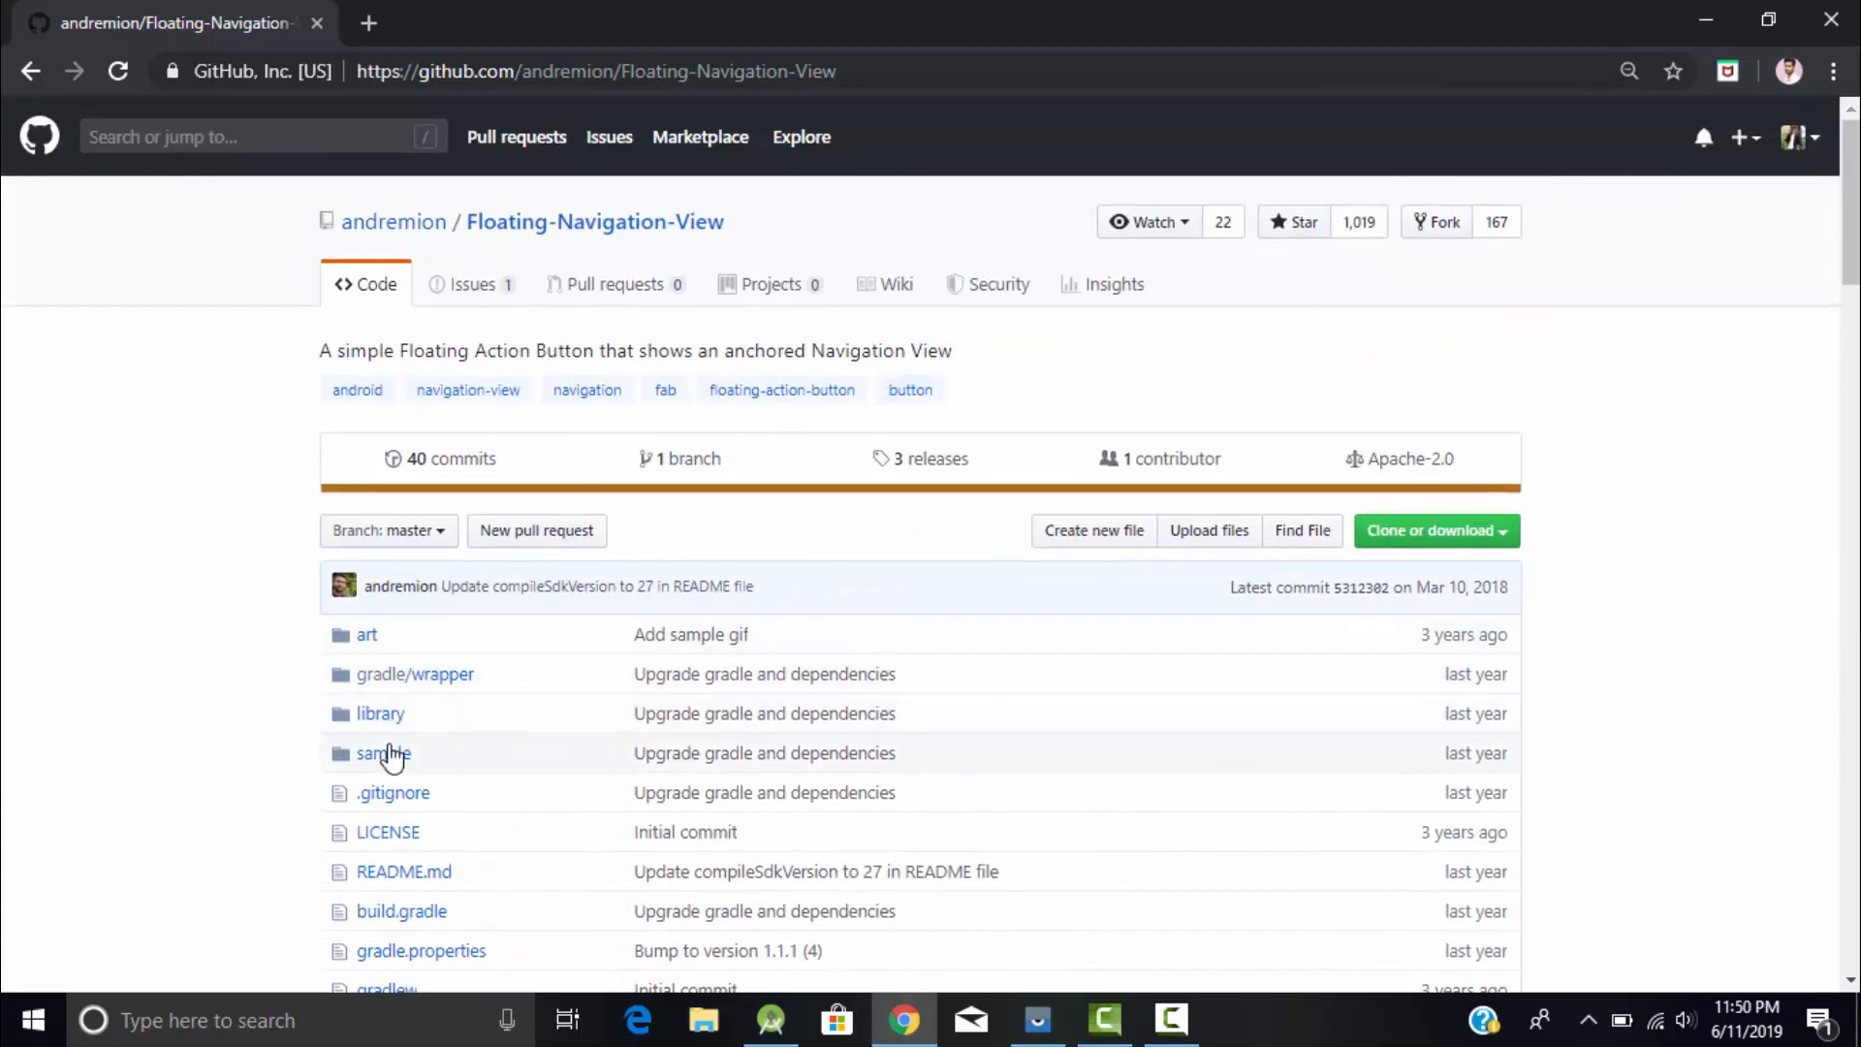
pyautogui.moveTo(1605, 209)
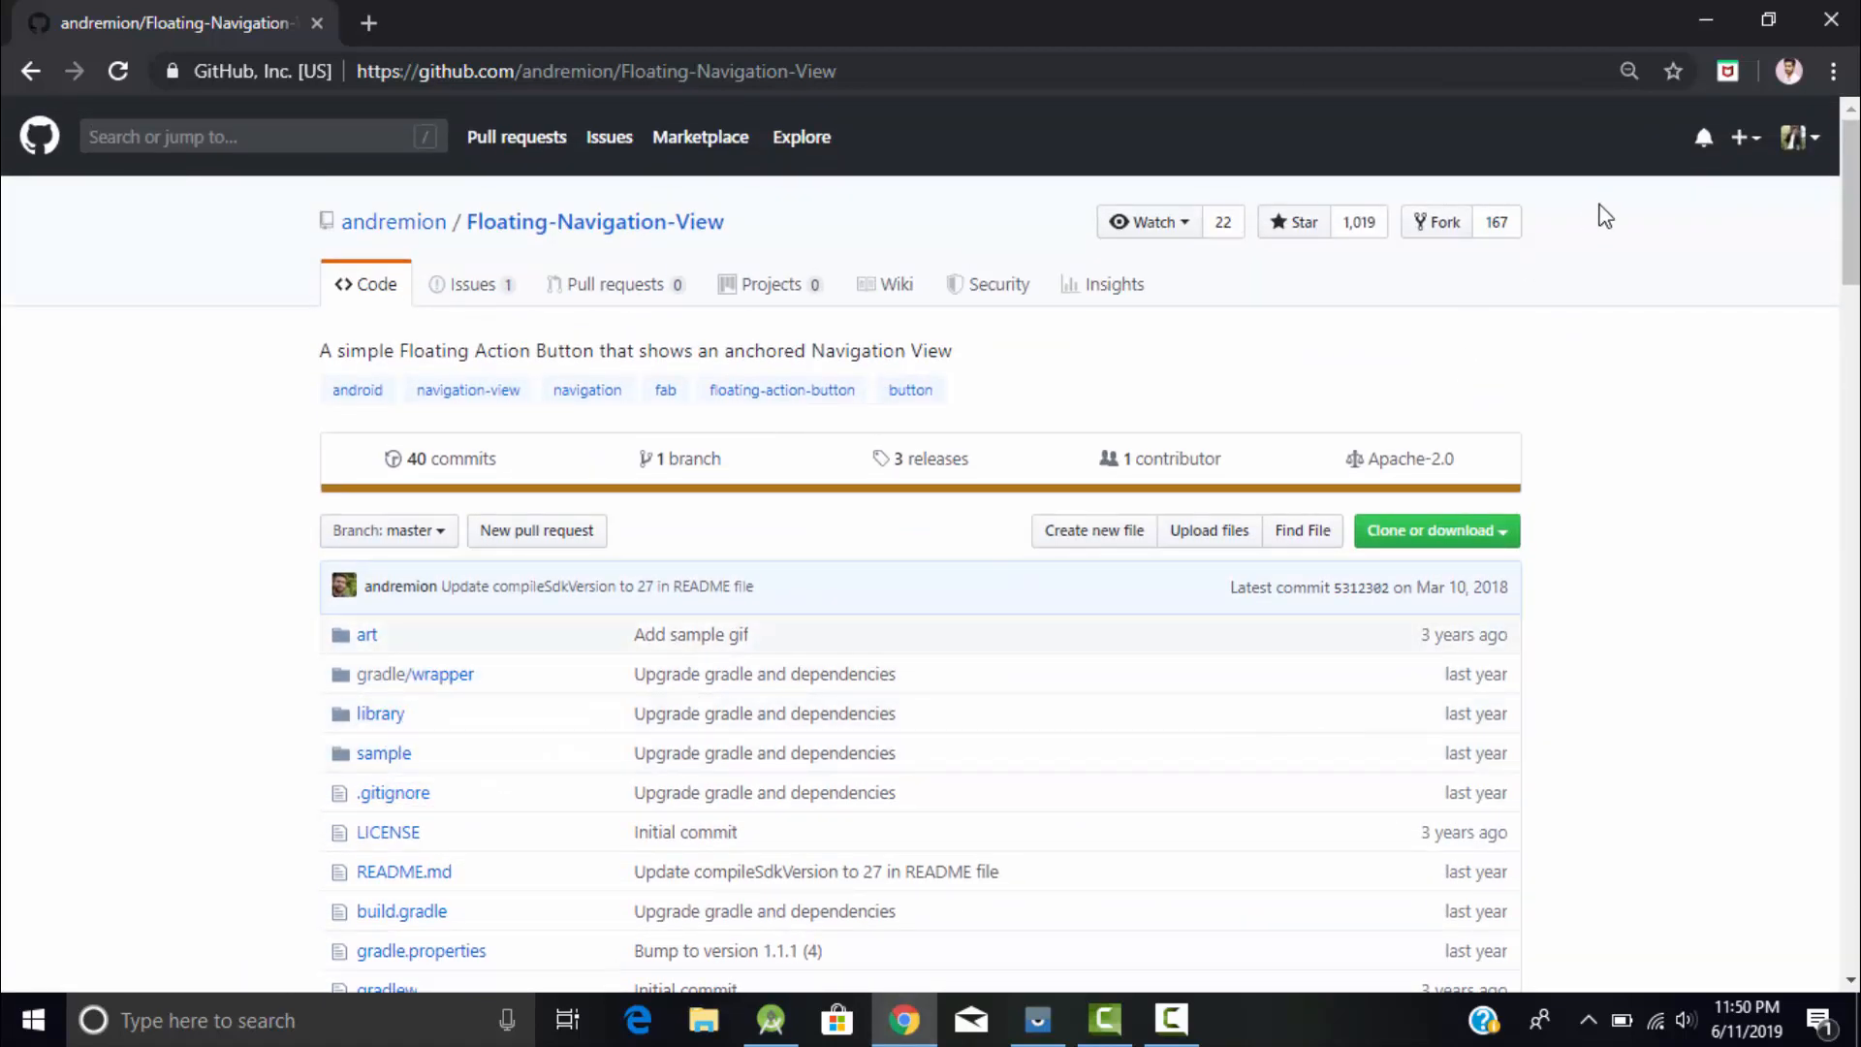
pyautogui.click(770, 1020)
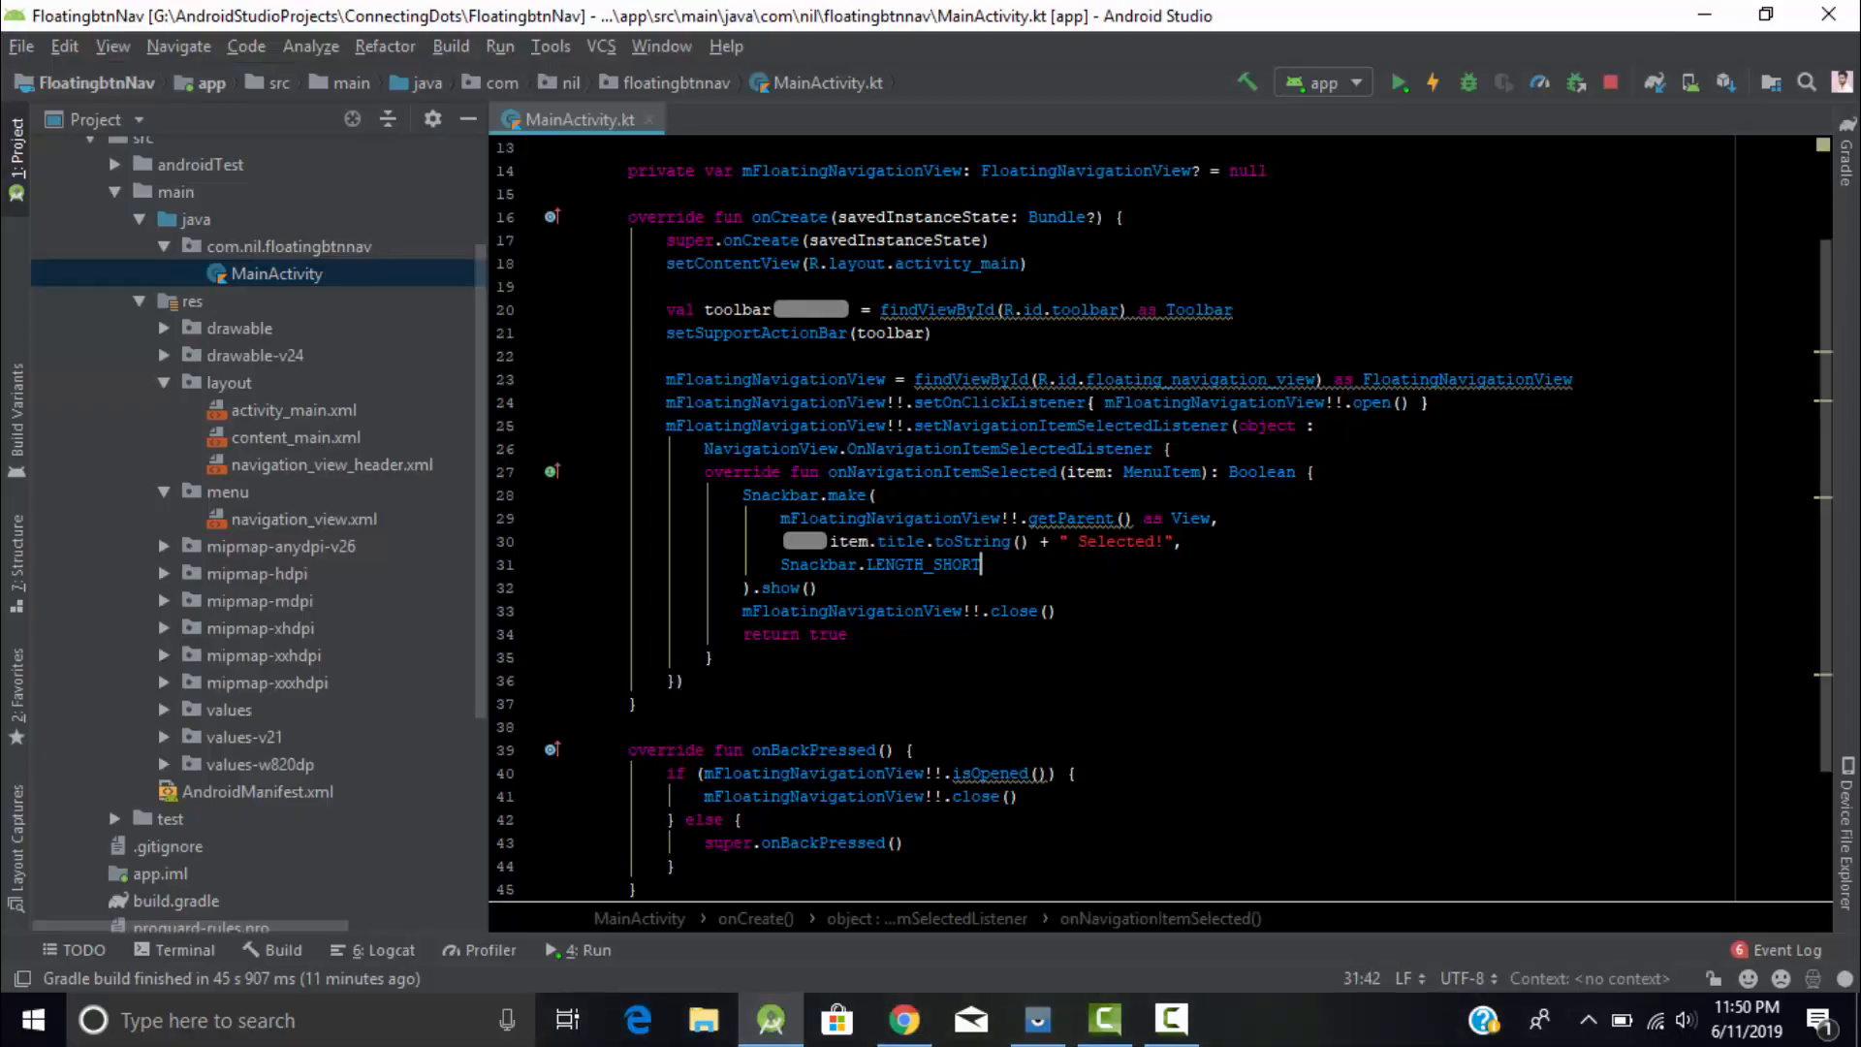